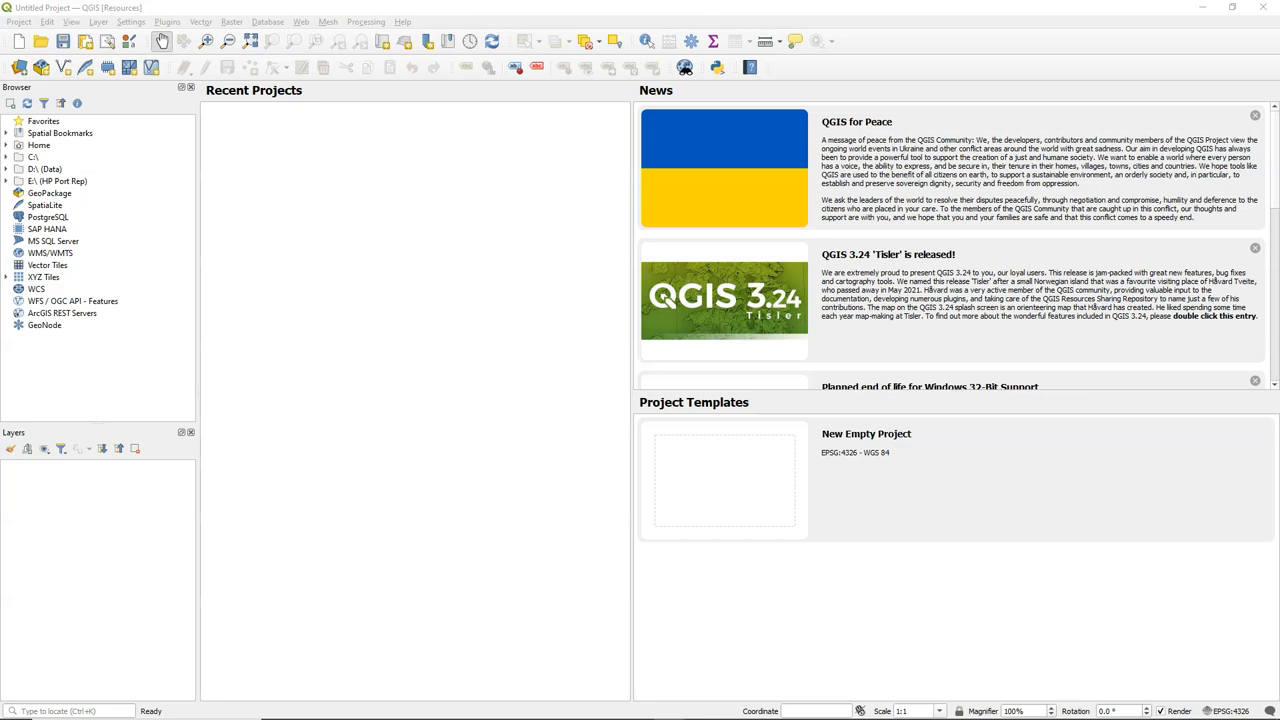
Step: Search the plugin manager for 'pcras' and review the PCRaster Tools plugin details
{"action": "left_click", "coordinate": [188, 21]}
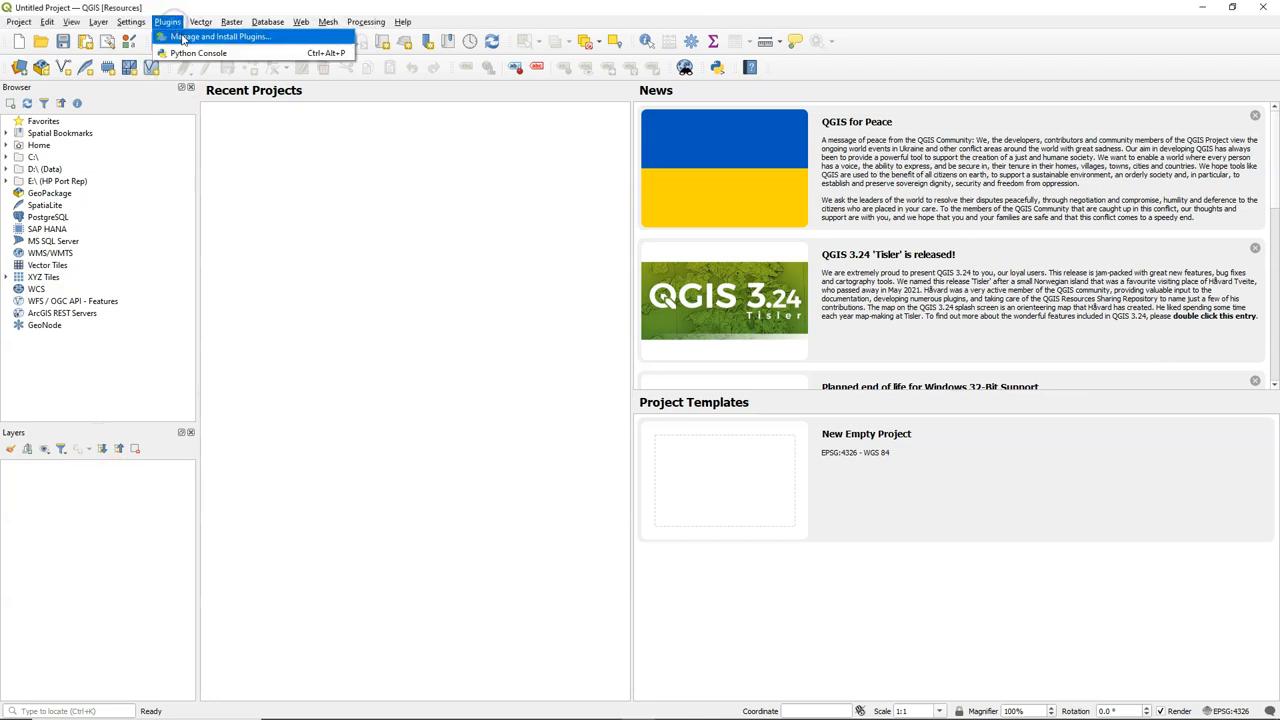
{"action": "left_click", "coordinate": [228, 37]}
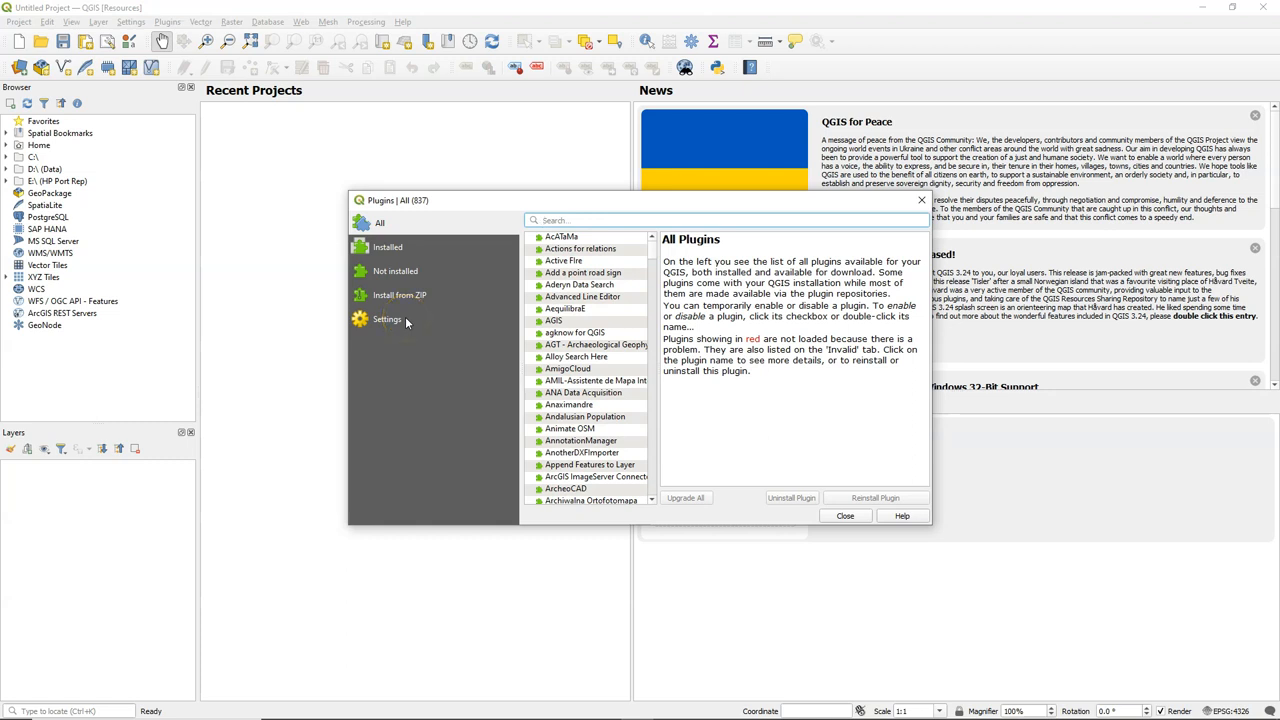
{"action": "type", "text": "pcras"}
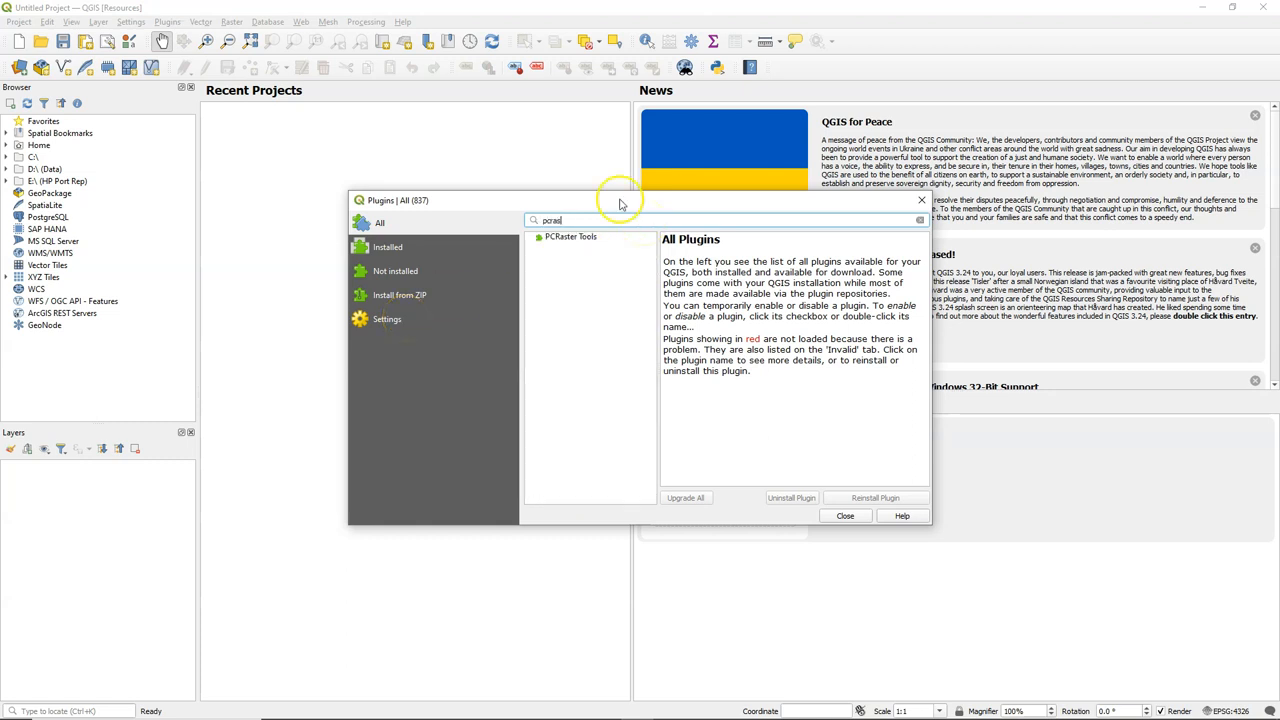
{"action": "left_click", "coordinate": [571, 237]}
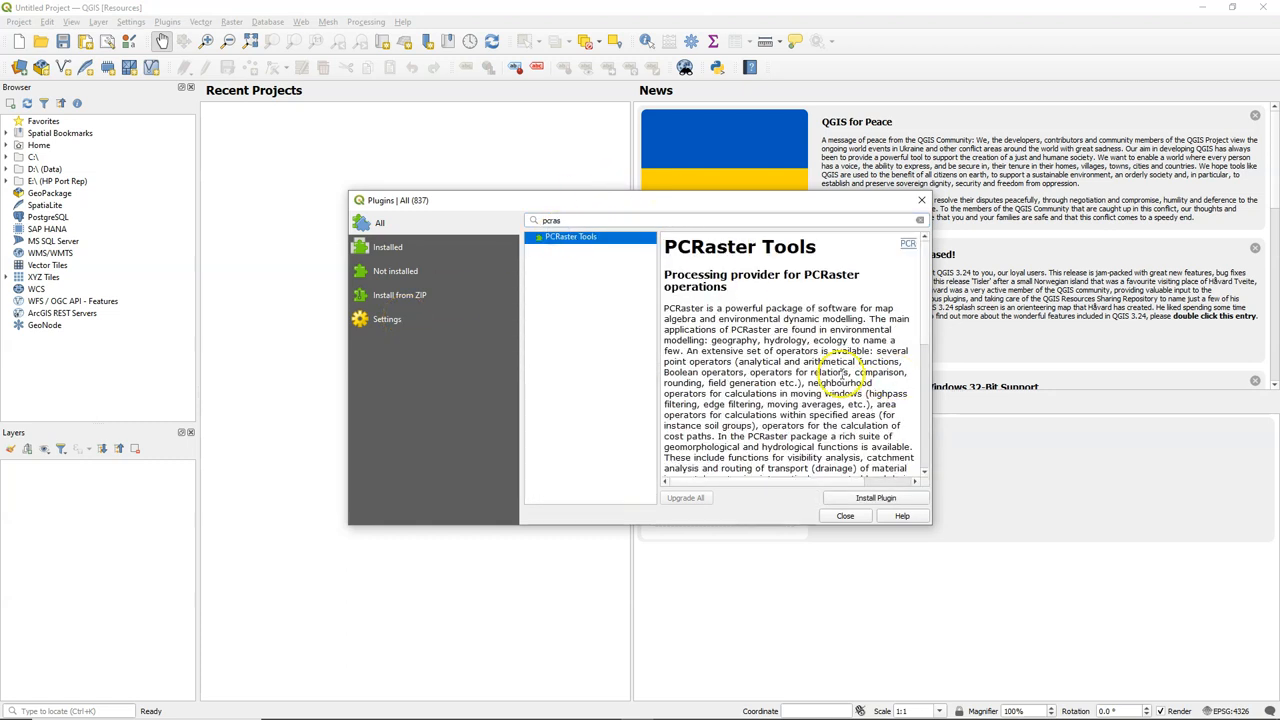
{"action": "scroll", "scroll_direction": "down", "scroll_amount": 3}
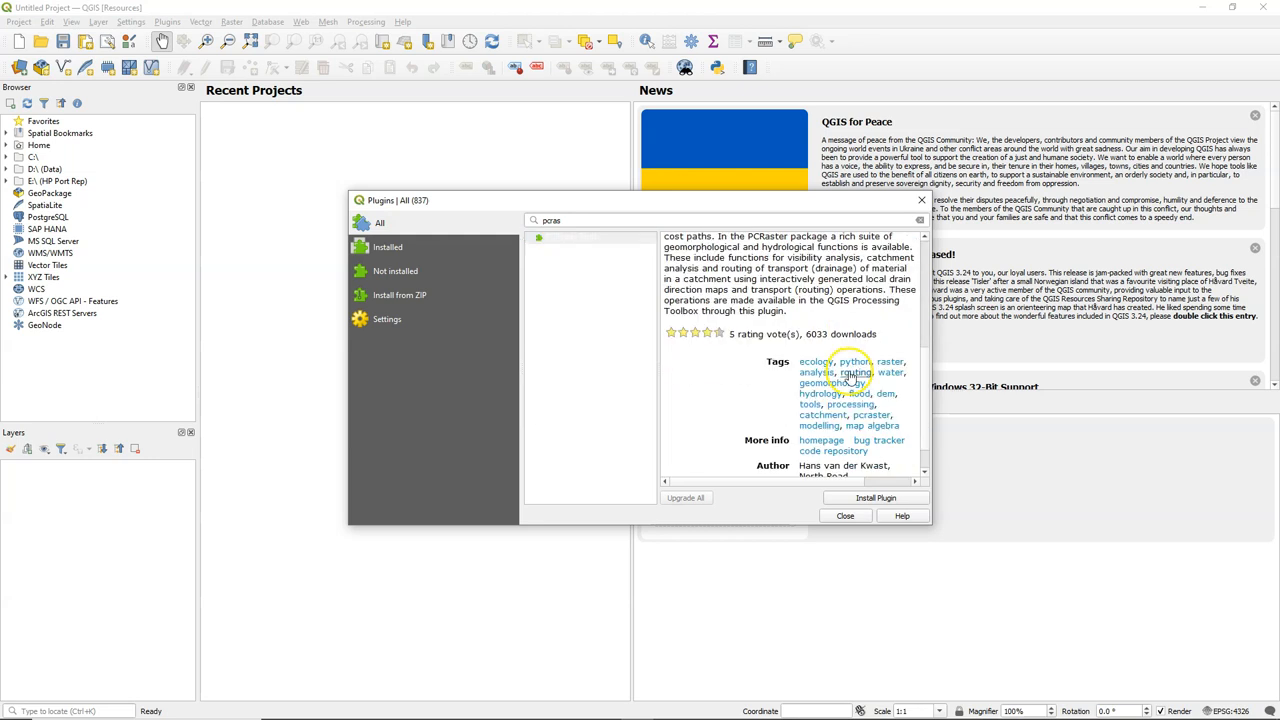
{"action": "scroll", "scroll_direction": "down", "scroll_amount": 3}
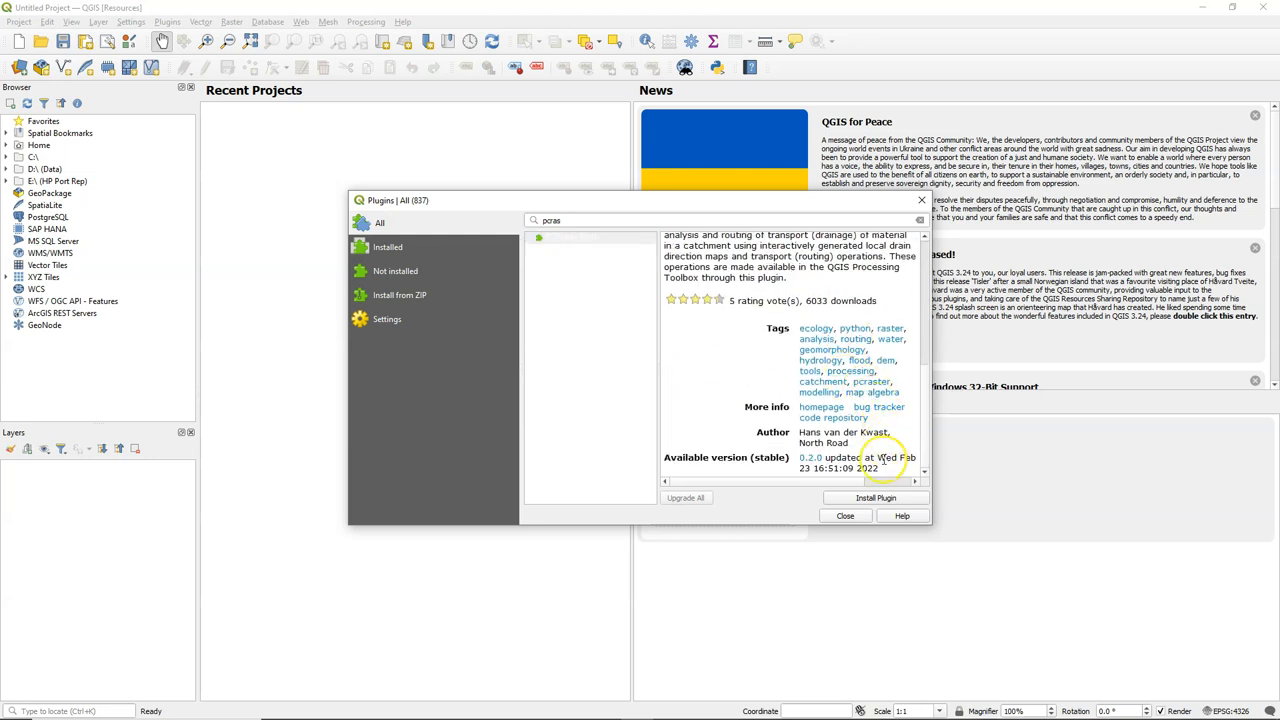
{"action": "mouse_move", "coordinate": [851, 516]}
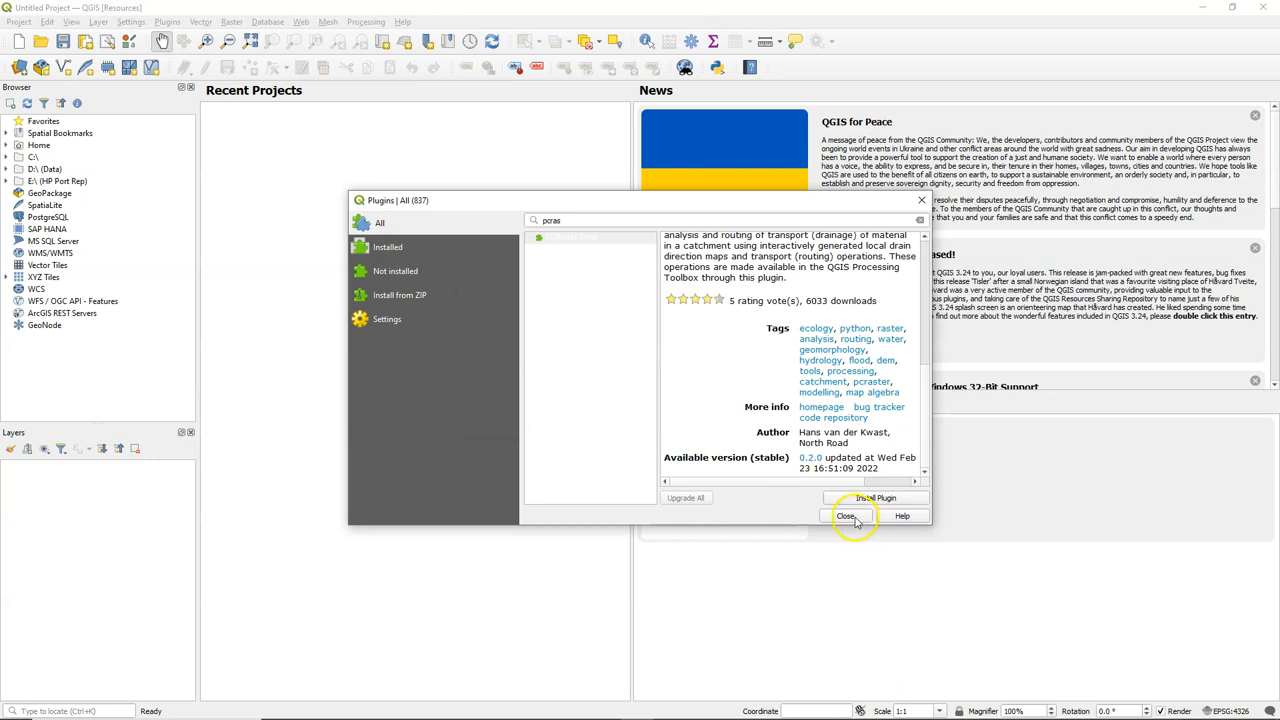
{"action": "left_click", "coordinate": [848, 516]}
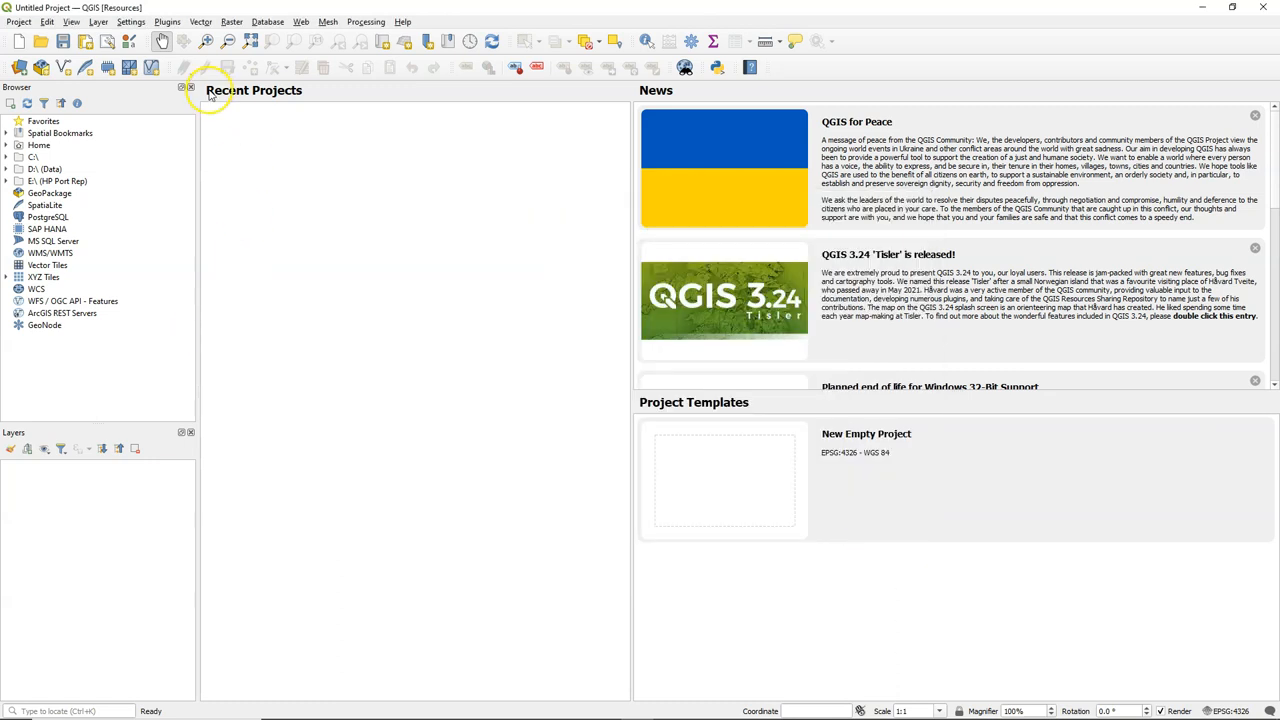
Step: Search for 'resour' and install the QGIS Resource Sharing plugin
{"action": "left_click", "coordinate": [173, 21]}
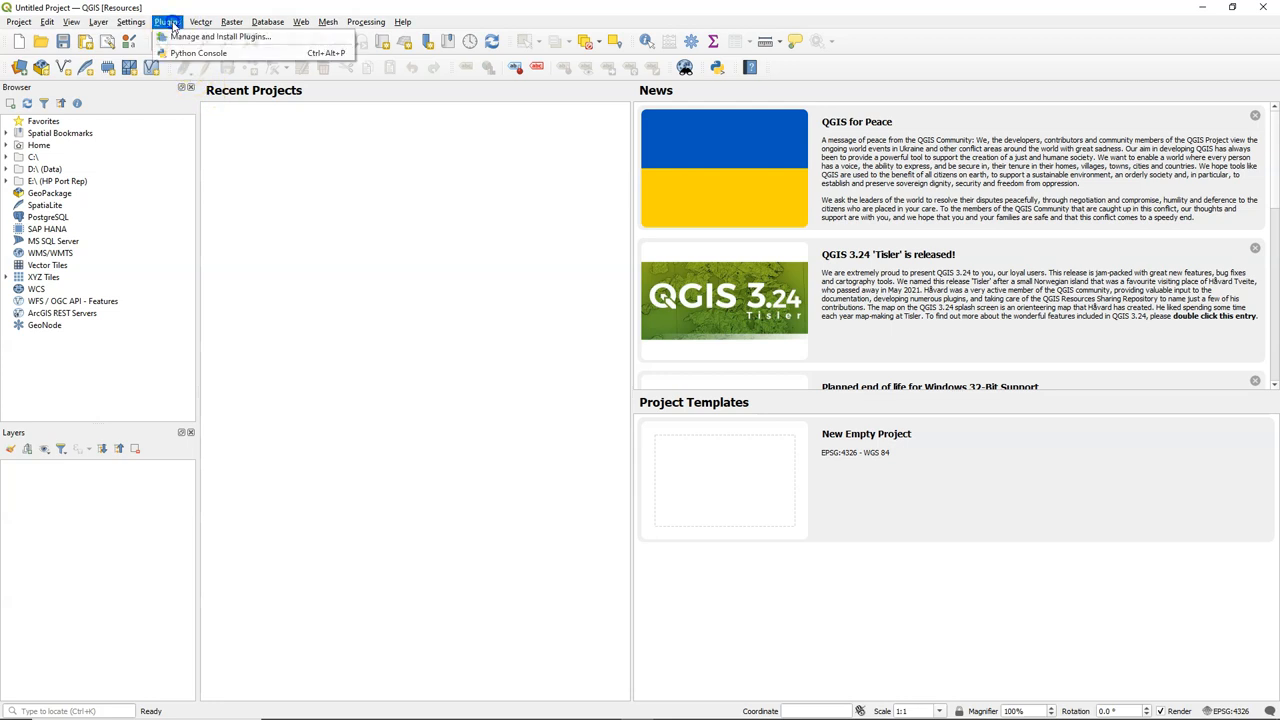
{"action": "left_click", "coordinate": [219, 38]}
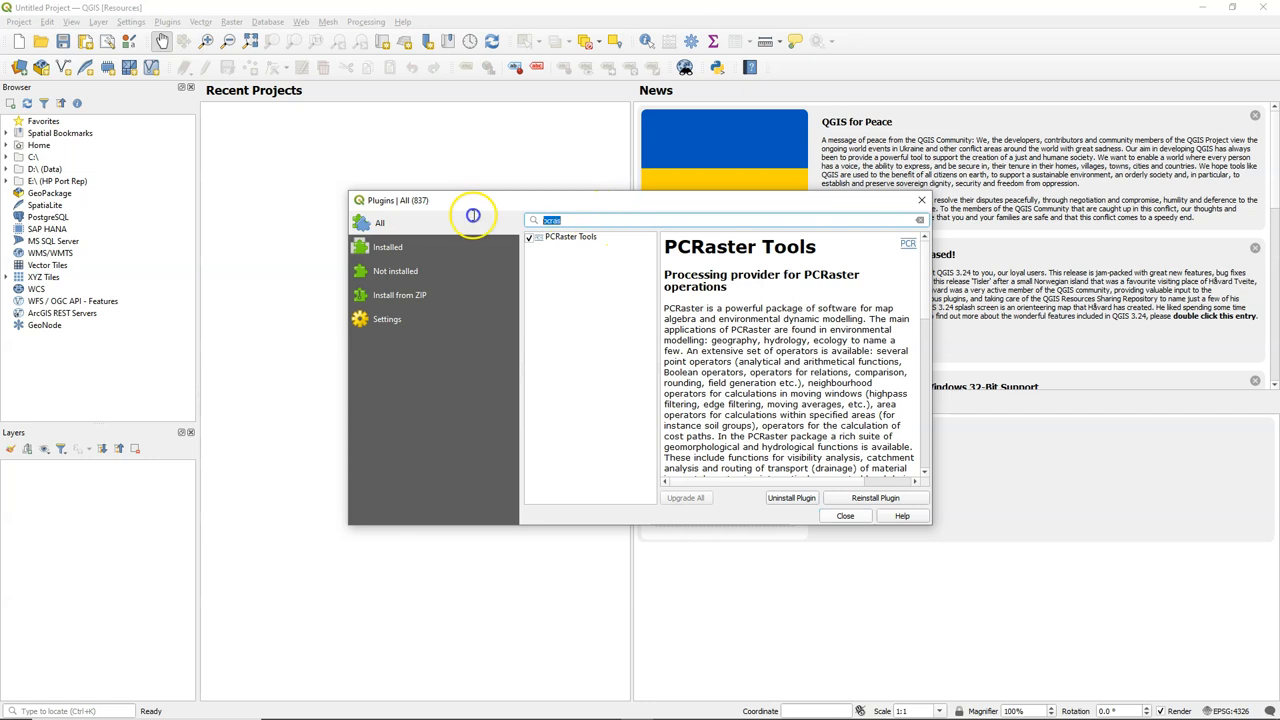
{"action": "type", "text": "resource"}
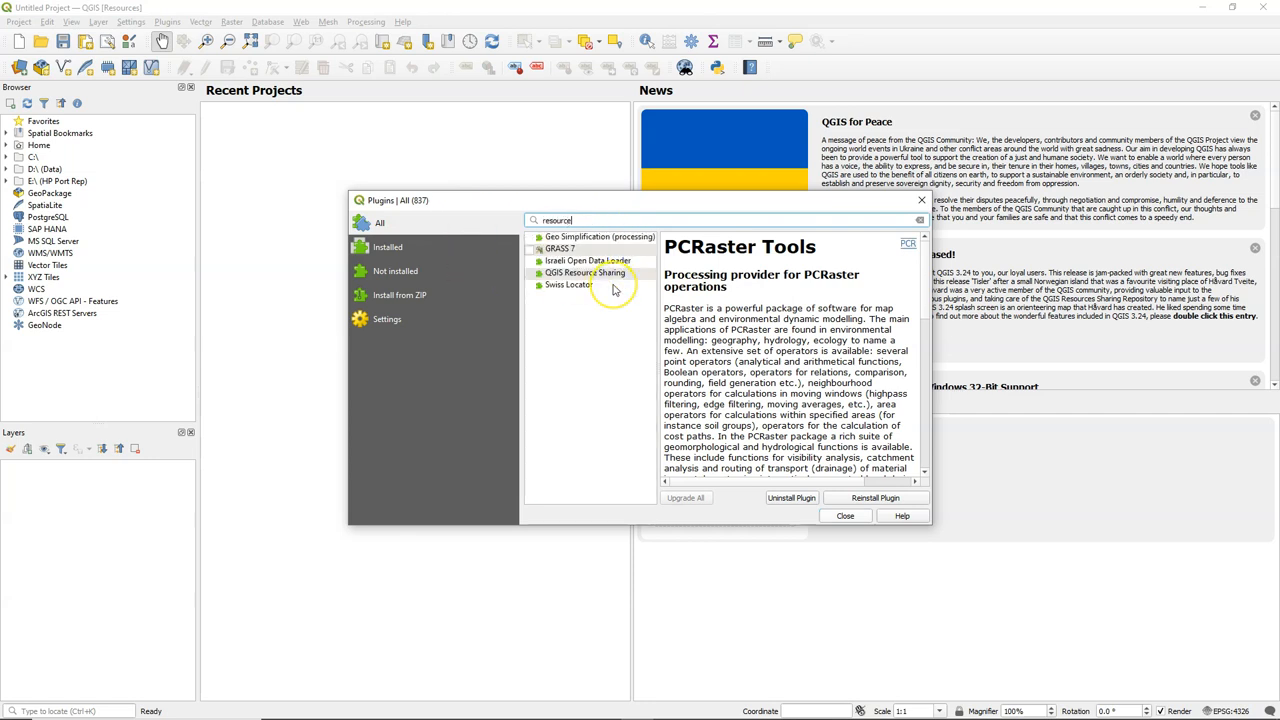
{"action": "left_click", "coordinate": [571, 272]}
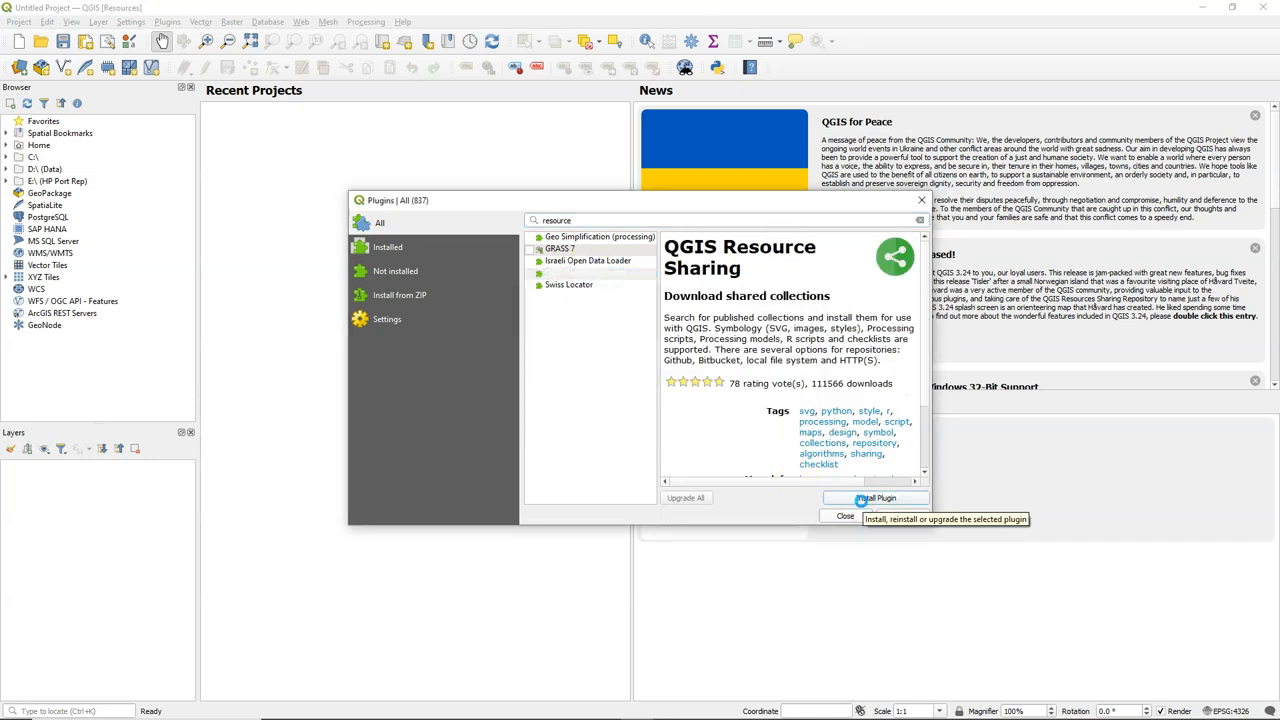
{"action": "left_click", "coordinate": [875, 498]}
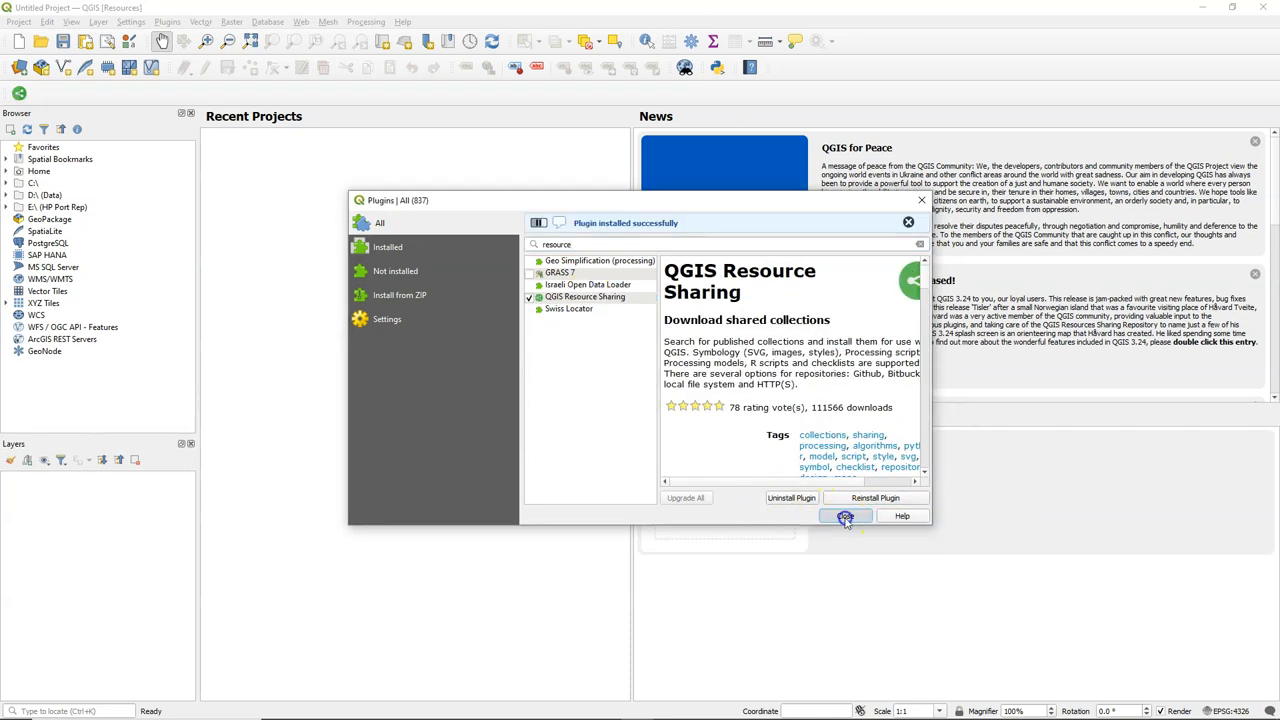
Step: Open the Resource Sharing repository settings and start a new repository entry
{"action": "left_click", "coordinate": [845, 516]}
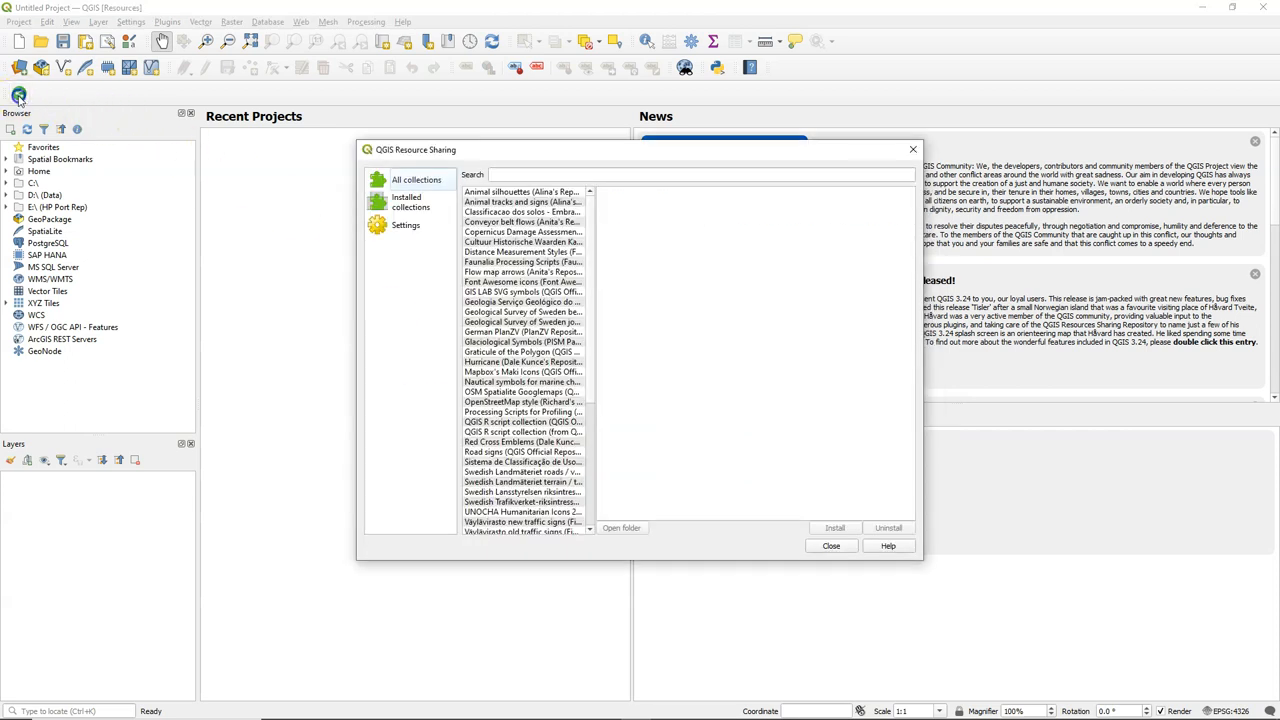
{"action": "left_click", "coordinate": [416, 179]}
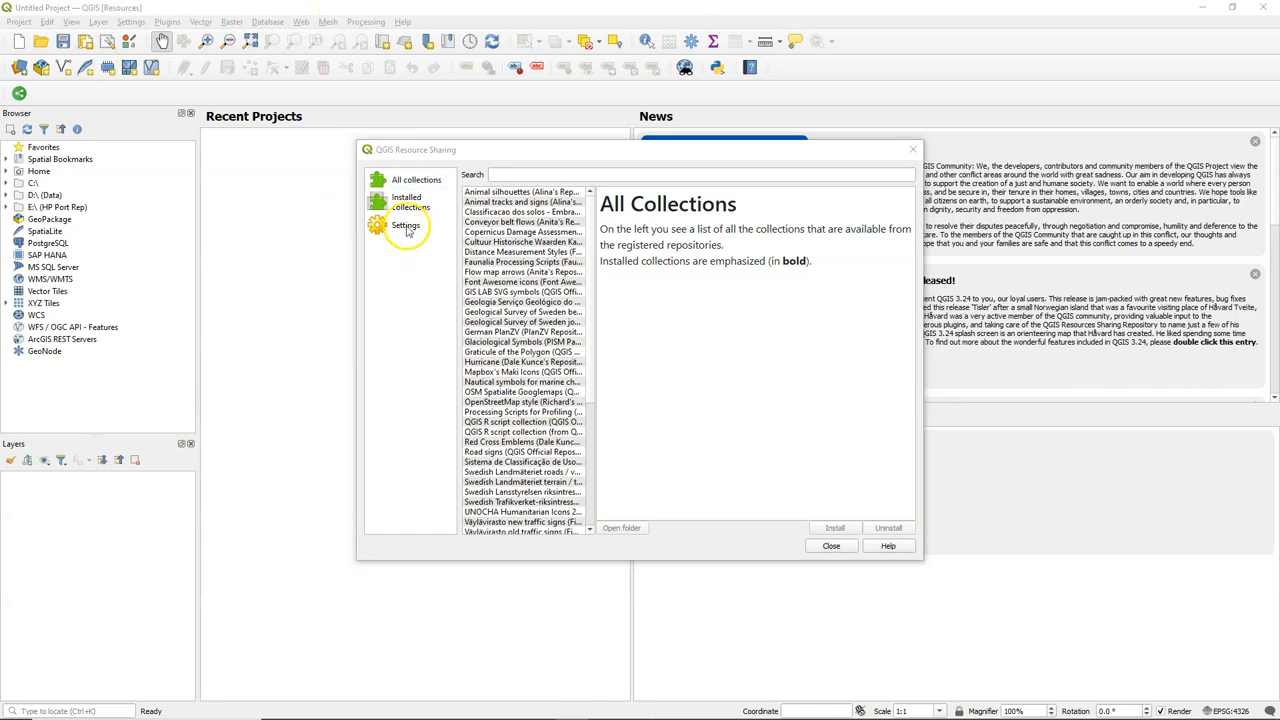
{"action": "left_click", "coordinate": [407, 224]}
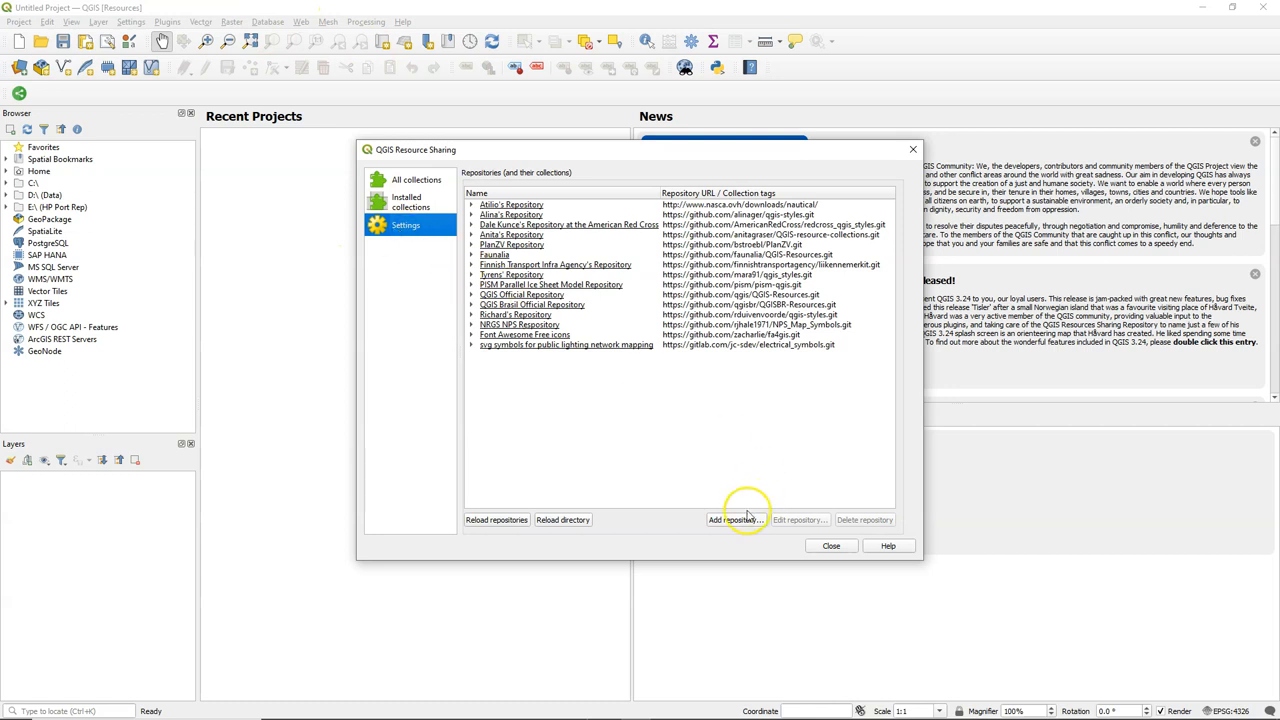
{"action": "left_click", "coordinate": [737, 520]}
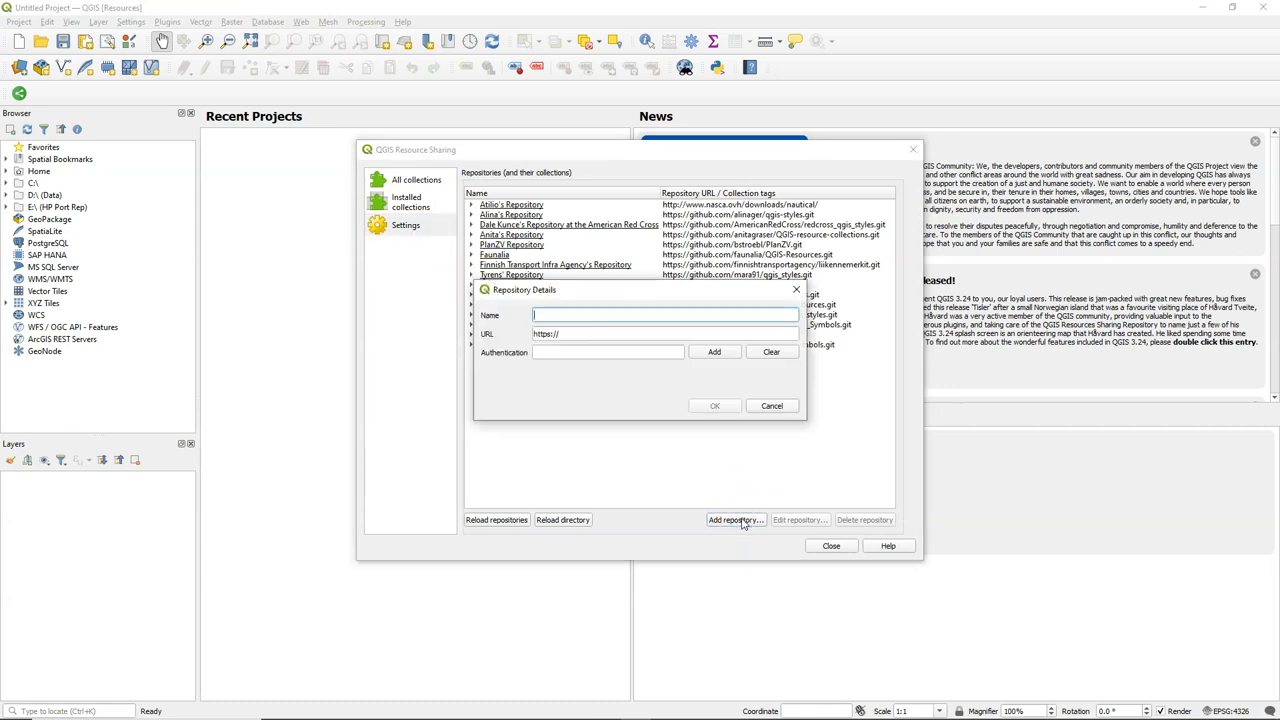
Step: Add a repository named PCRaster using the copied GitHub qgisrepository URL
{"action": "type", "text": "PCRaster"}
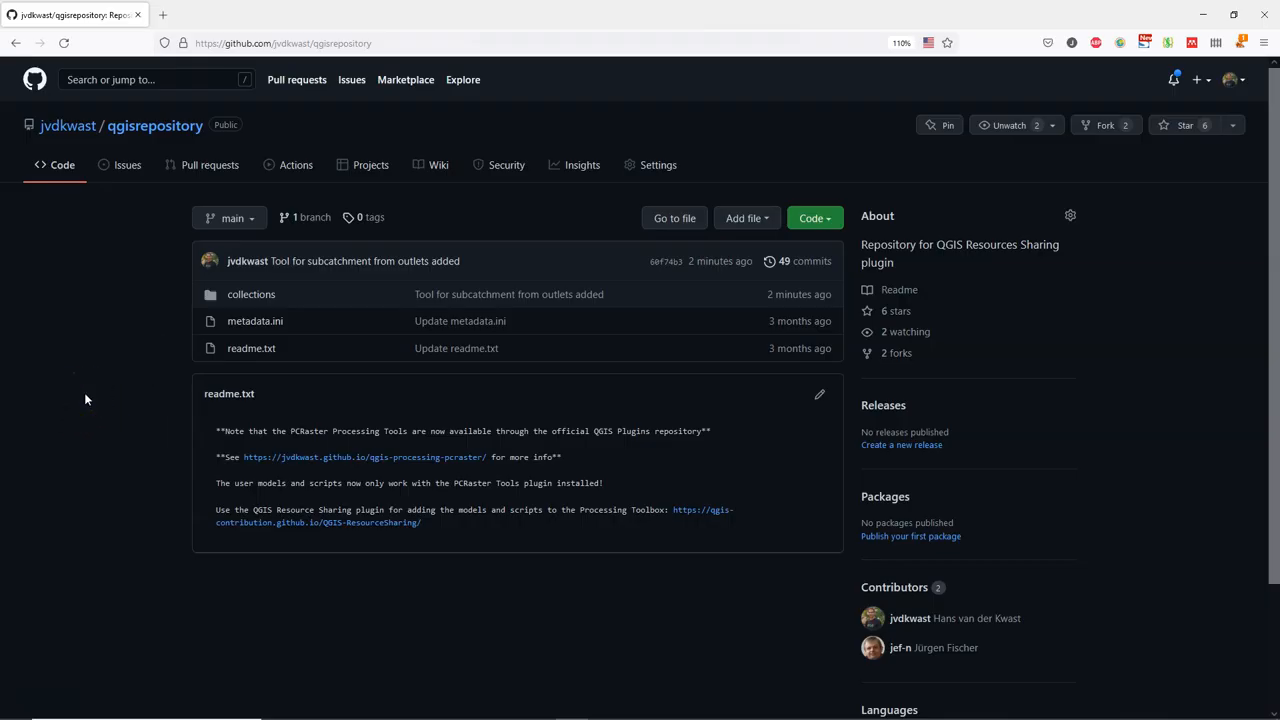
{"action": "left_click", "coordinate": [300, 43]}
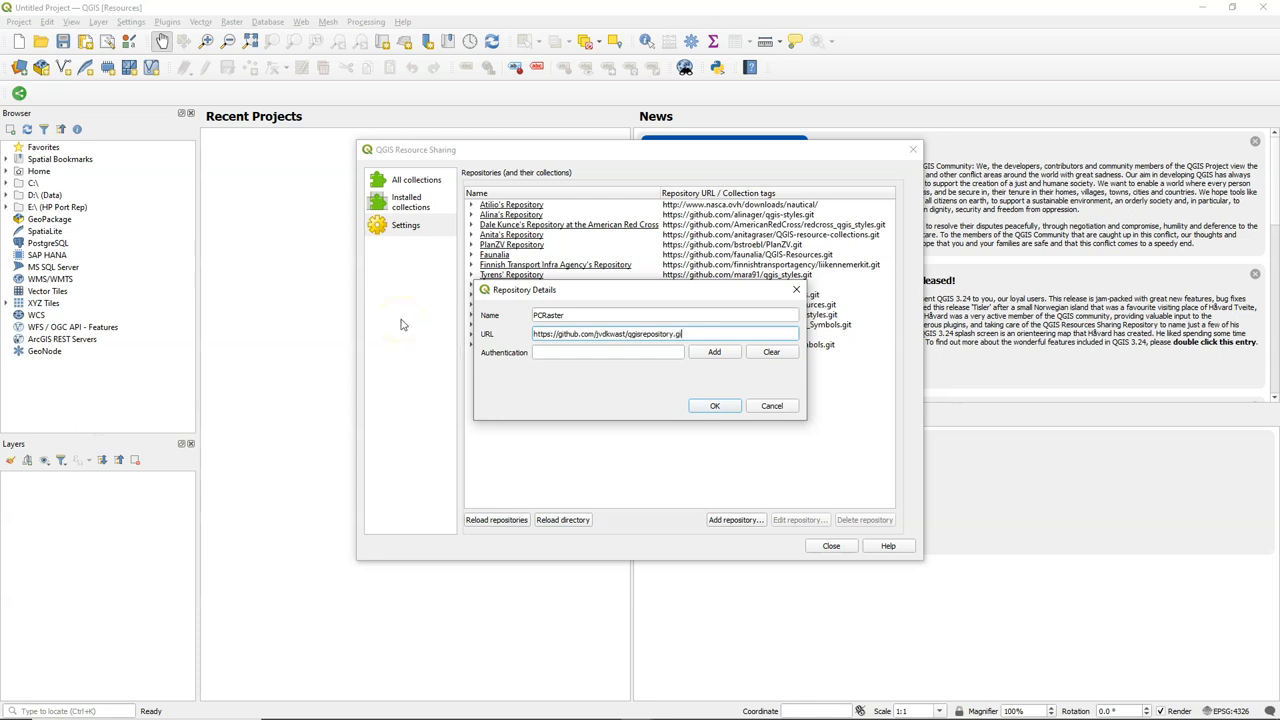
{"action": "left_click", "coordinate": [715, 405]}
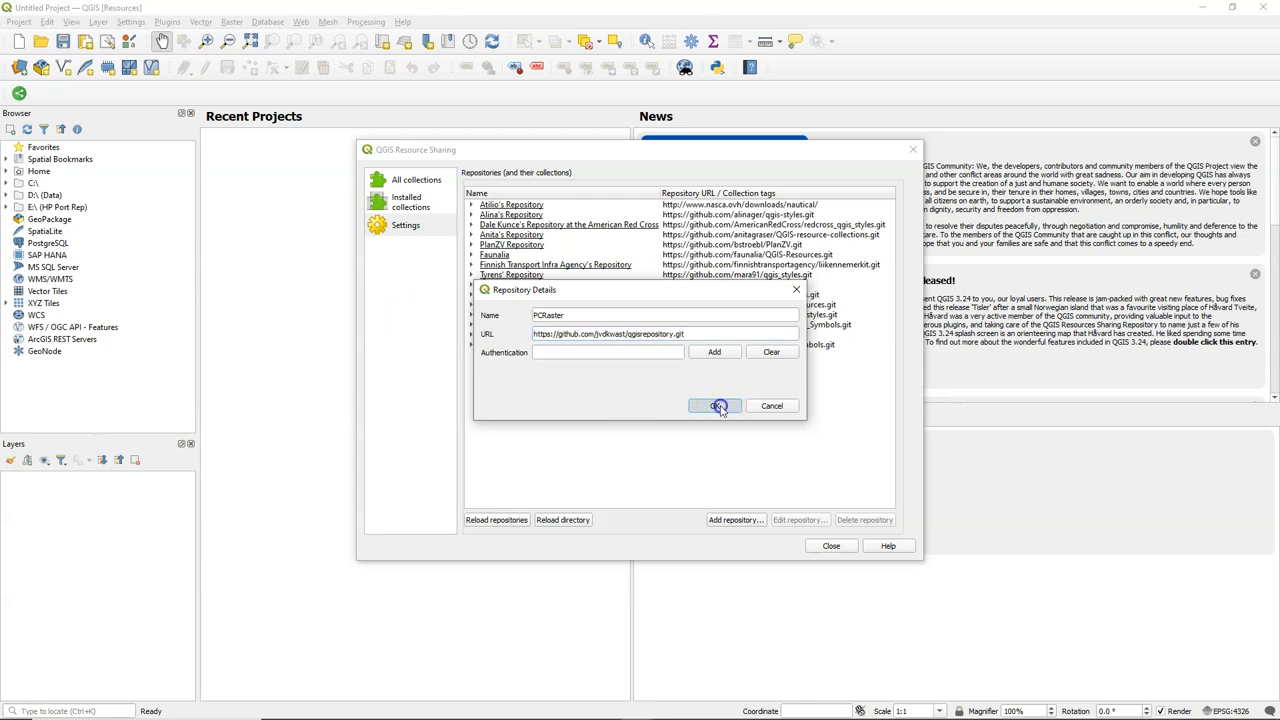
{"action": "left_click", "coordinate": [716, 406]}
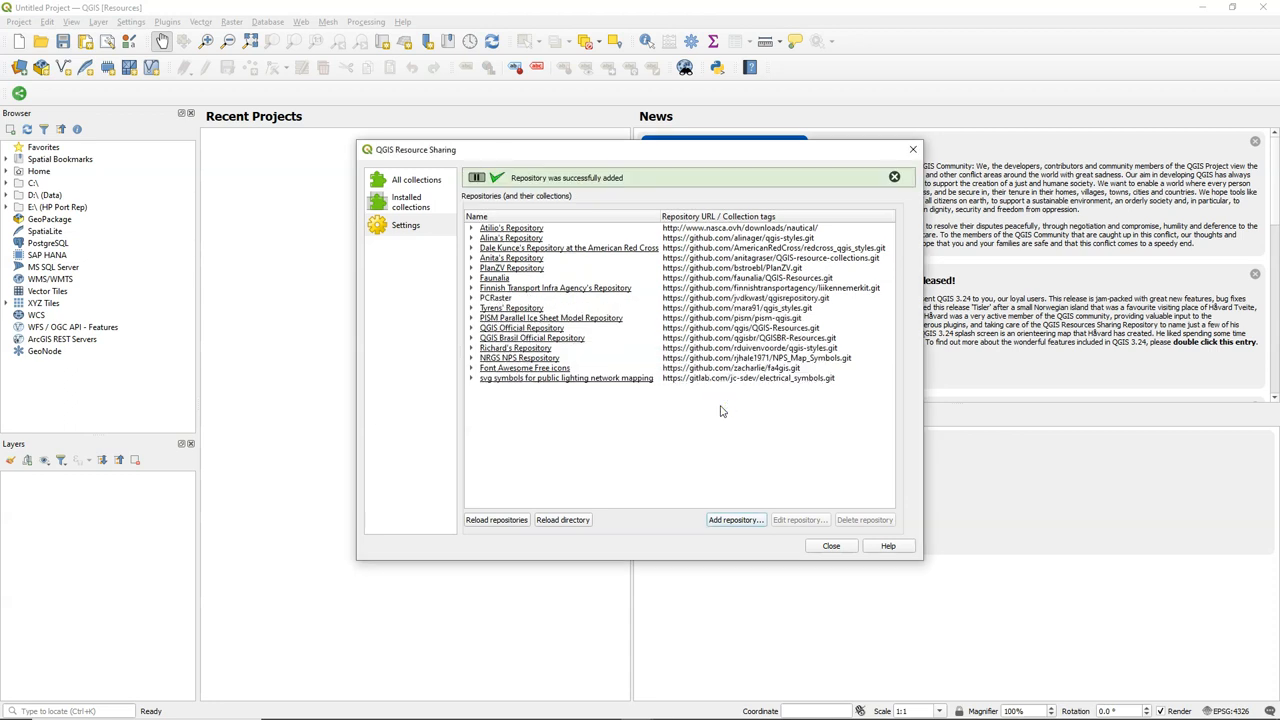
{"action": "left_click", "coordinate": [410, 202]}
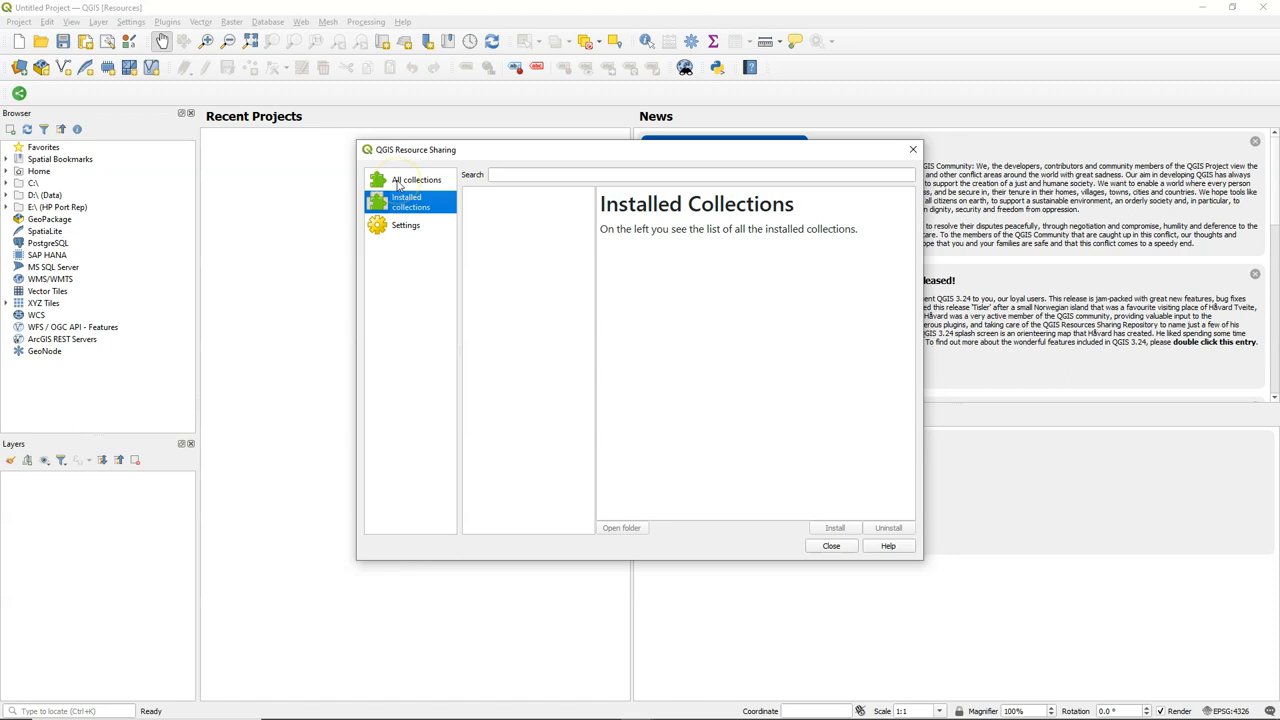
Step: Browse the PCRaster collections and install the QGIS PCRaster model collection
{"action": "left_click", "coordinate": [416, 179]}
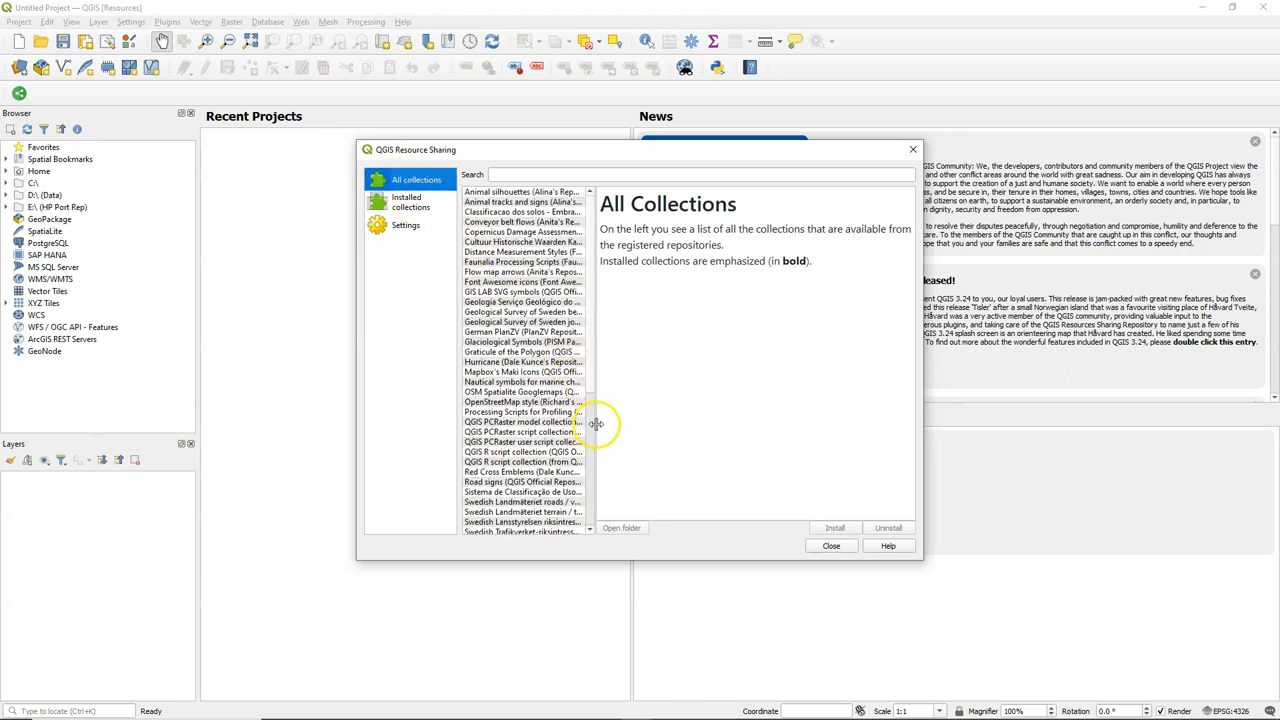
{"action": "left_click", "coordinate": [520, 421]}
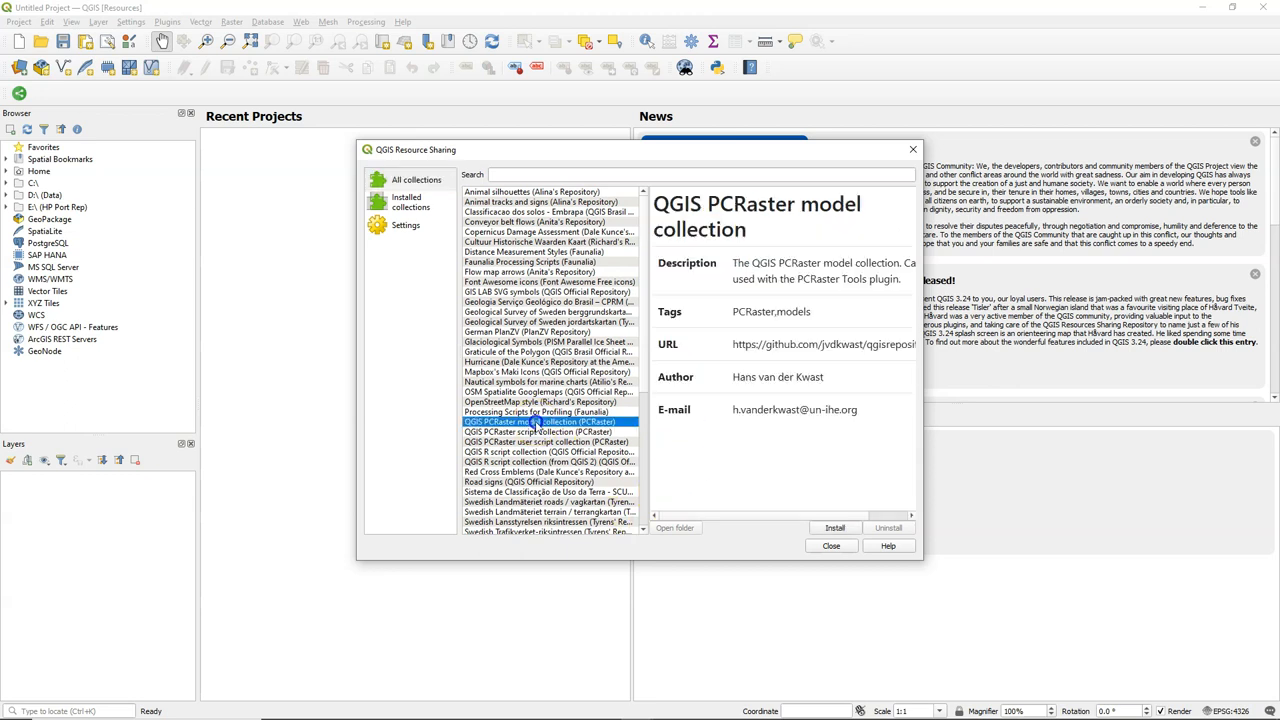
{"action": "left_click", "coordinate": [548, 443]}
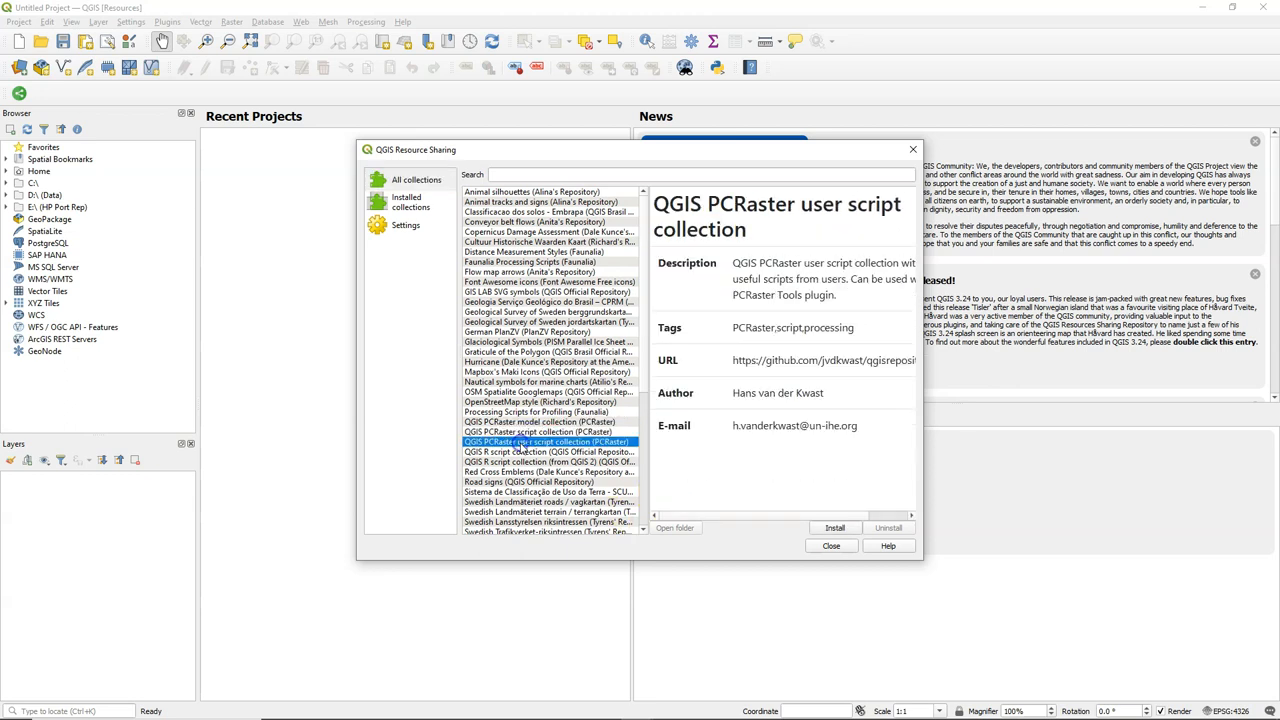
{"action": "left_click", "coordinate": [536, 431]}
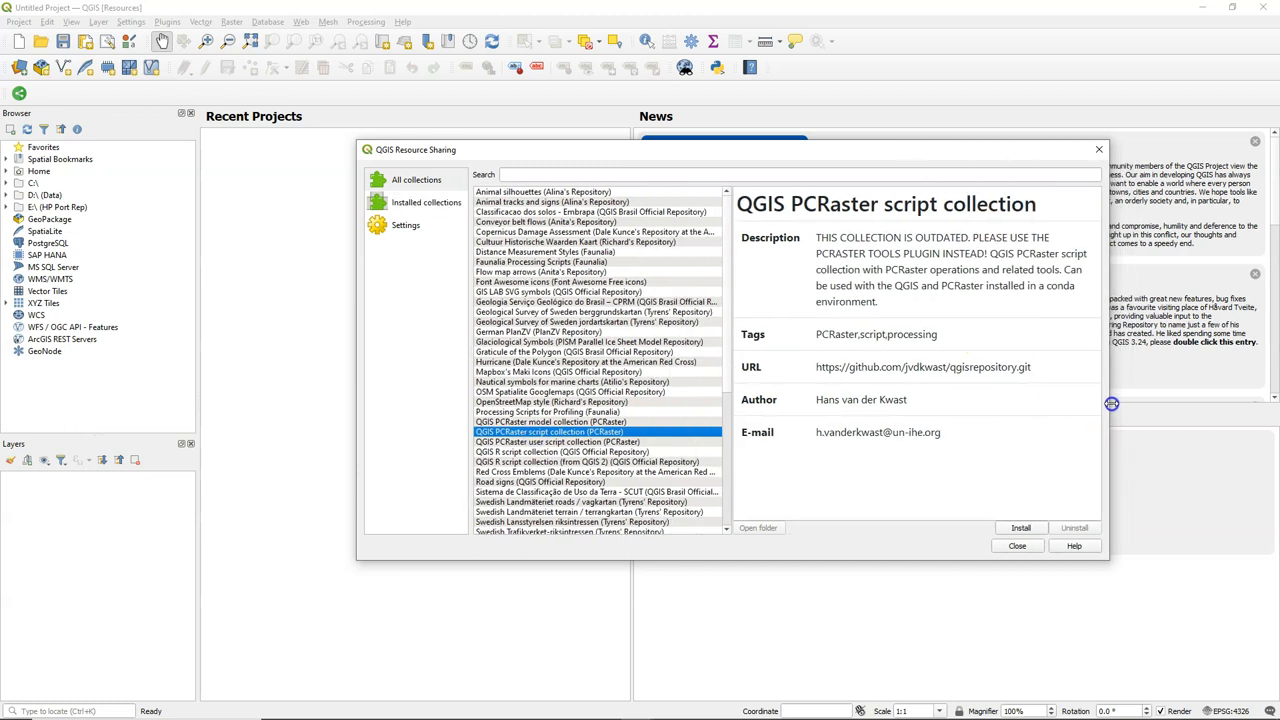
{"action": "mouse_move", "coordinate": [818, 271]}
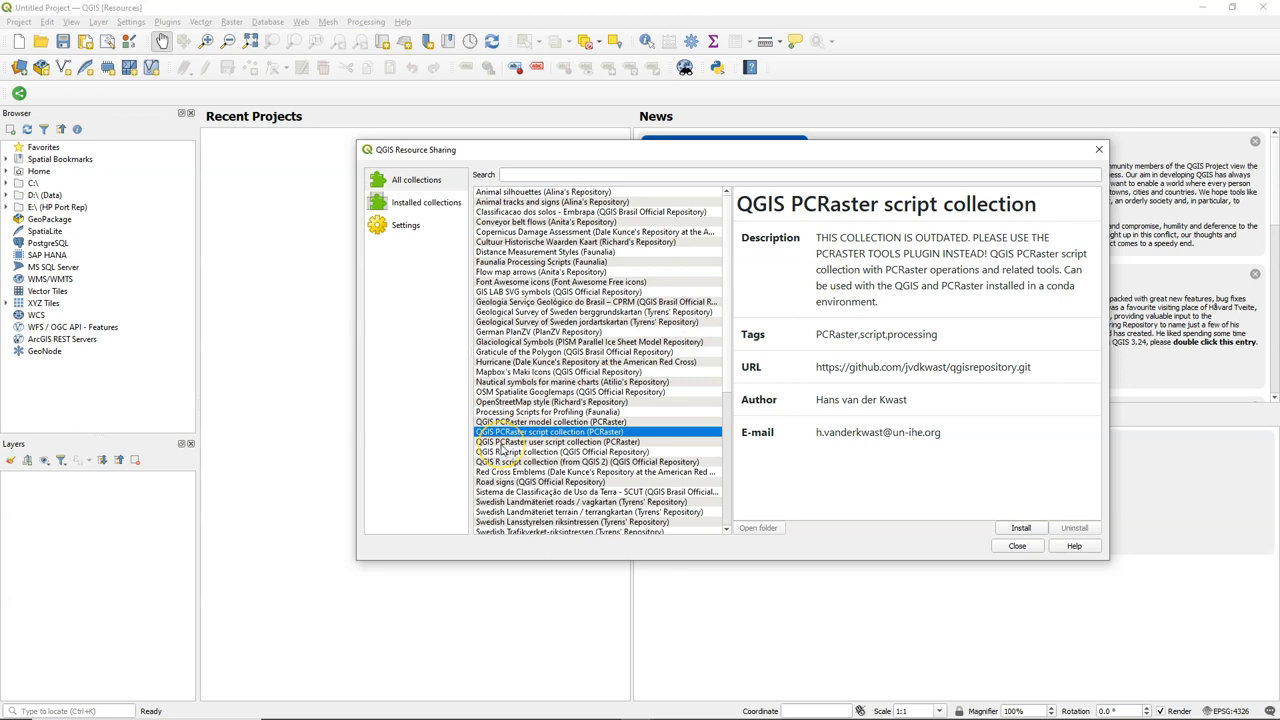
{"action": "left_click", "coordinate": [550, 422]}
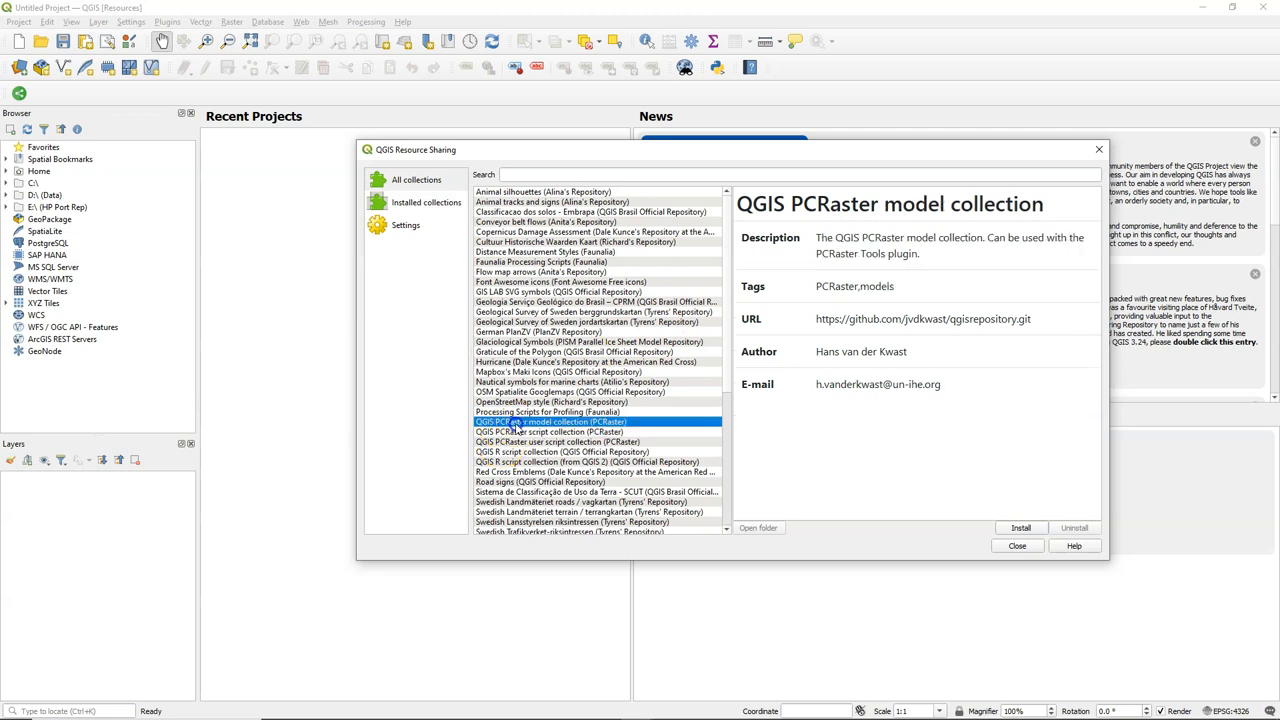
{"action": "left_click", "coordinate": [1020, 528]}
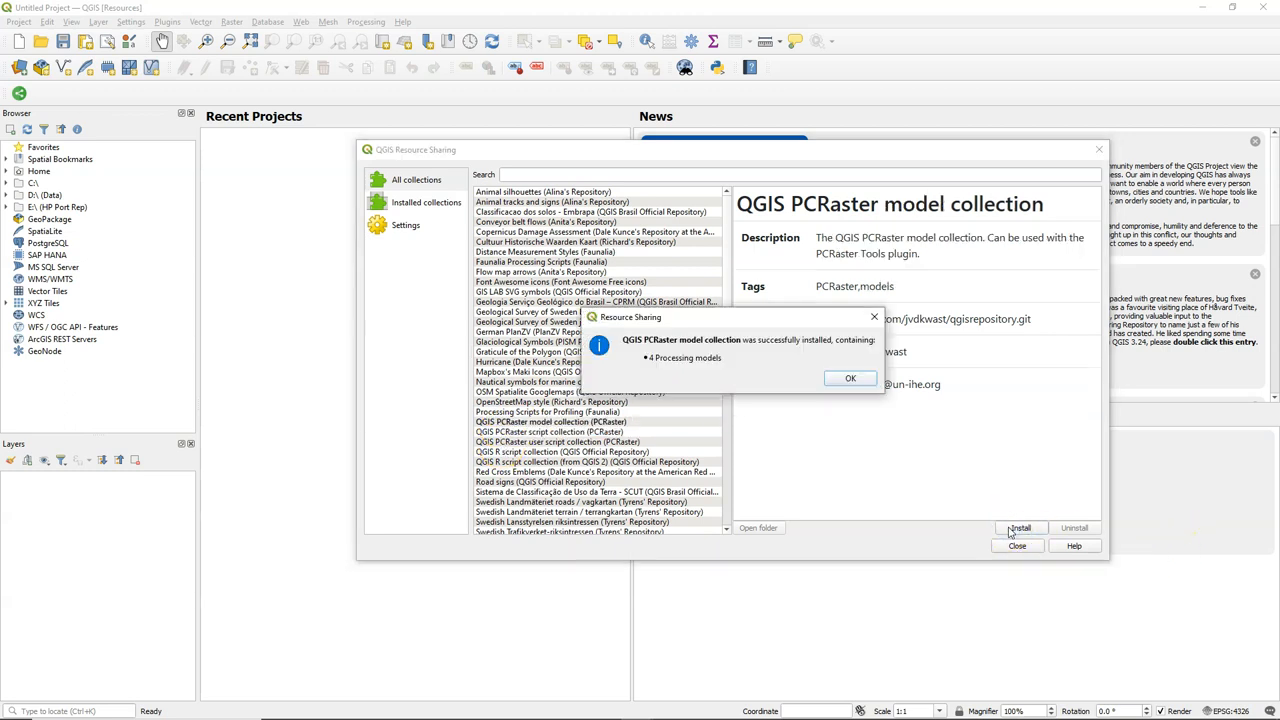
{"action": "left_click", "coordinate": [850, 378]}
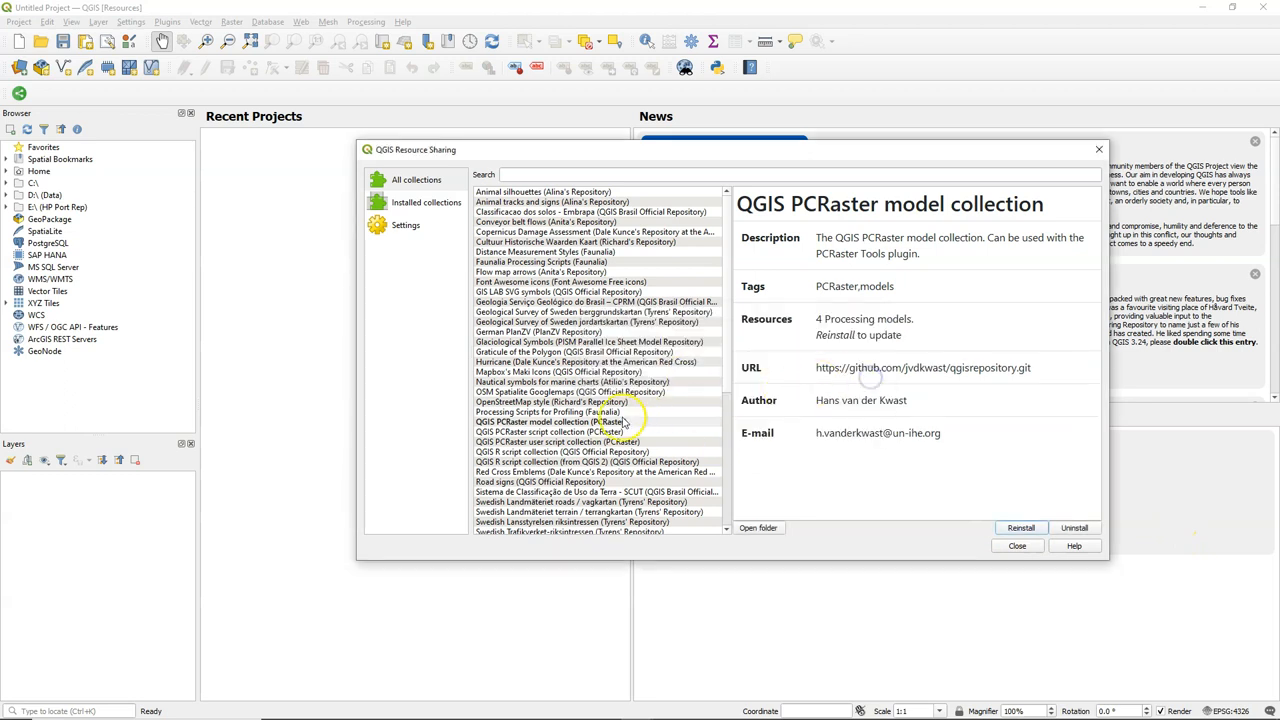
Step: Install the PCRaster user script collection
{"action": "left_click", "coordinate": [587, 443]}
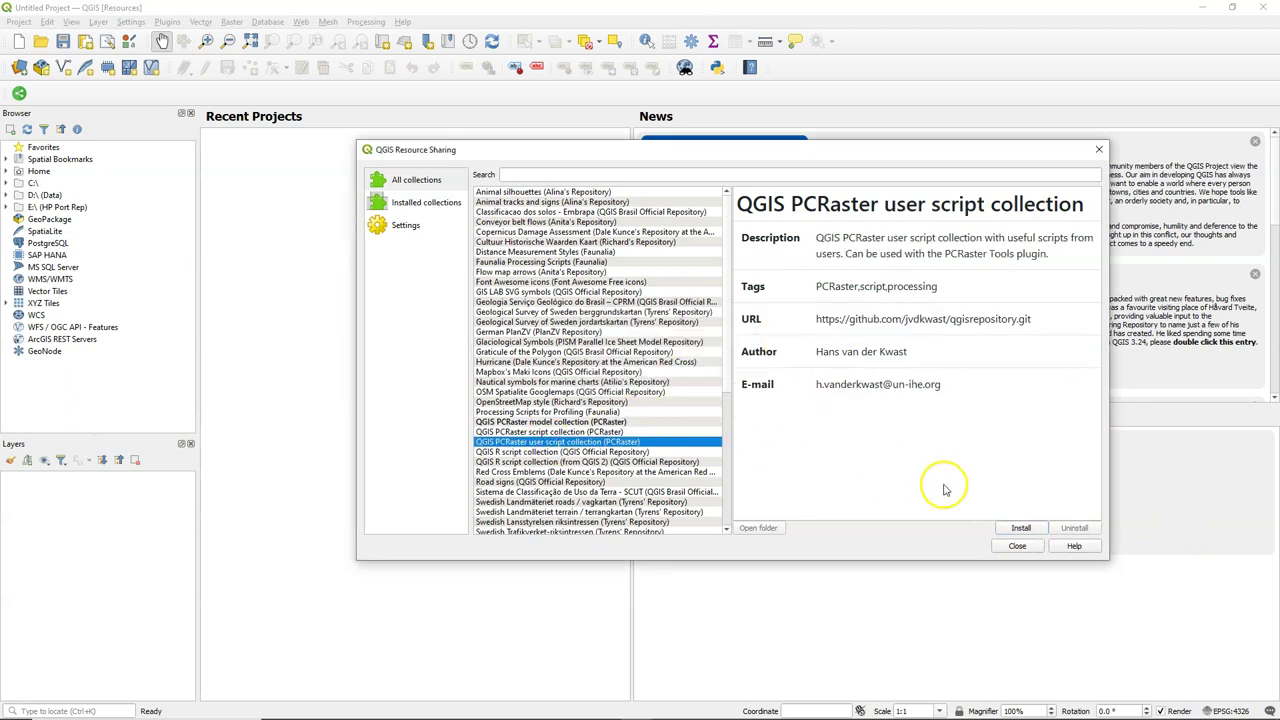
{"action": "left_click", "coordinate": [1020, 528]}
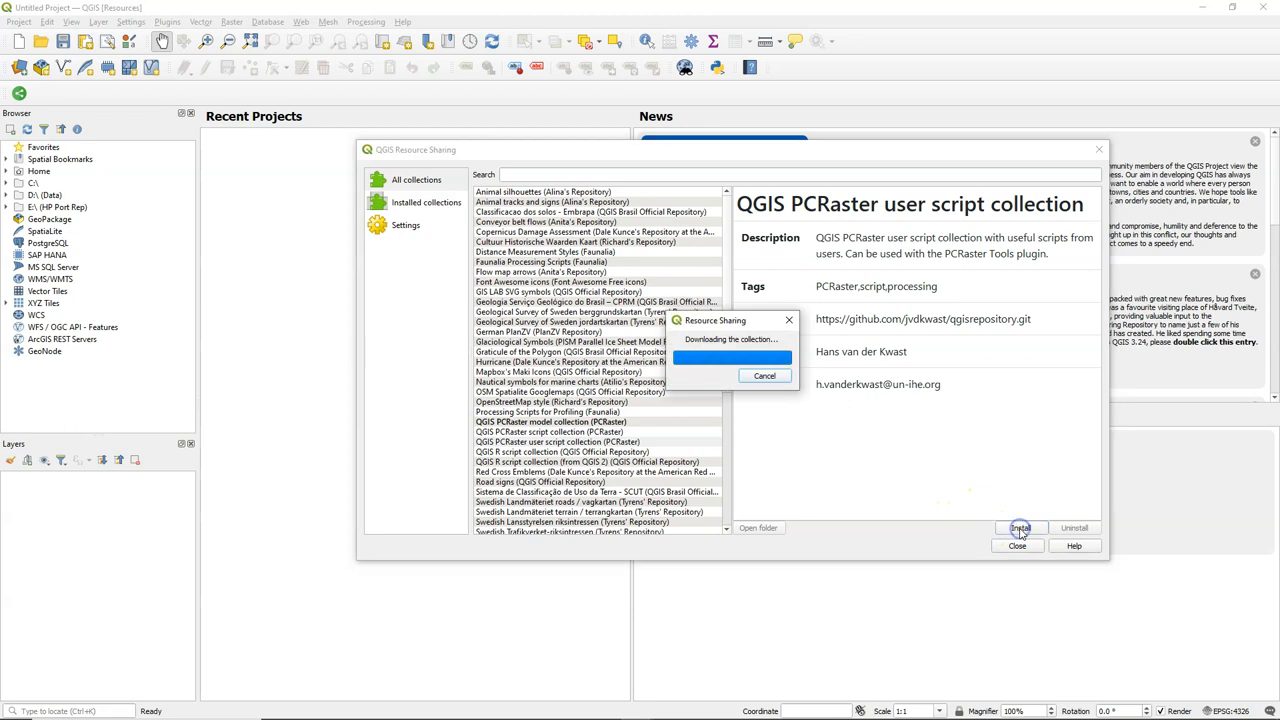
{"action": "left_click", "coordinate": [1020, 529]}
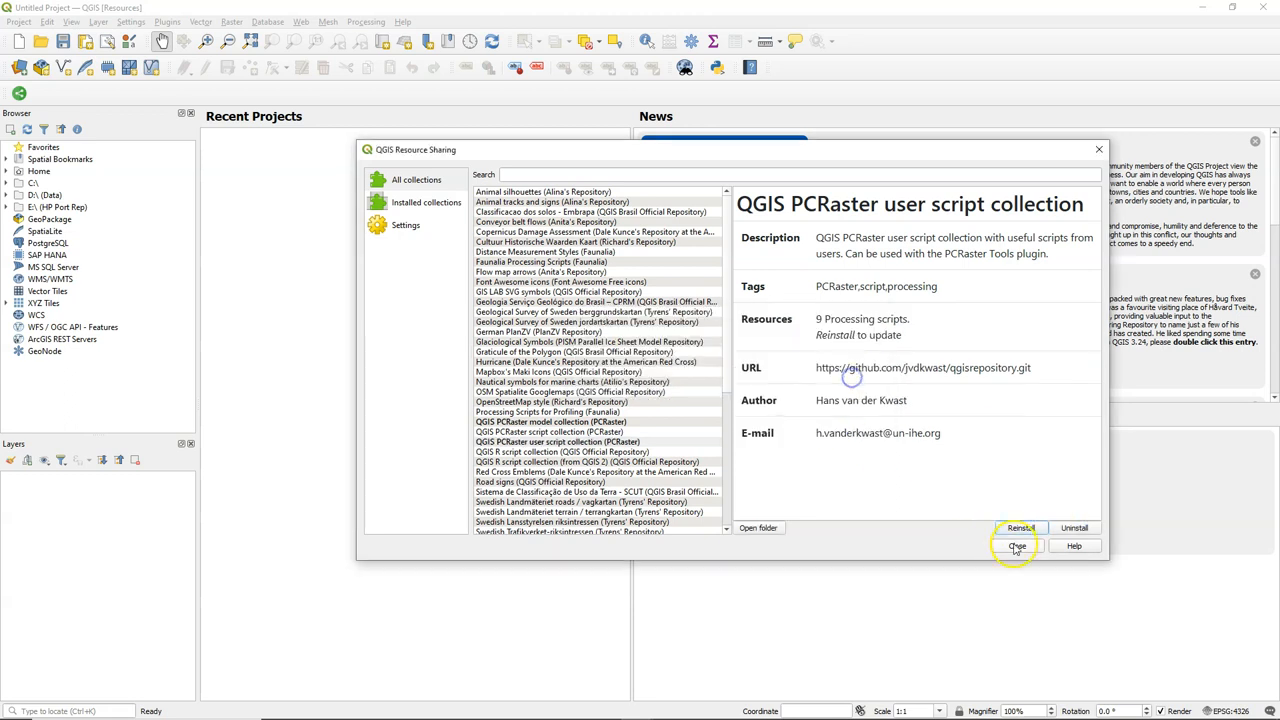
Step: Add flowdirection.map and channels.map from the Chapter_4 favourite folder to the map
{"action": "left_click", "coordinate": [1013, 545]}
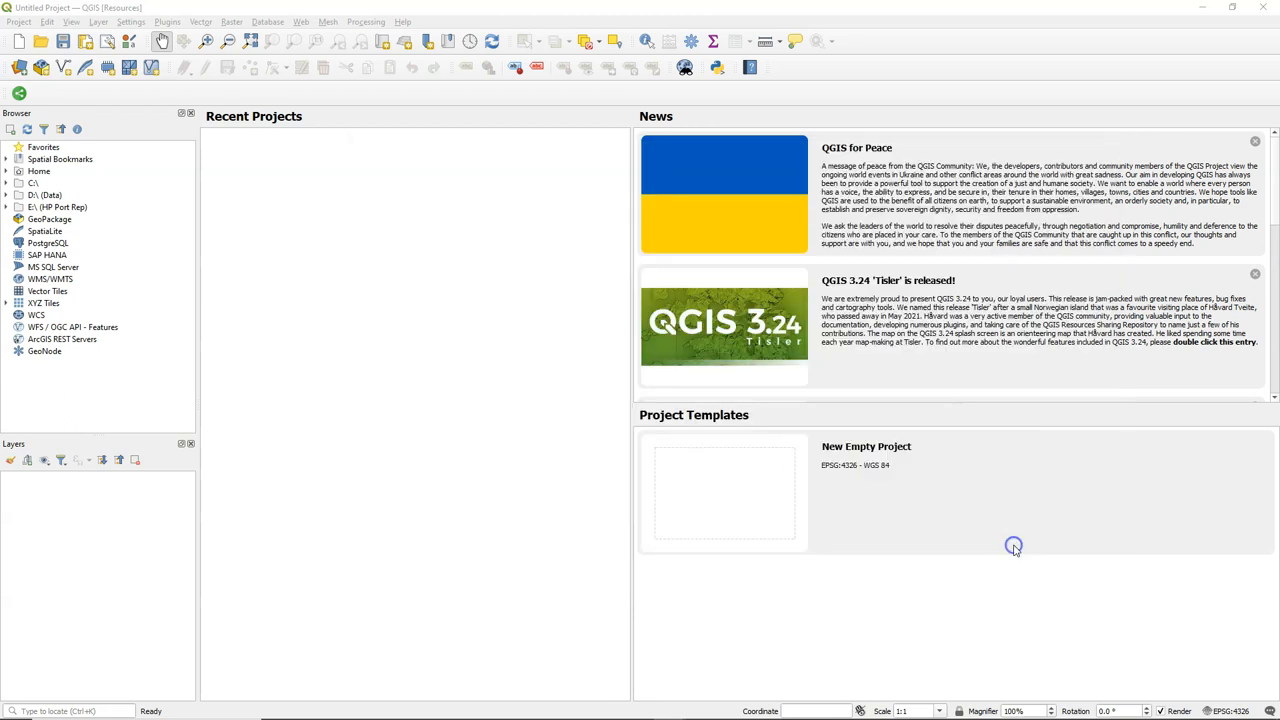
{"action": "mouse_move", "coordinate": [195, 35]}
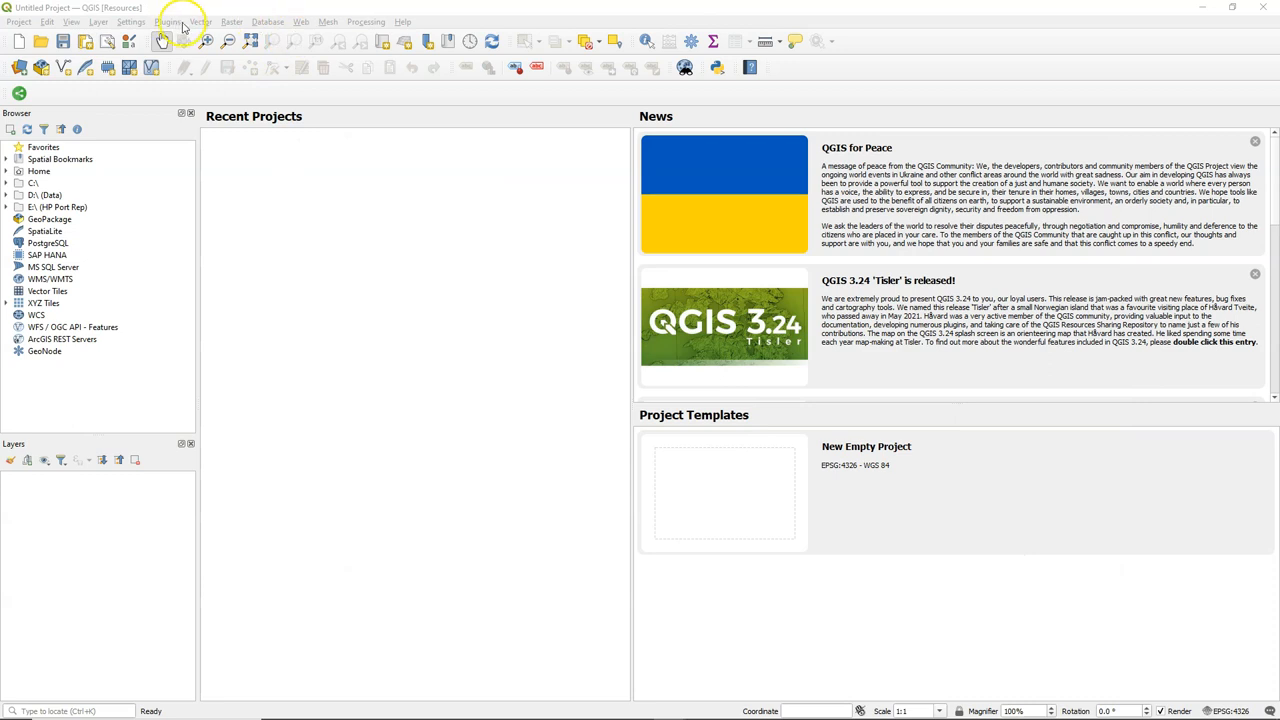
{"action": "left_click", "coordinate": [668, 40]}
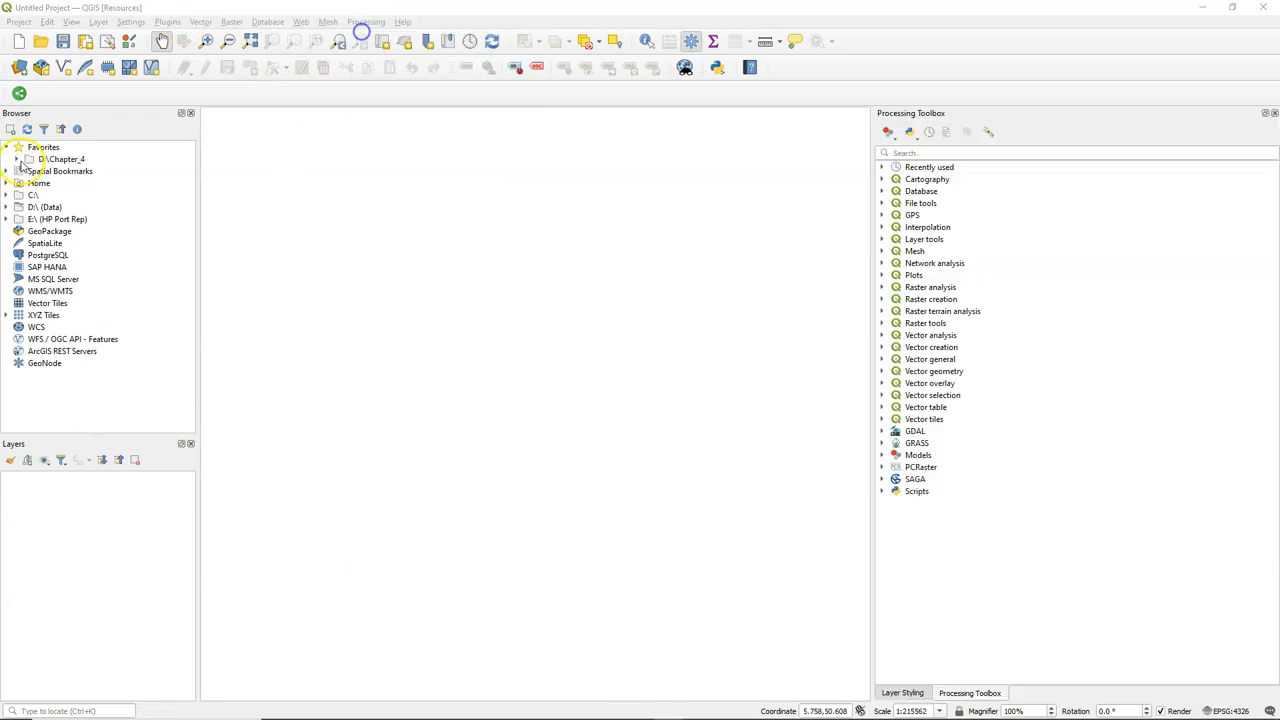
{"action": "left_click", "coordinate": [17, 159]}
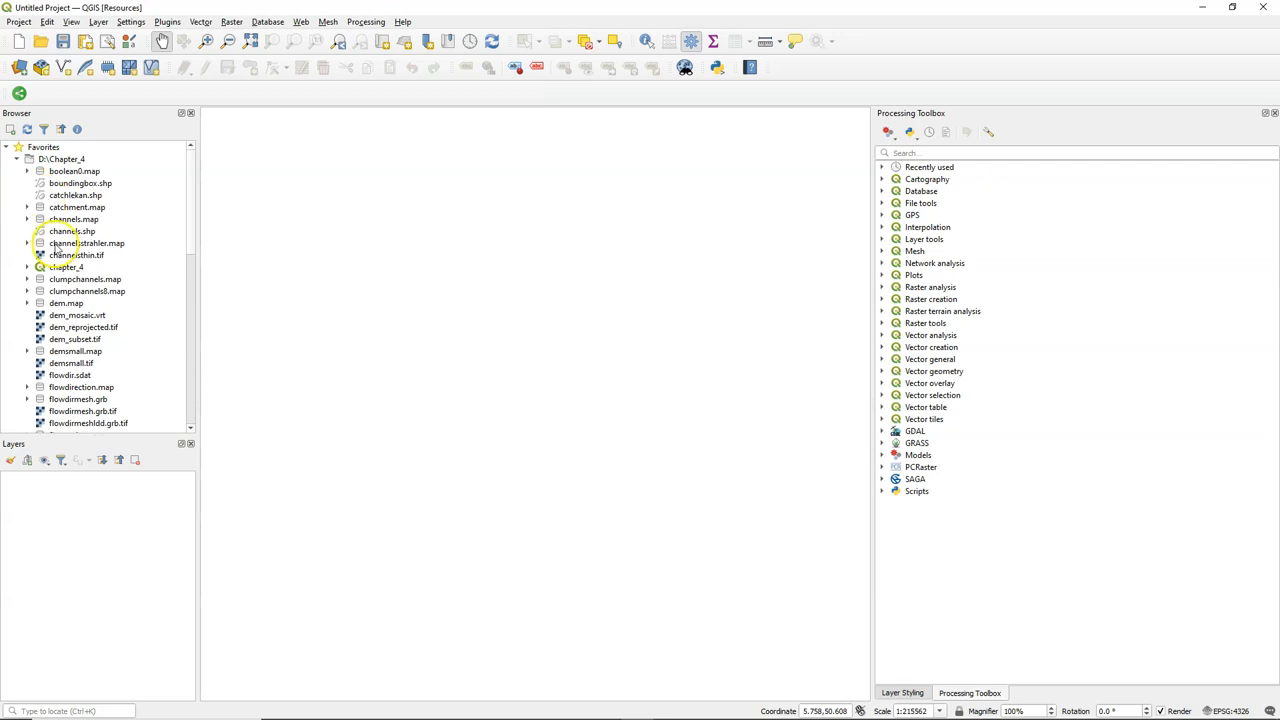
{"action": "scroll", "scroll_direction": "down", "scroll_amount": 3}
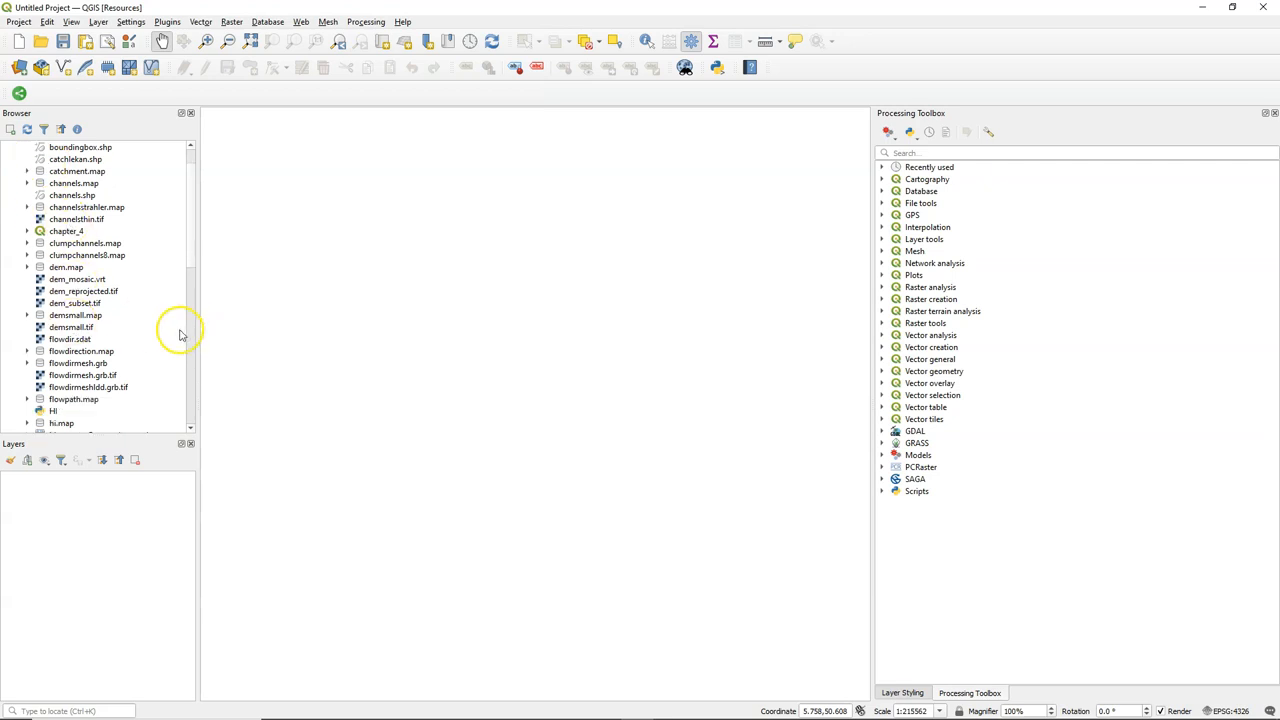
{"action": "double_click", "coordinate": [81, 351]}
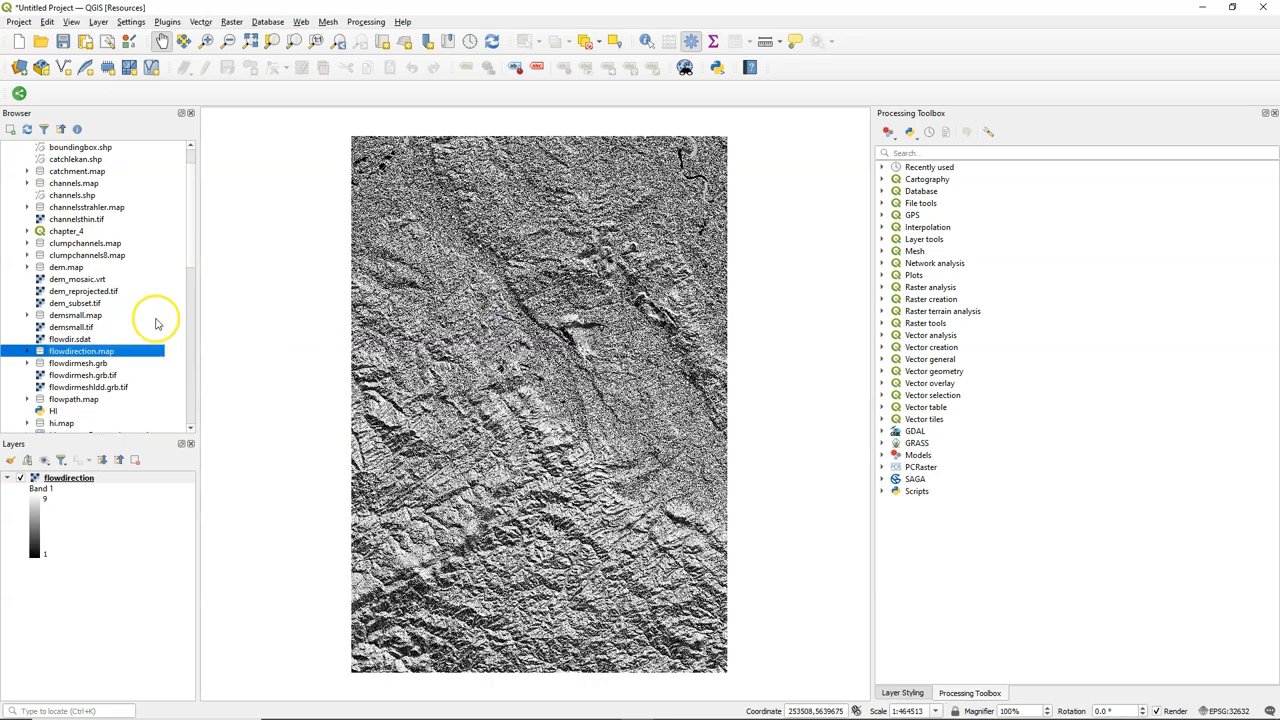
{"action": "left_click", "coordinate": [73, 183]}
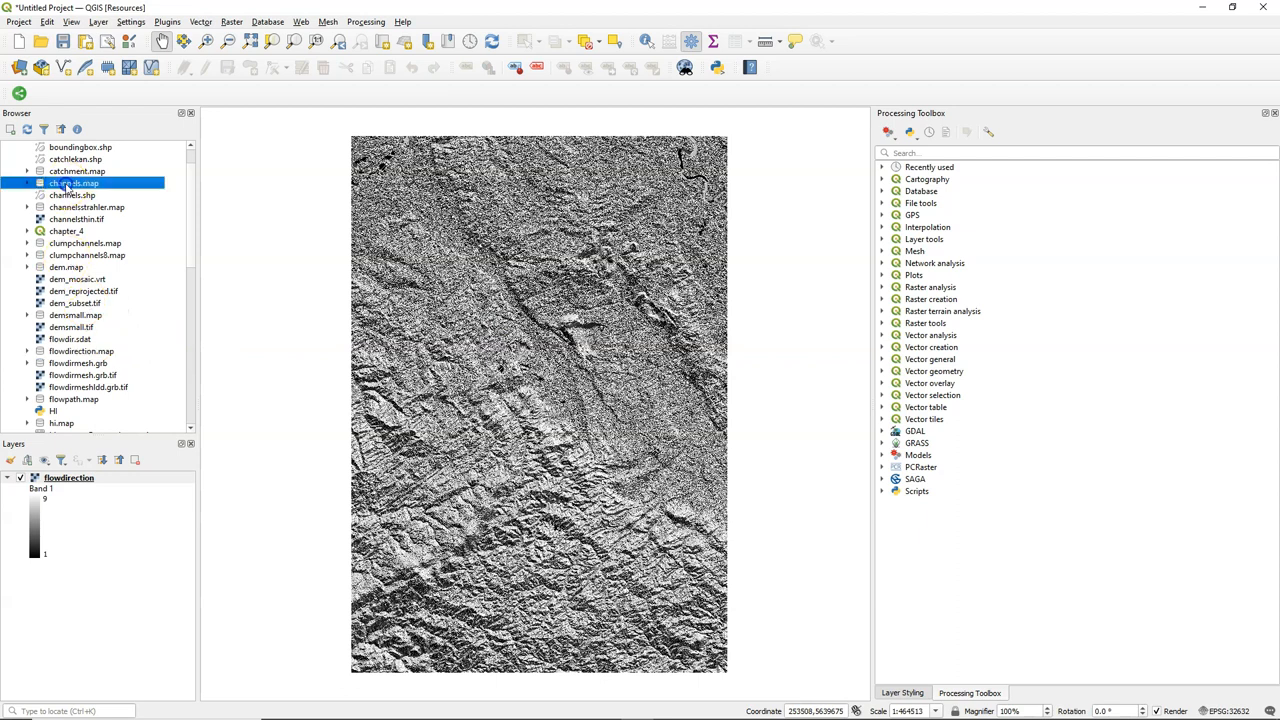
{"action": "double_click", "coordinate": [73, 183]}
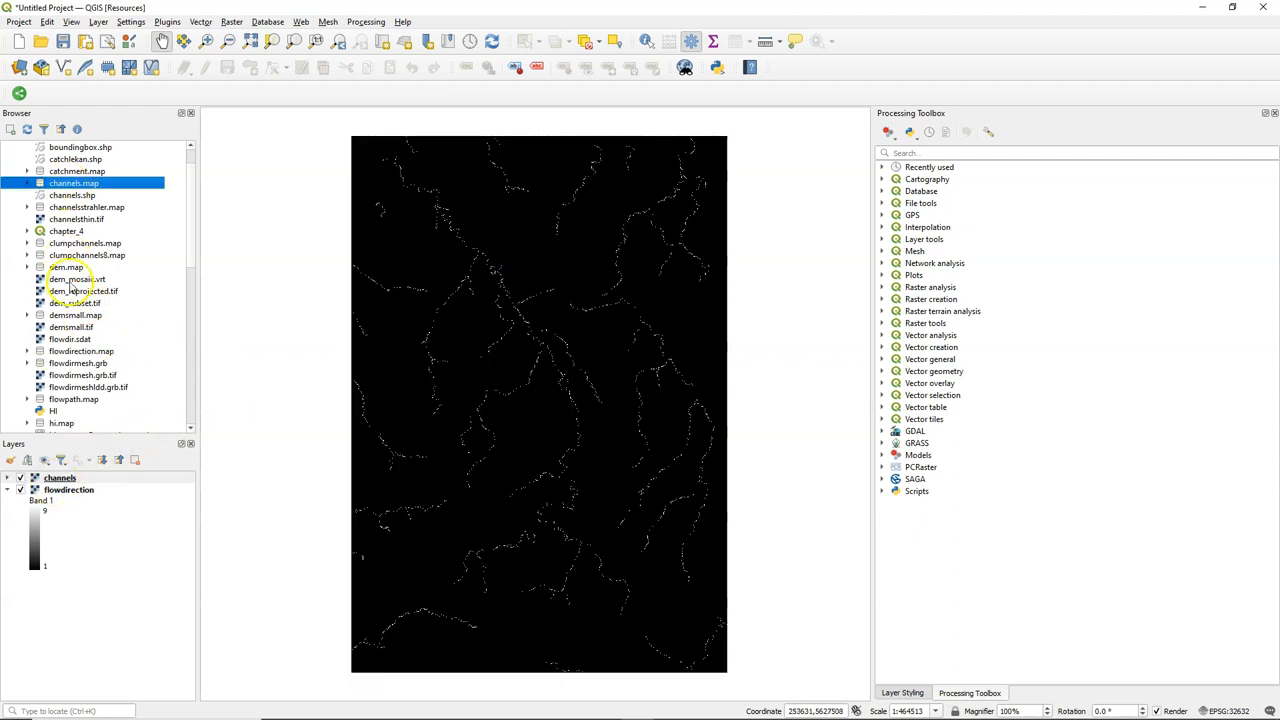
{"action": "mouse_move", "coordinate": [64, 535]}
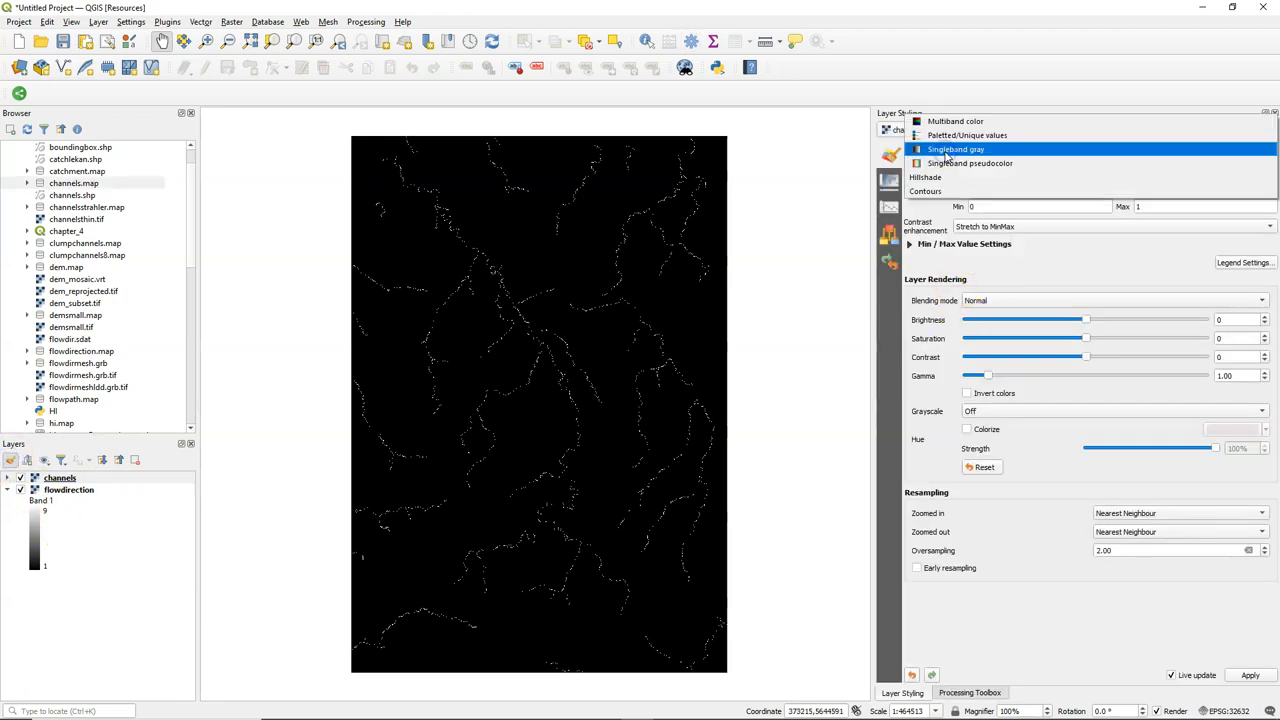
Step: Render channels as cyan paletted unique values and pan along the stream network
{"action": "left_click", "coordinate": [972, 135]}
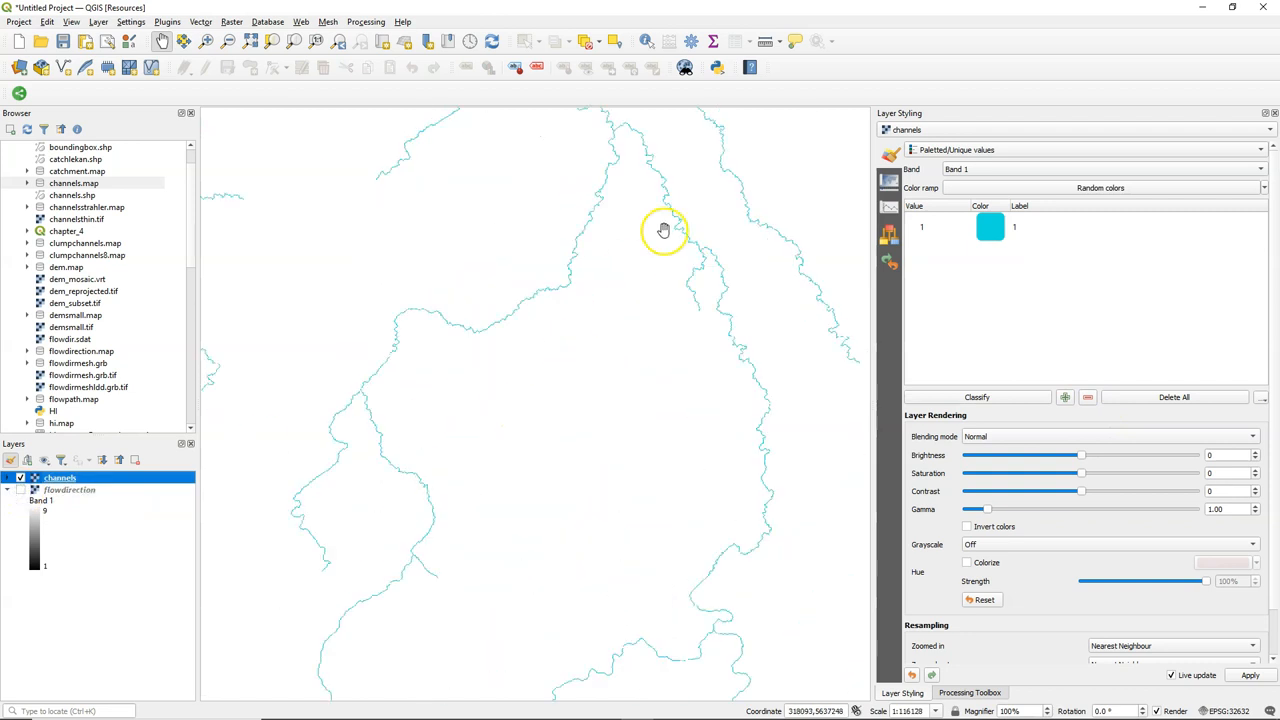
{"action": "left_click_drag", "start_coordinate": [664, 230], "coordinate": [639, 411]}
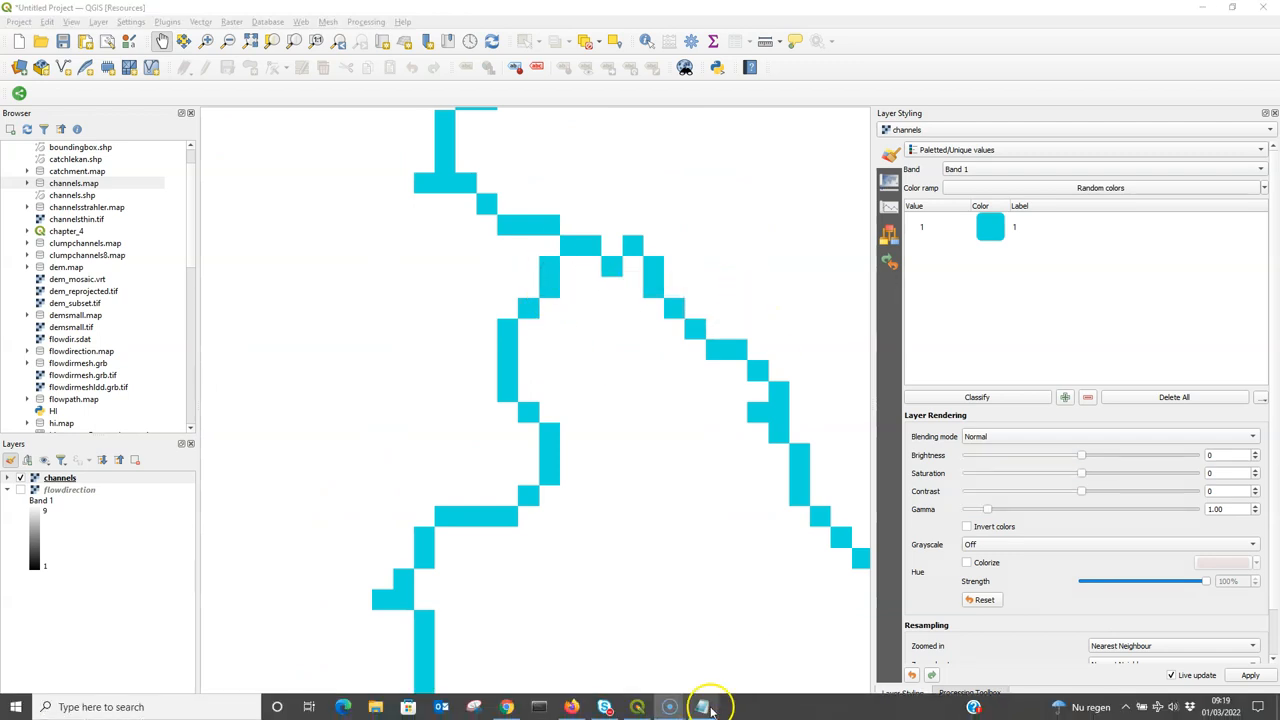
Step: Enter four copied outlet coordinates with IDs in Notepad and save as 'outlet'
{"action": "left_click", "coordinate": [701, 709]}
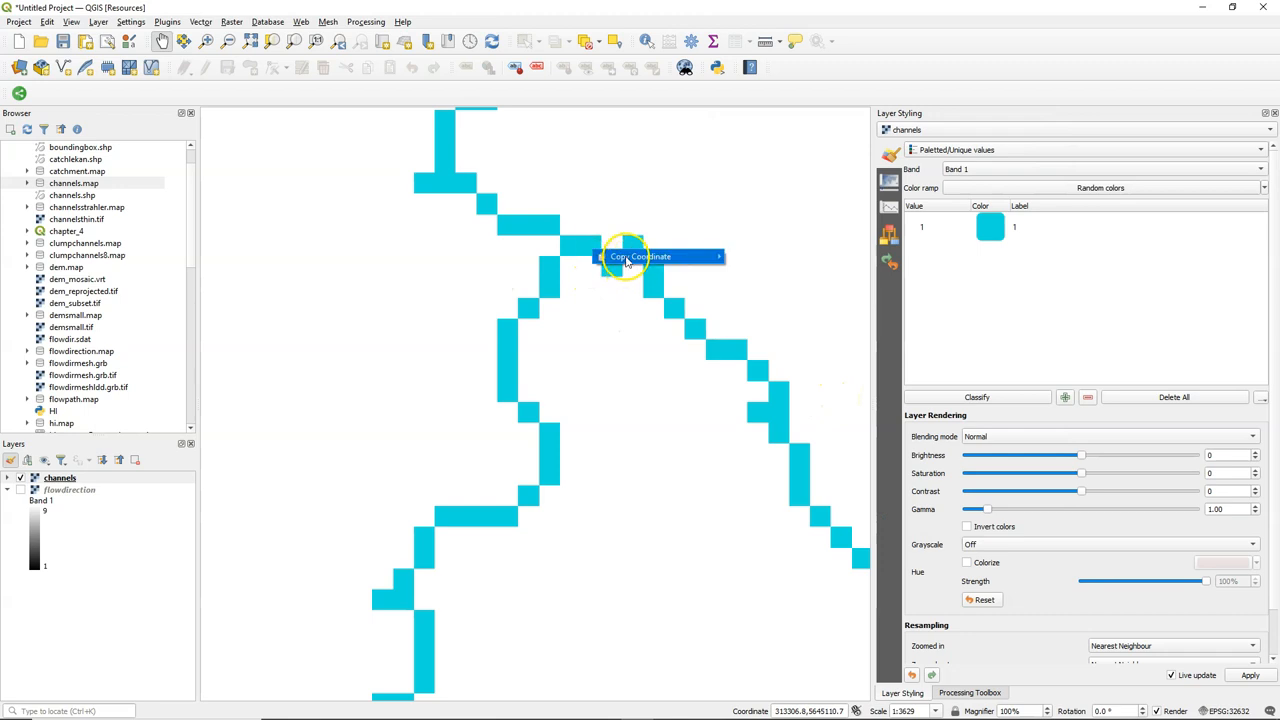
{"action": "left_click", "coordinate": [640, 256]}
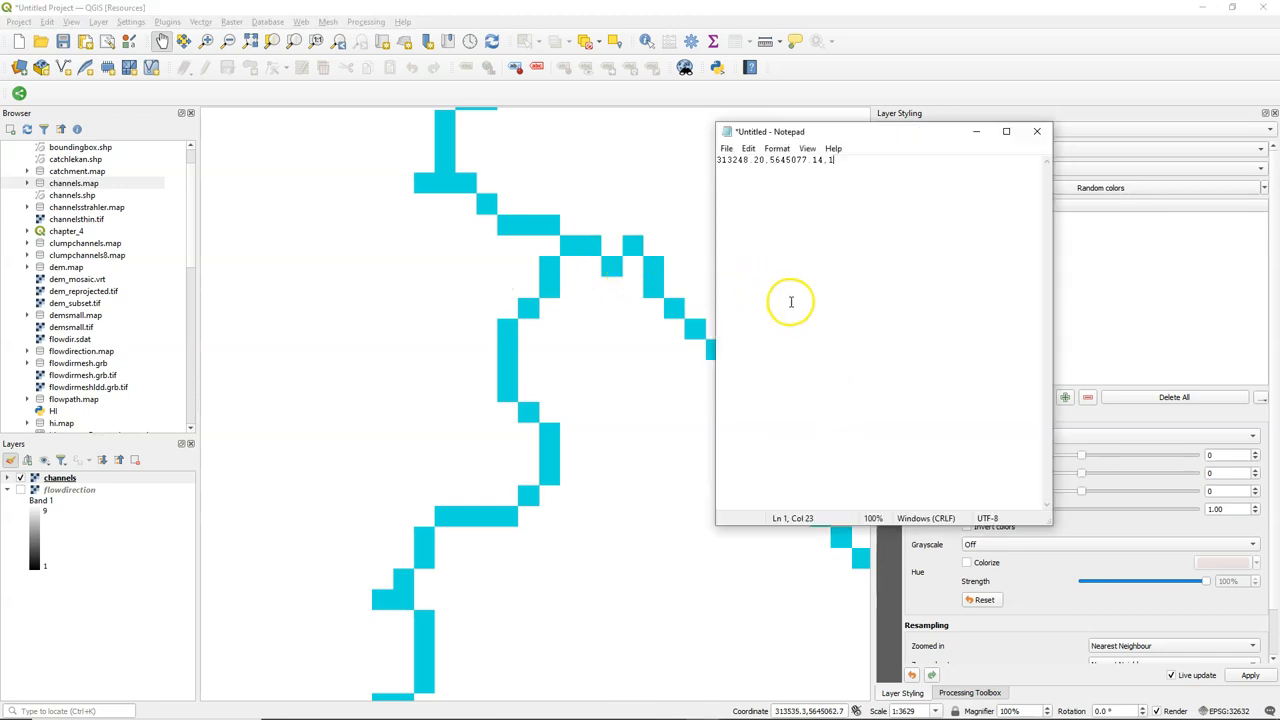
{"action": "type", "text": "313306.78.5645110.74"}
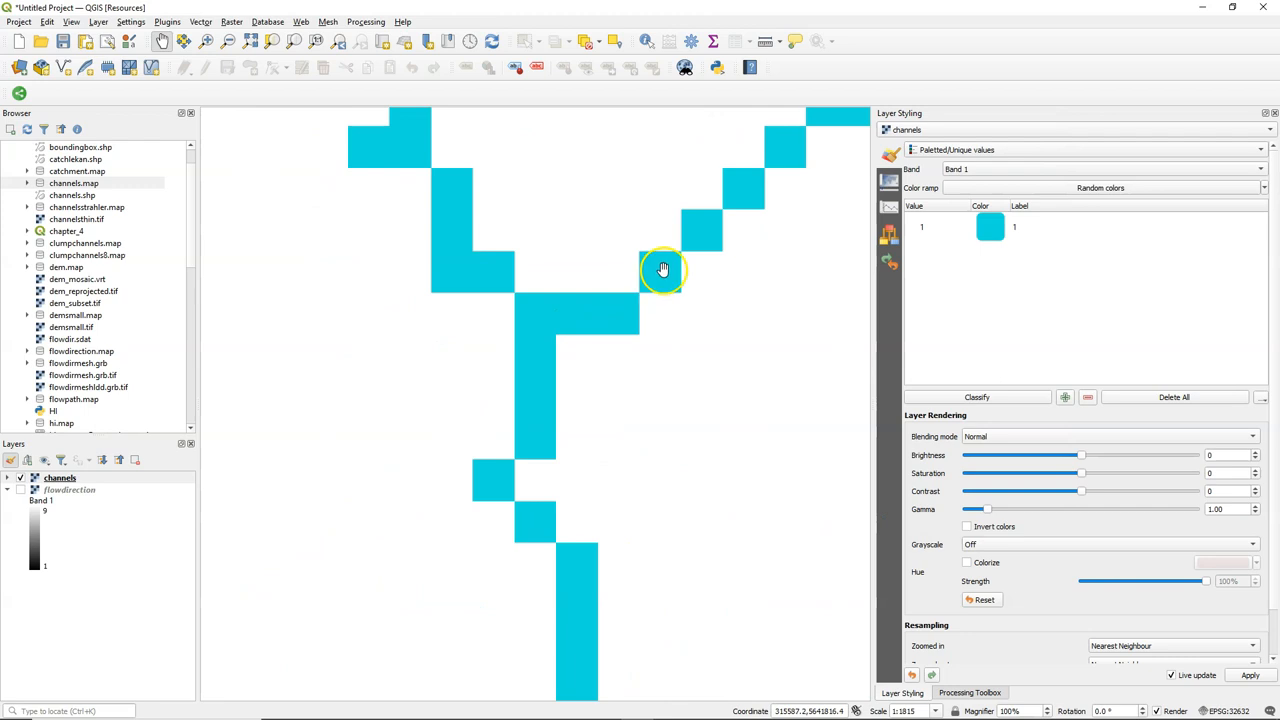
{"action": "mouse_move", "coordinate": [824, 281]}
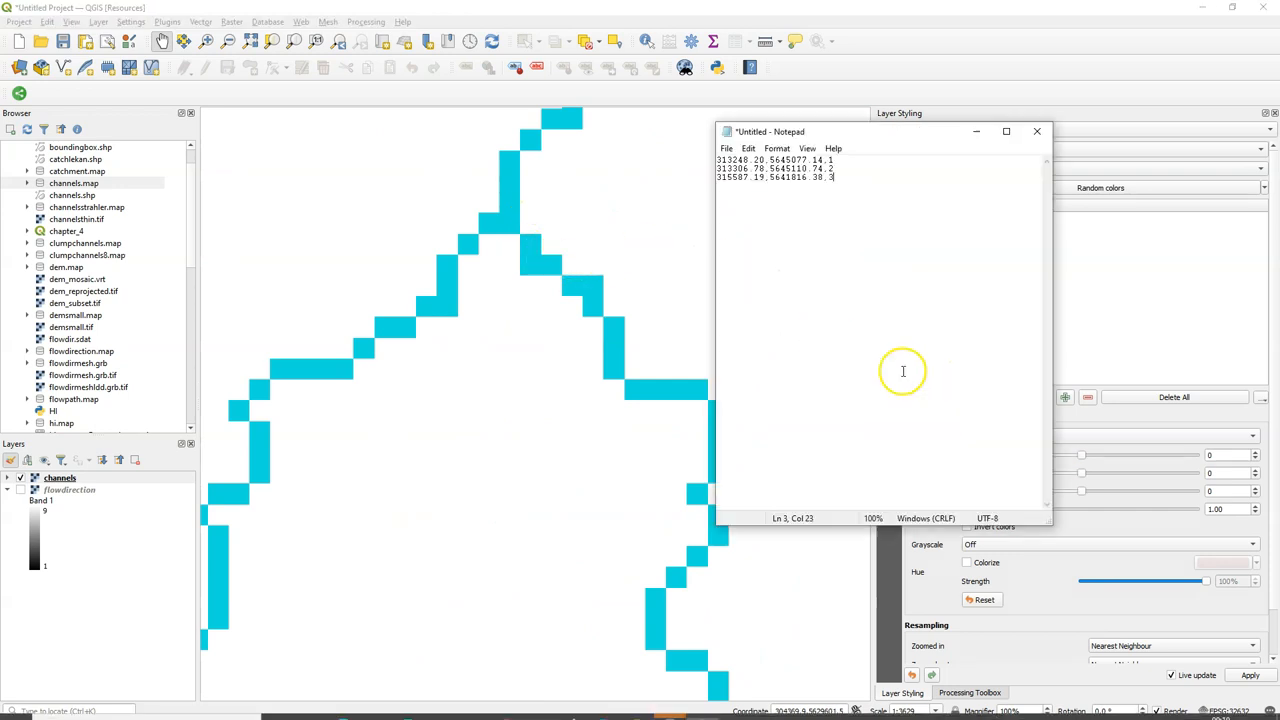
{"action": "type", "text": "303882.17.5629751.29"}
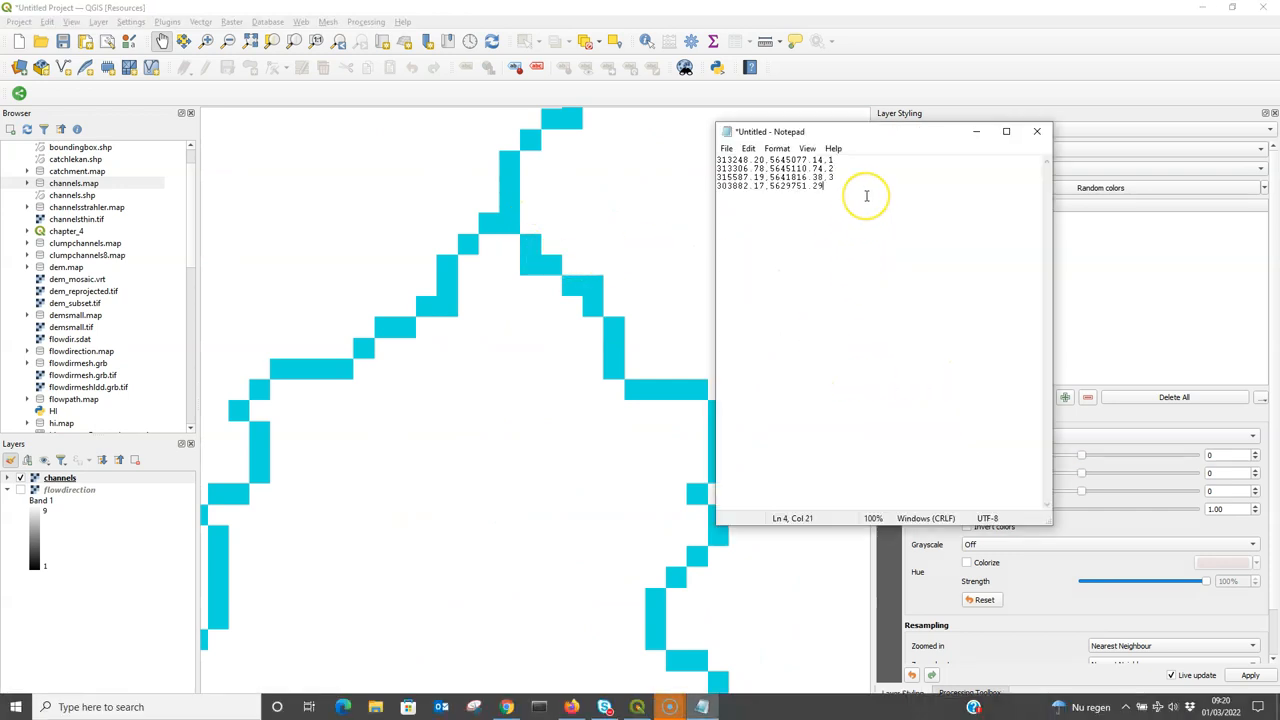
{"action": "type", "text": ".4"}
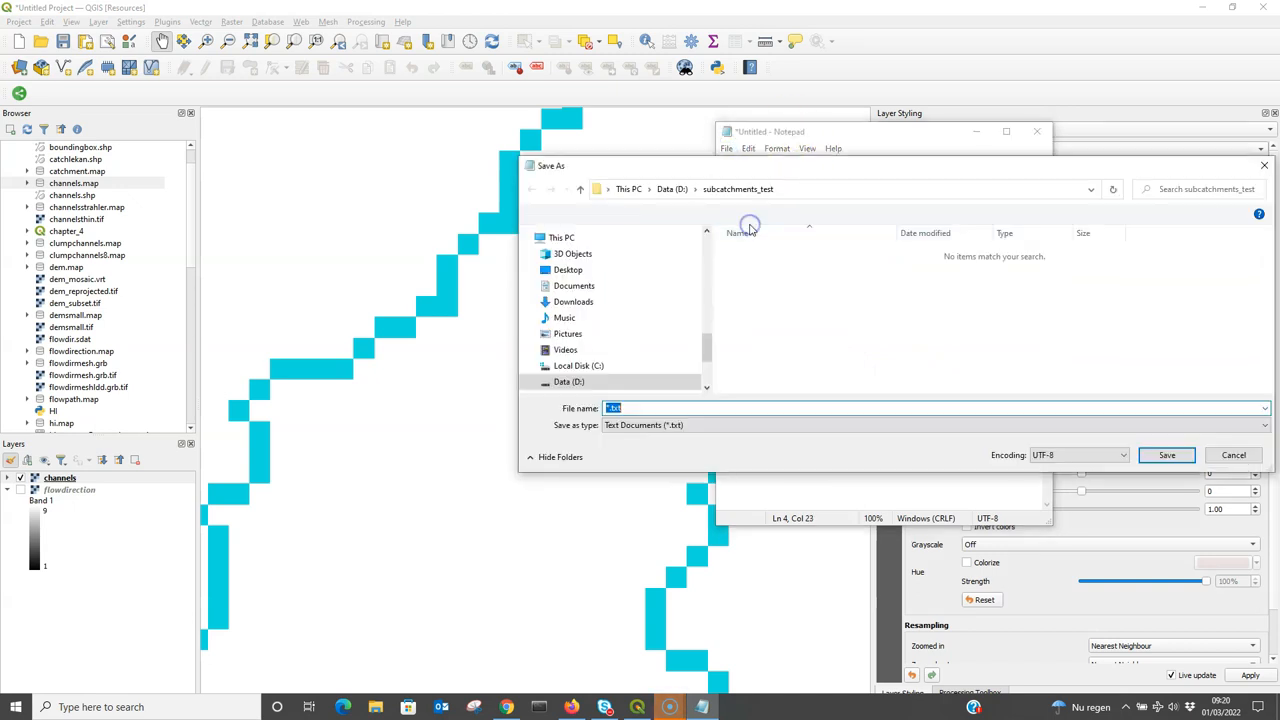
{"action": "type", "text": "outlet"}
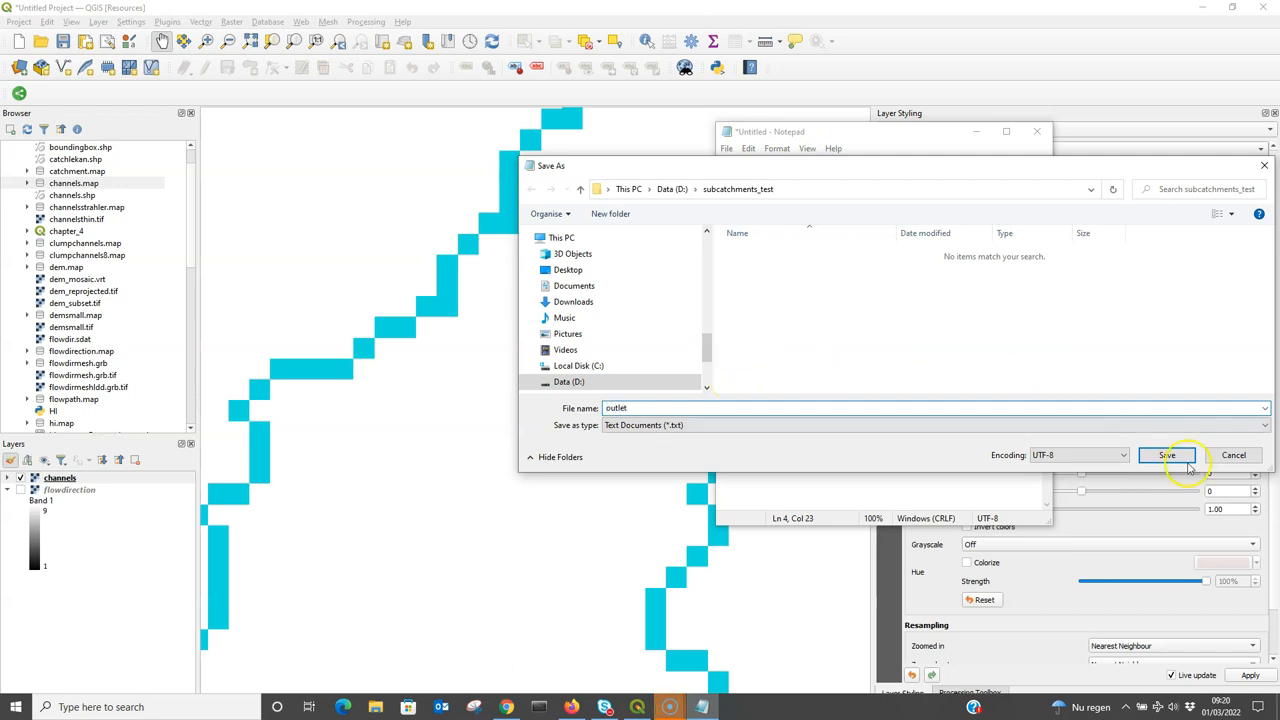
{"action": "left_click", "coordinate": [1168, 455]}
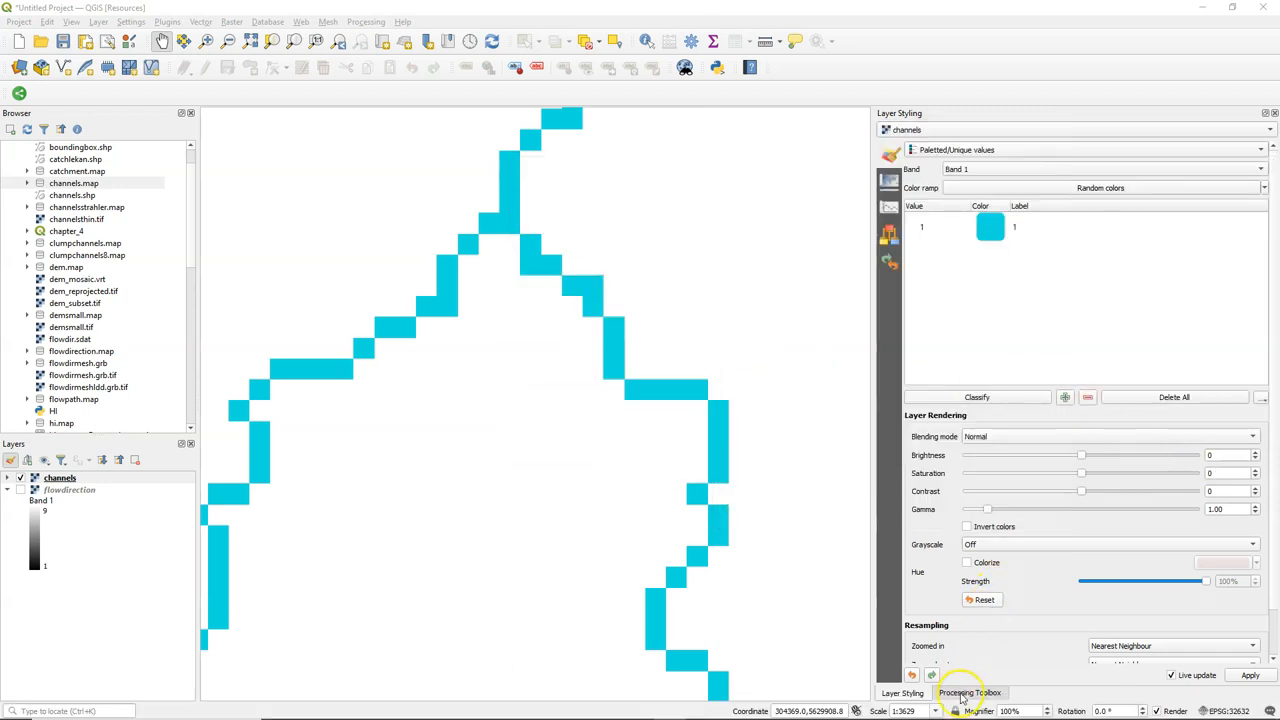
Step: Open the Column file to PCRaster Map tool with outlet.txt as input
{"action": "left_click", "coordinate": [969, 692]}
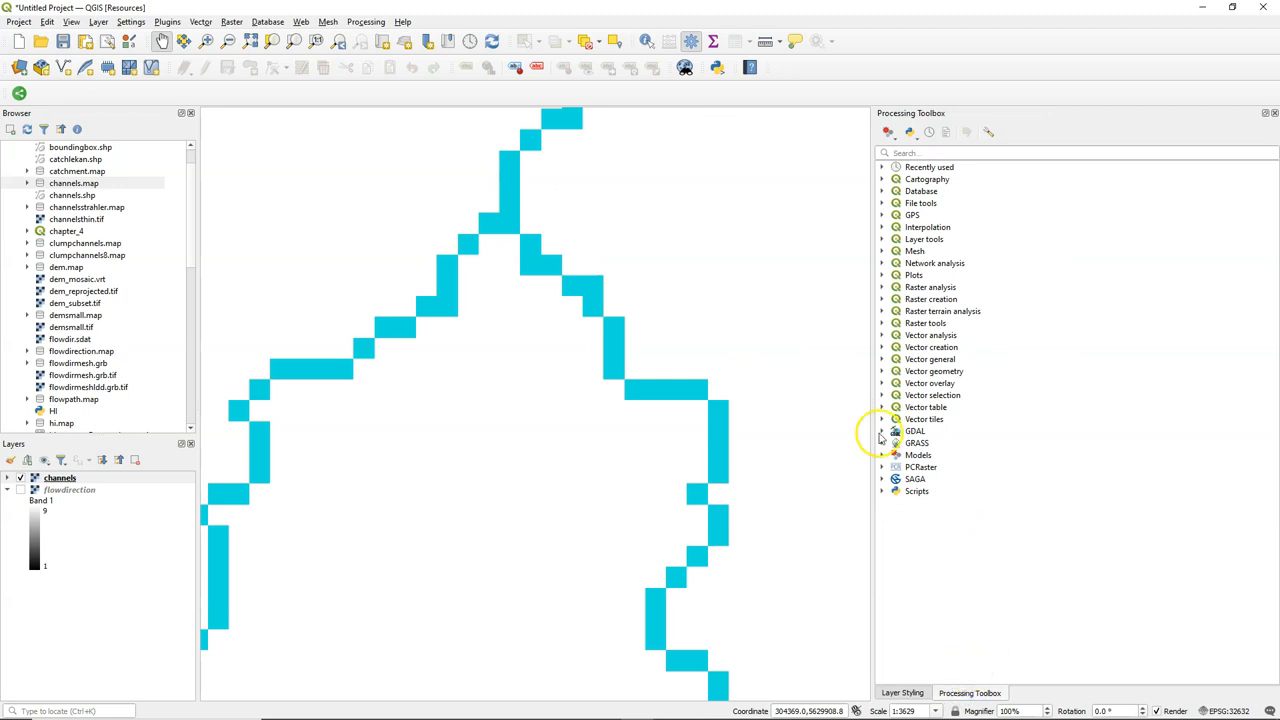
{"action": "left_click", "coordinate": [884, 467]}
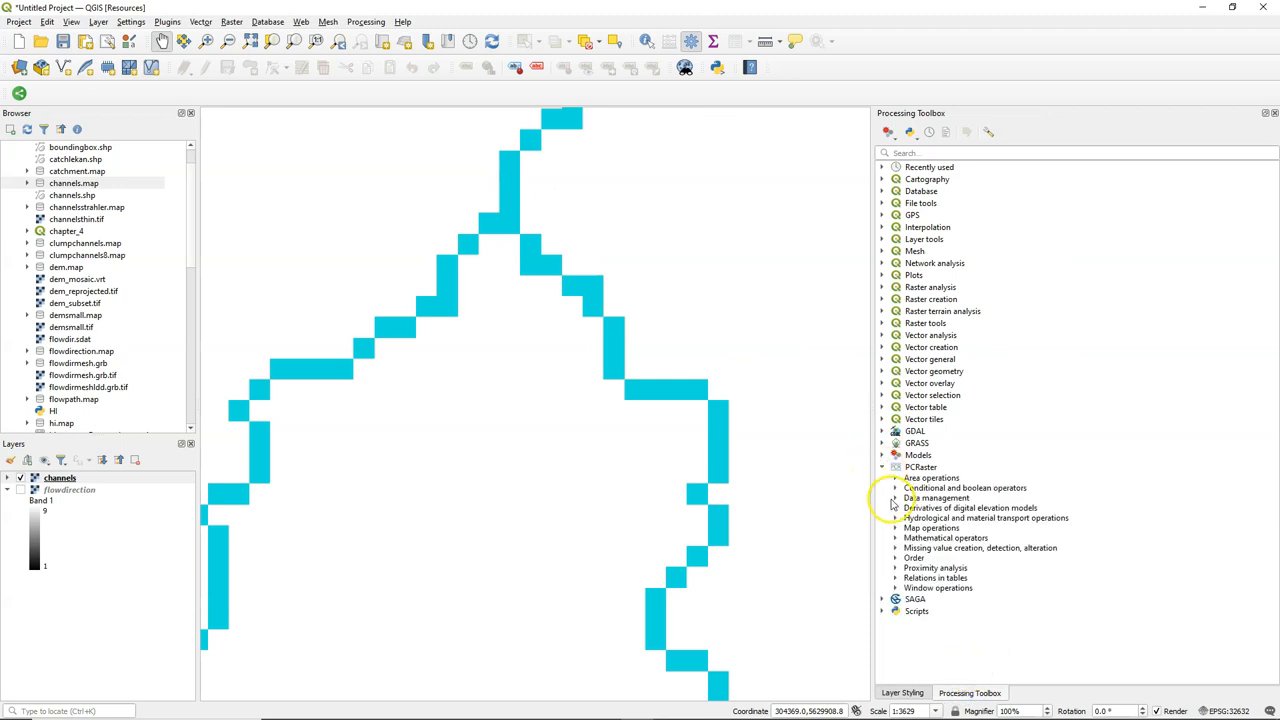
{"action": "left_click", "coordinate": [897, 498]}
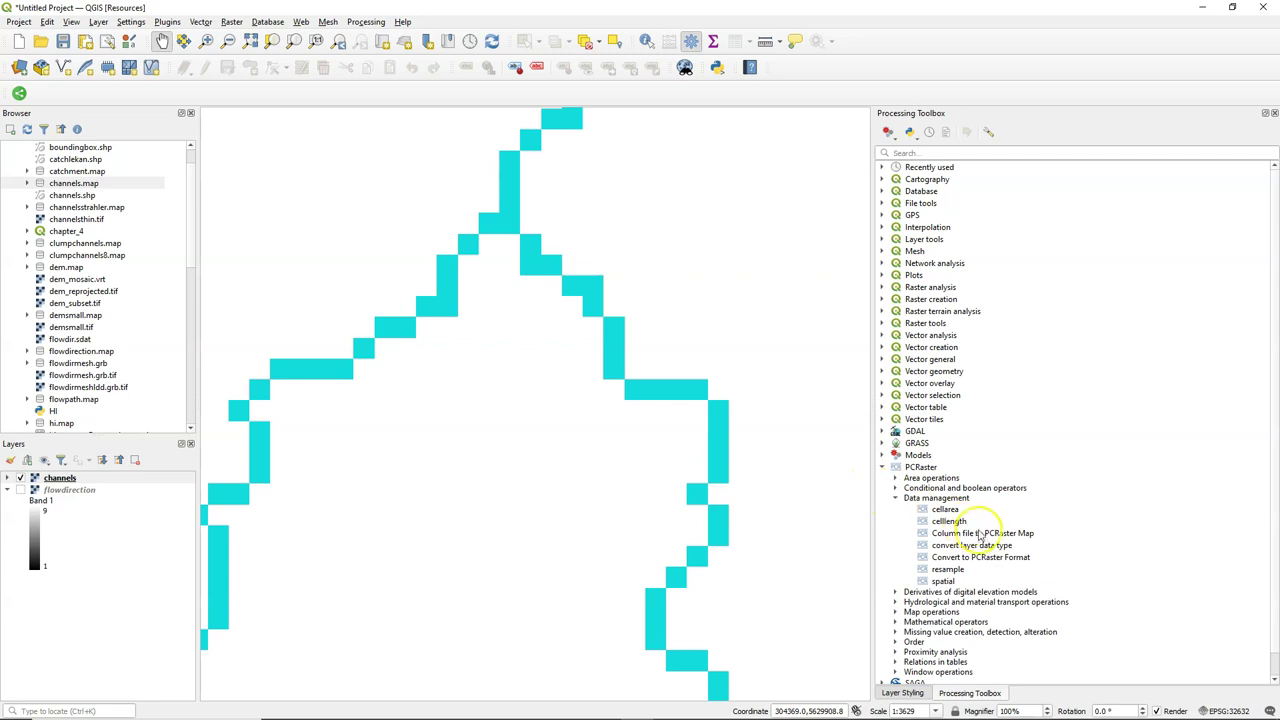
{"action": "double_click", "coordinate": [982, 533]}
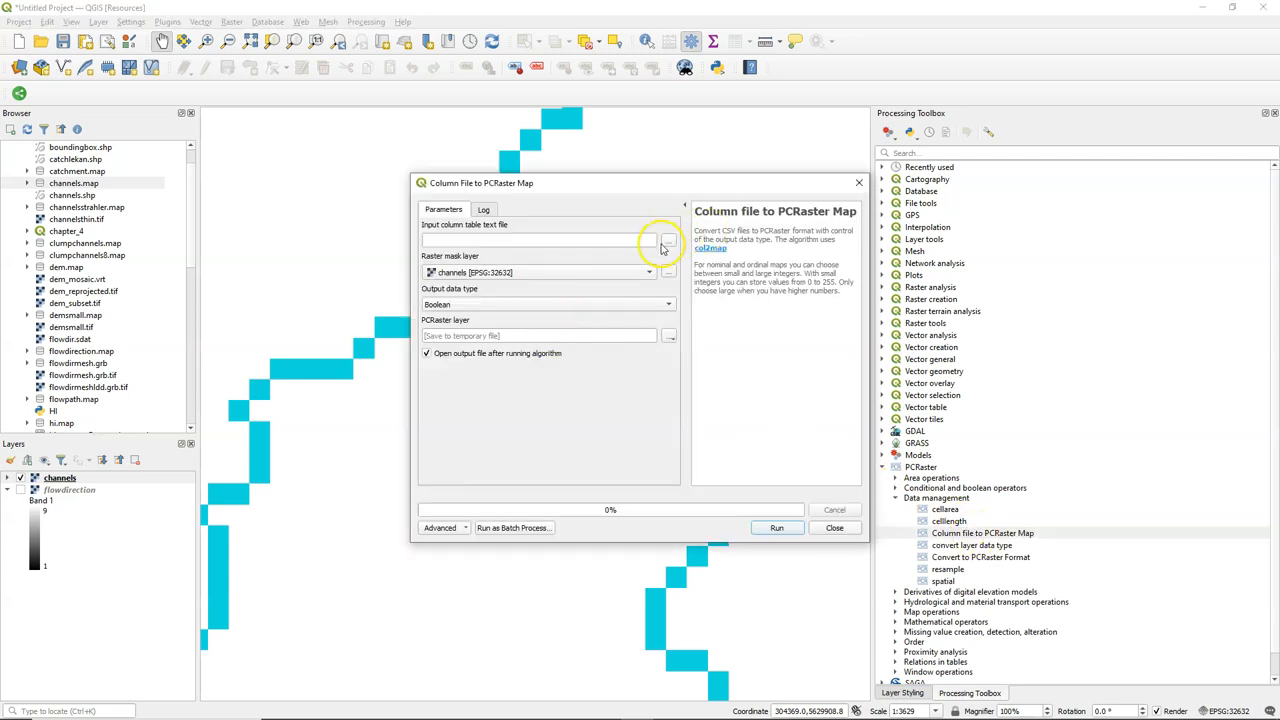
{"action": "left_click", "coordinate": [665, 239]}
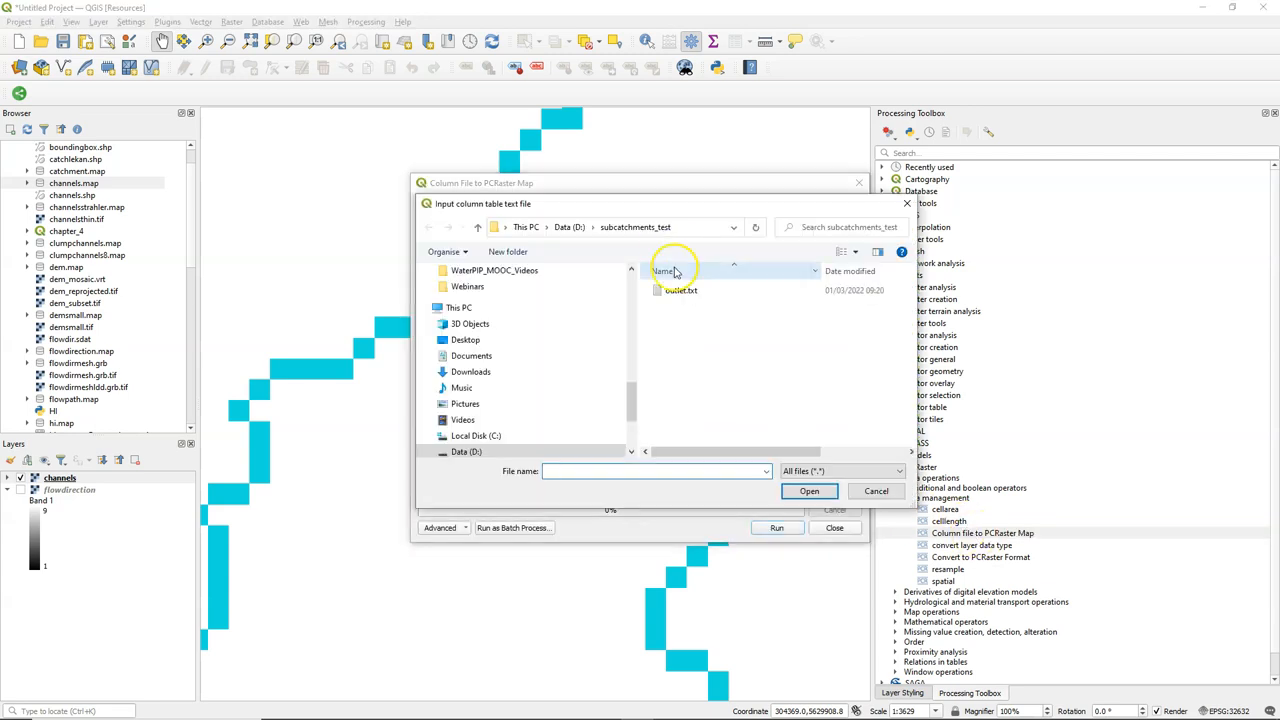
{"action": "left_click", "coordinate": [809, 491]}
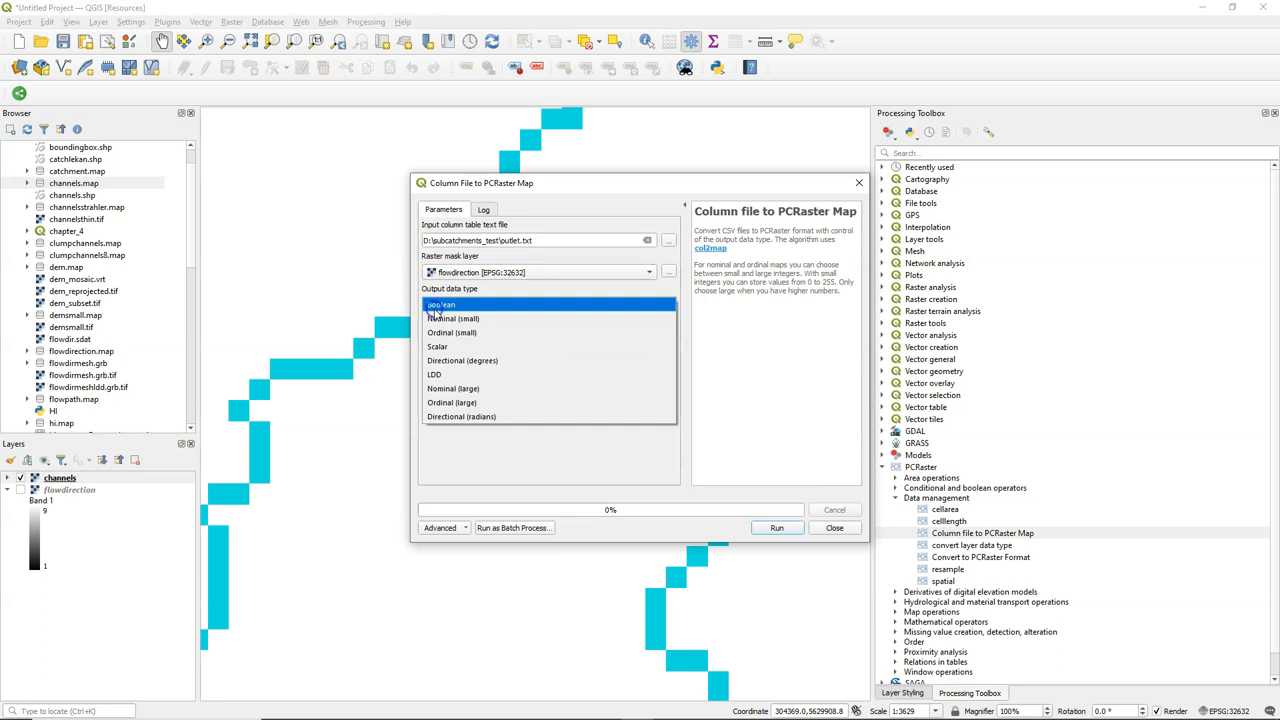
Step: Set Nominal output, save as outlets.map, and run the conversion
{"action": "left_click", "coordinate": [451, 318]}
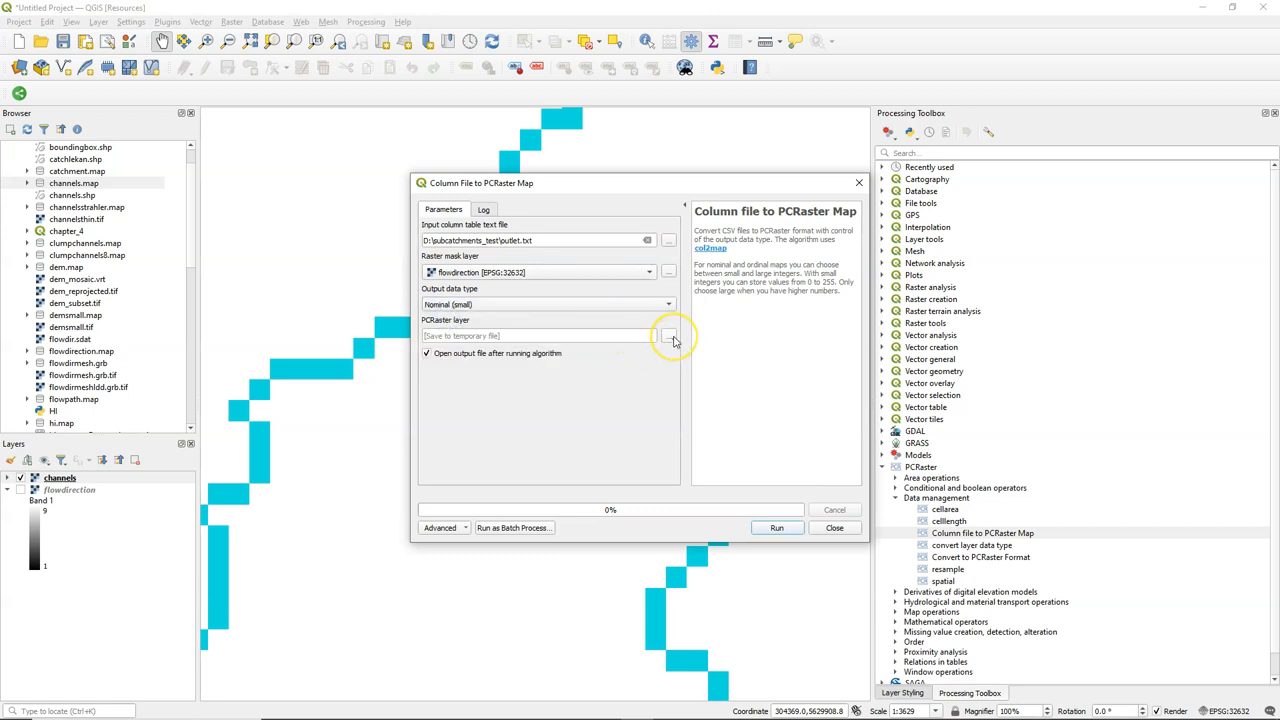
{"action": "mouse_move", "coordinate": [670, 338]}
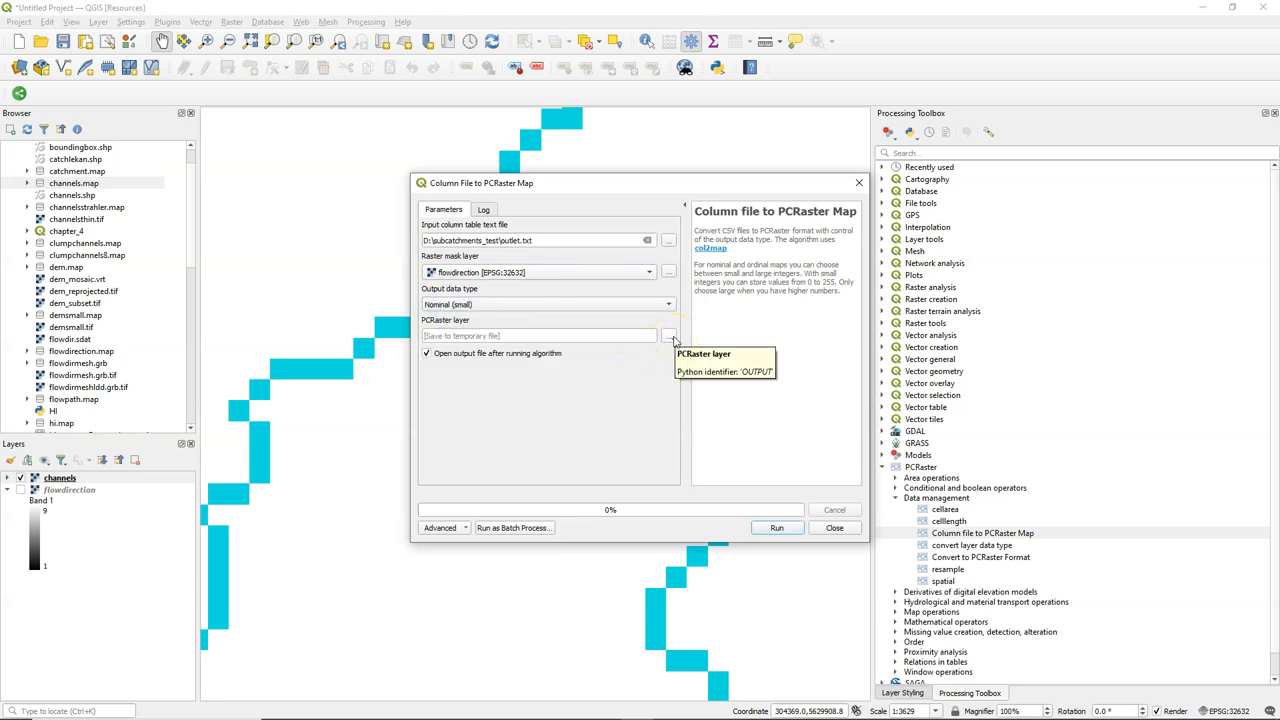
{"action": "left_click", "coordinate": [668, 335]}
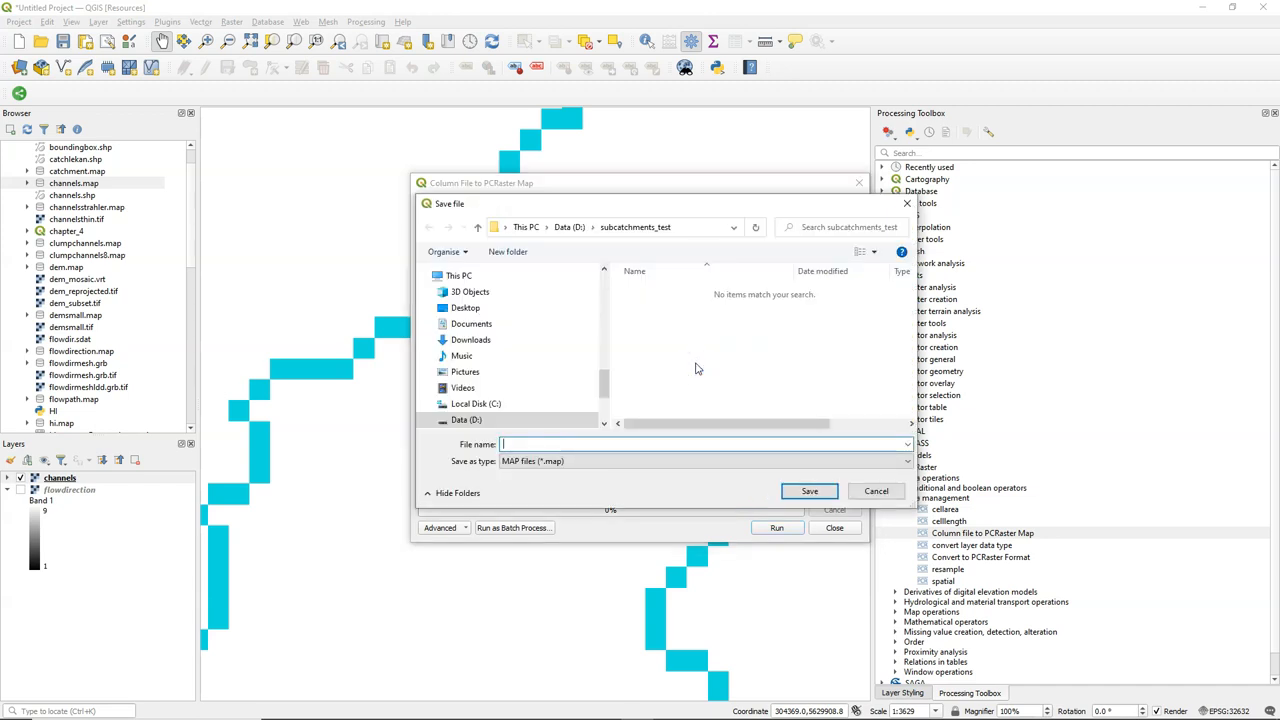
{"action": "type", "text": "outl"}
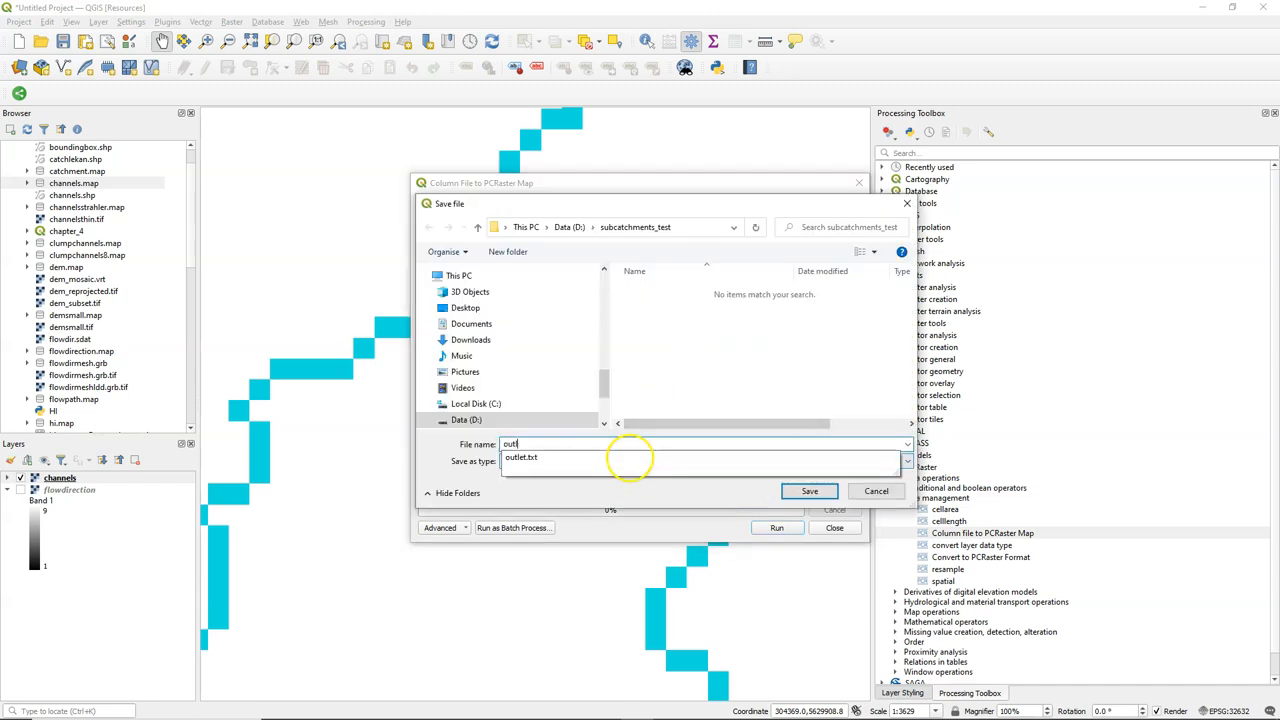
{"action": "left_click", "coordinate": [809, 491]}
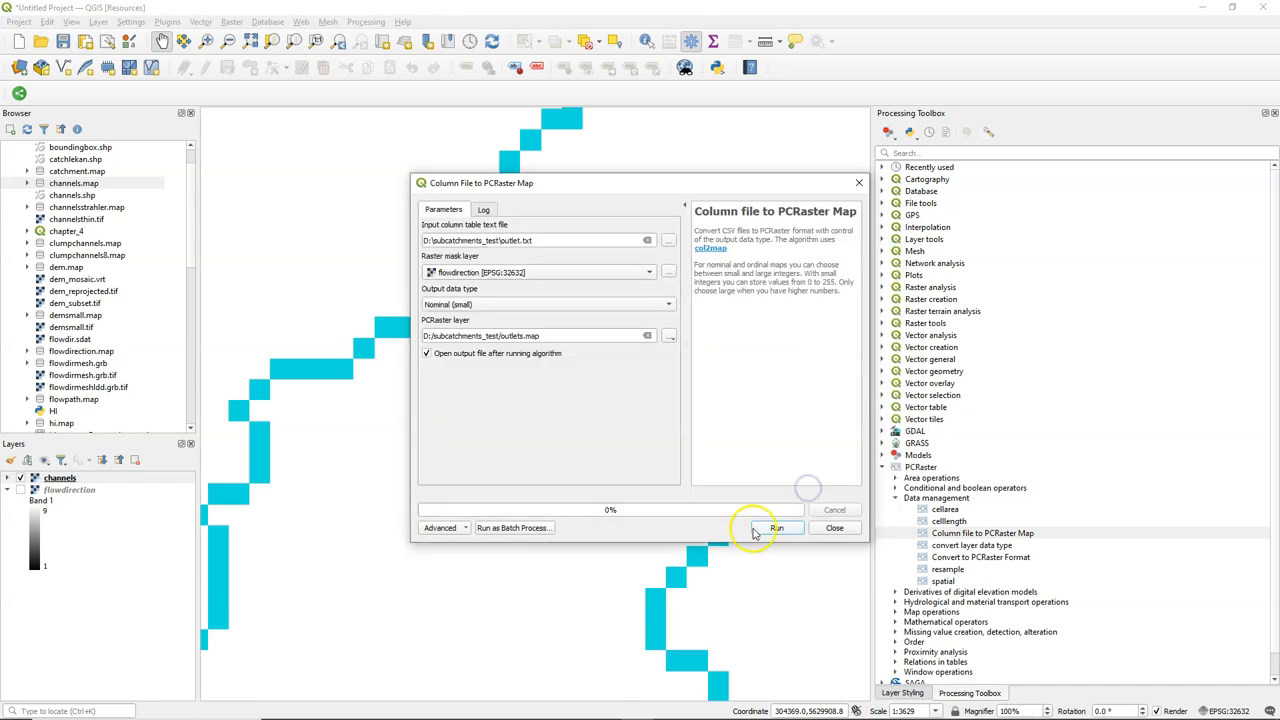
{"action": "left_click", "coordinate": [774, 527]}
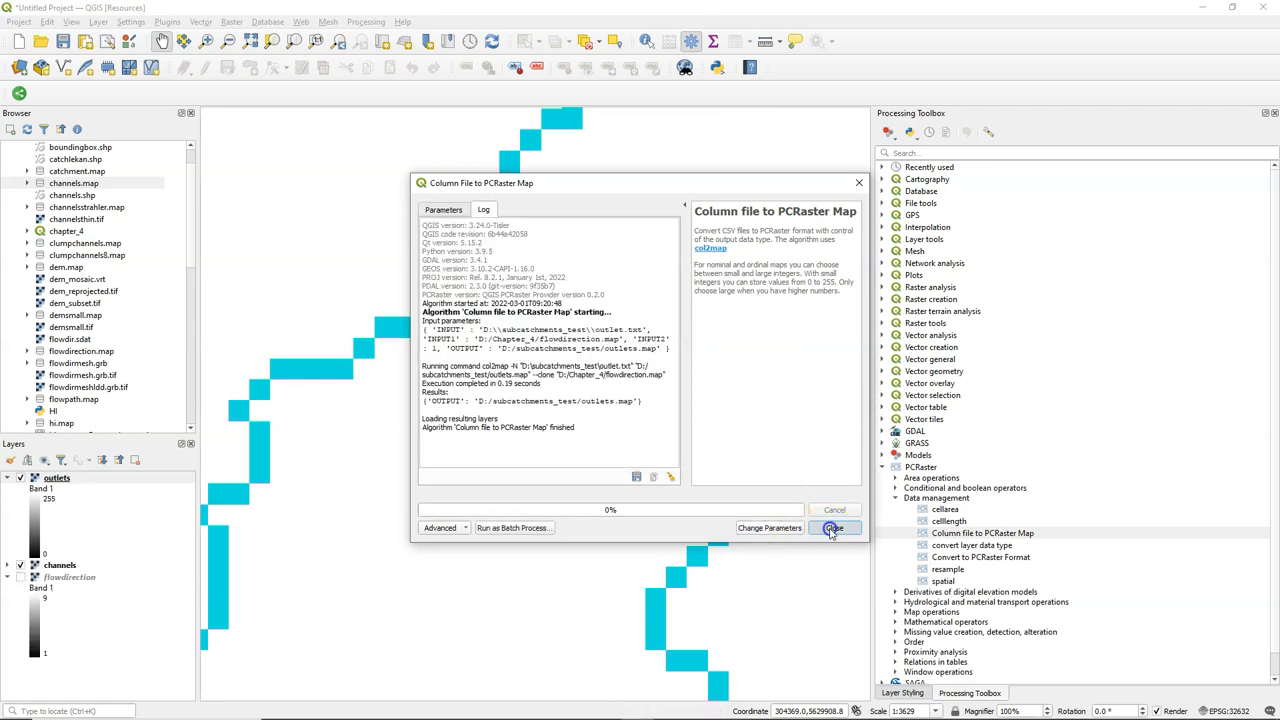
{"action": "left_click", "coordinate": [834, 528]}
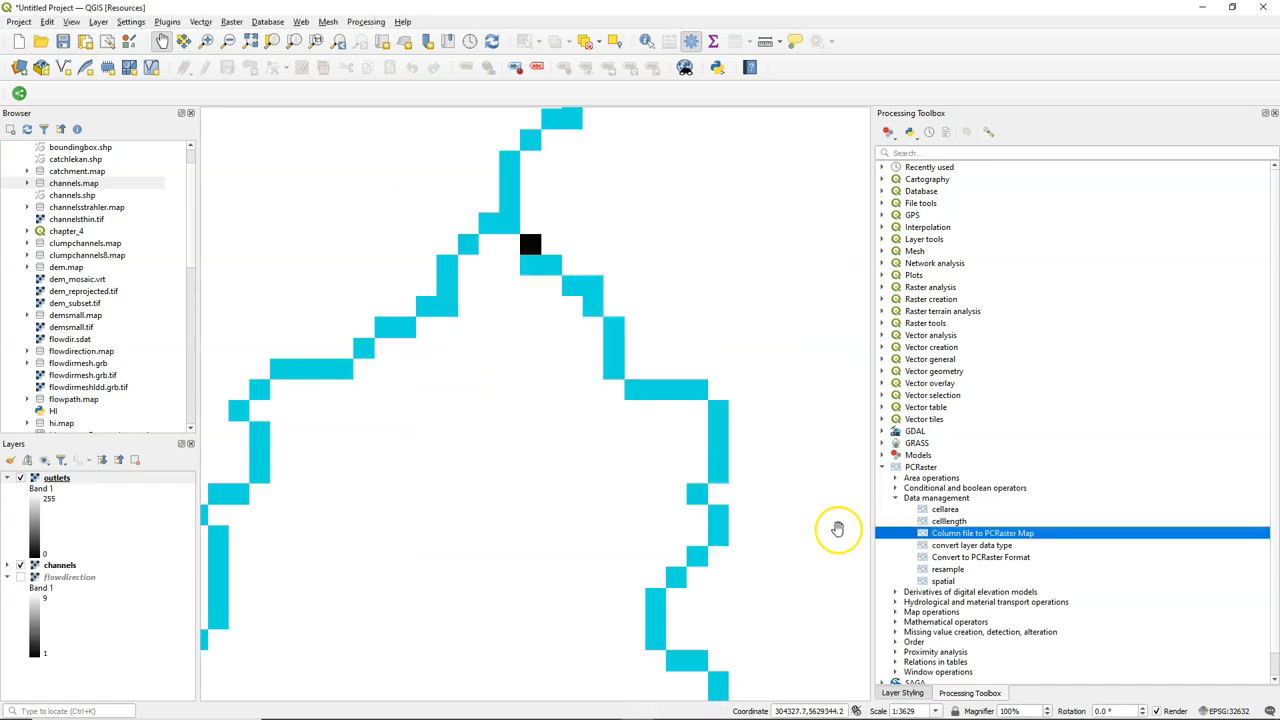
{"action": "mouse_move", "coordinate": [1077, 550]}
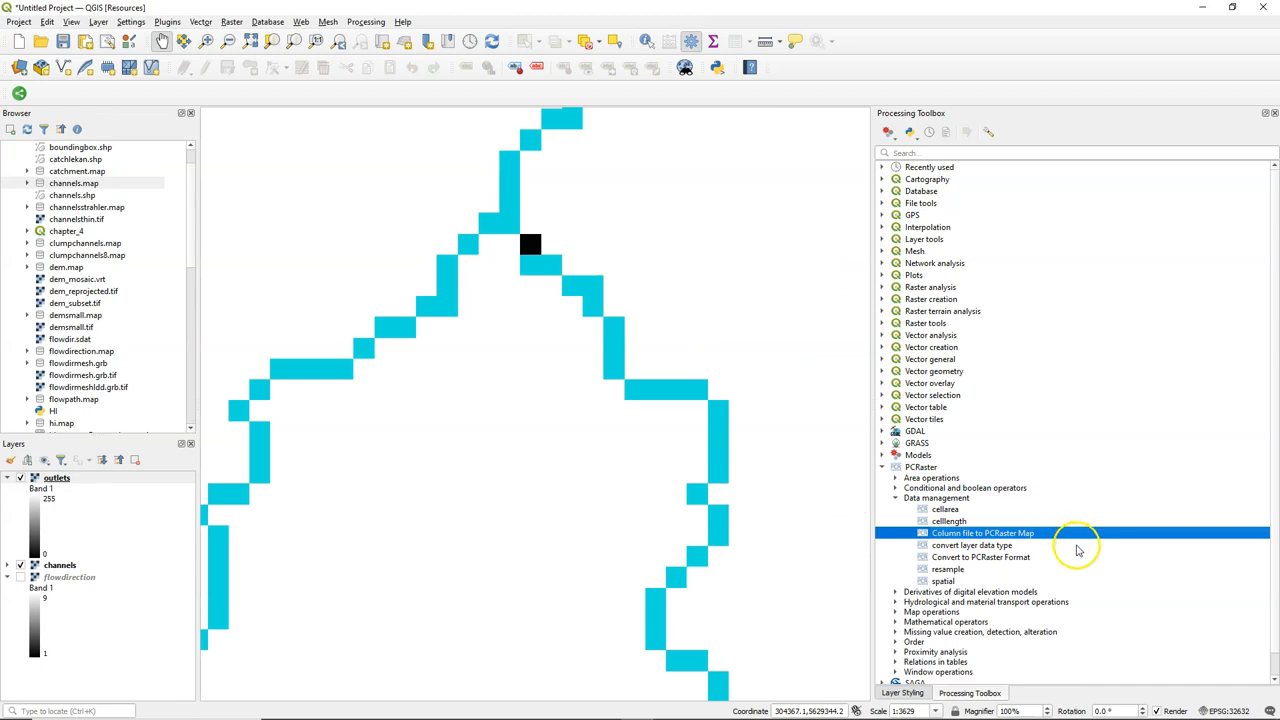
{"action": "mouse_move", "coordinate": [1020, 559]}
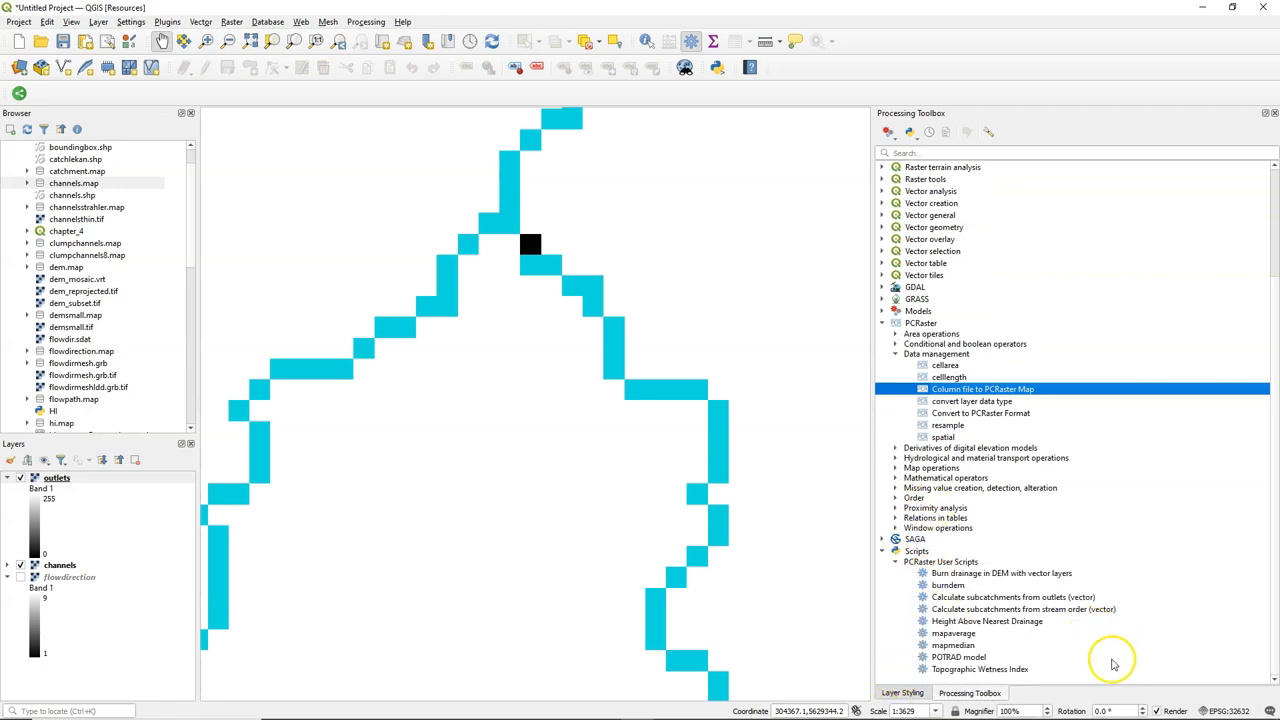
{"action": "mouse_move", "coordinate": [1109, 661]}
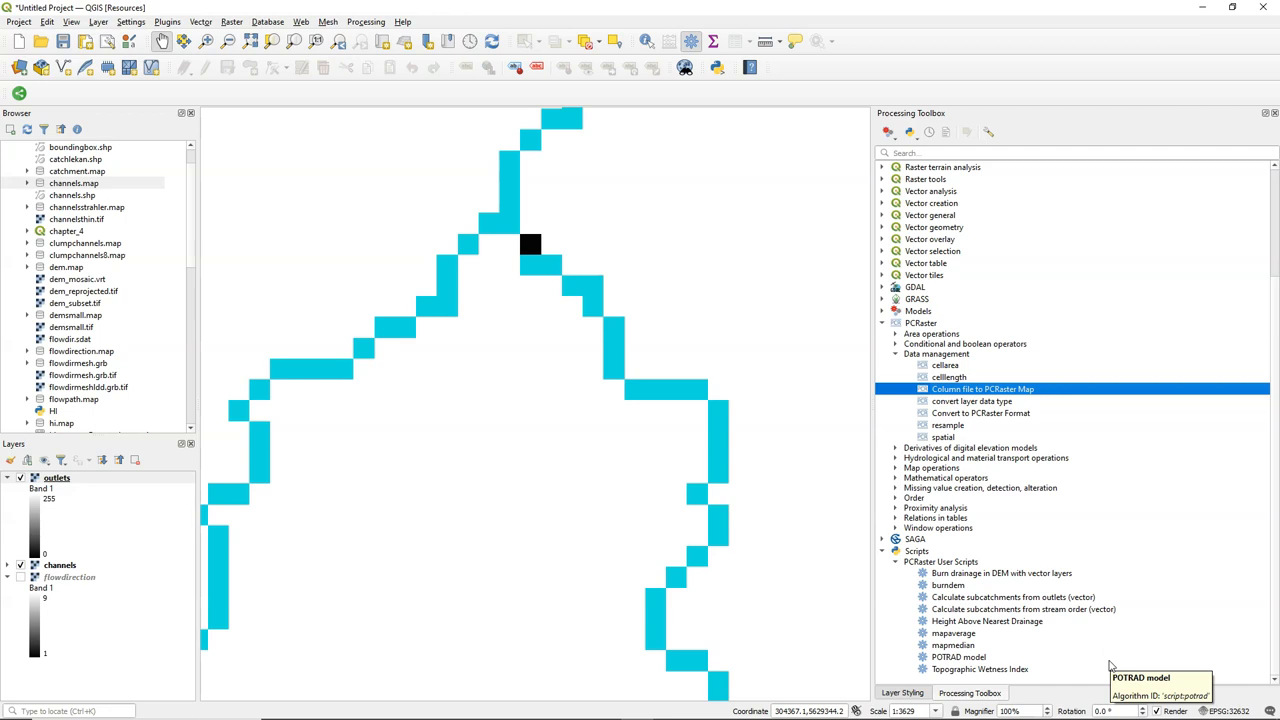
{"action": "mouse_move", "coordinate": [1095, 664]}
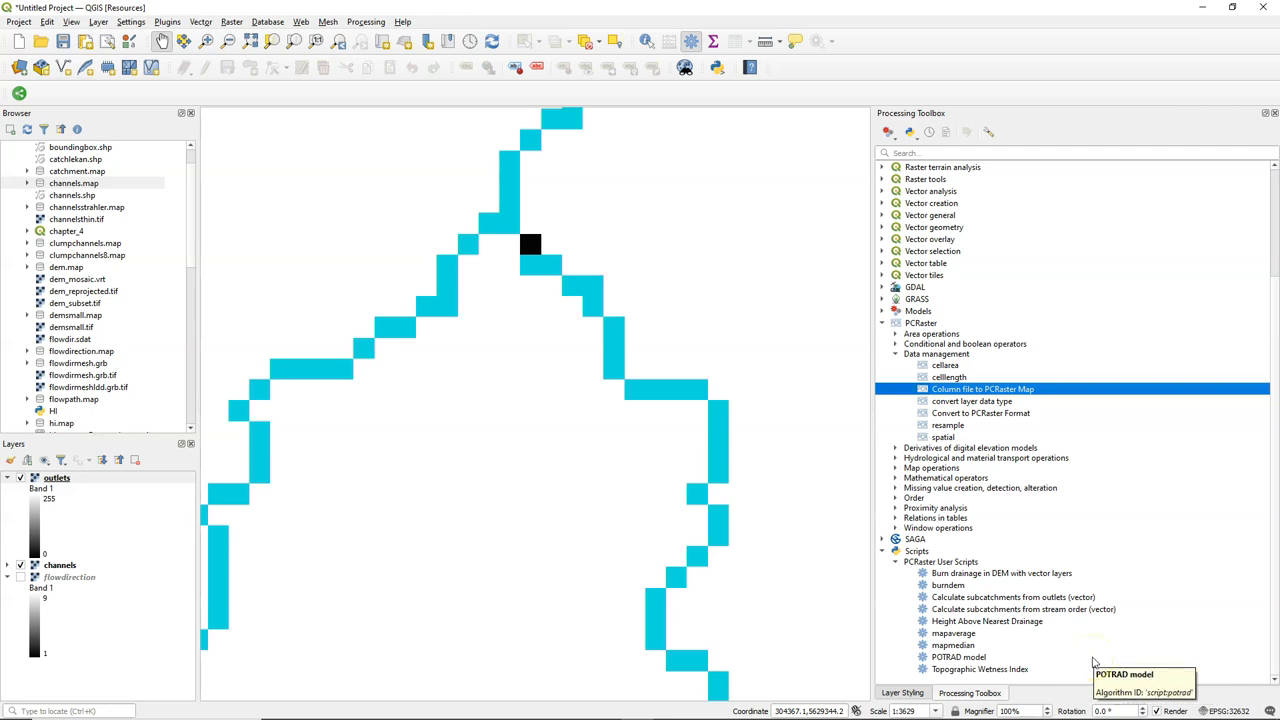
Step: Launch Calculate subcatchments from outlets (vector) from PCRaster User Scripts
{"action": "double_click", "coordinate": [1013, 597]}
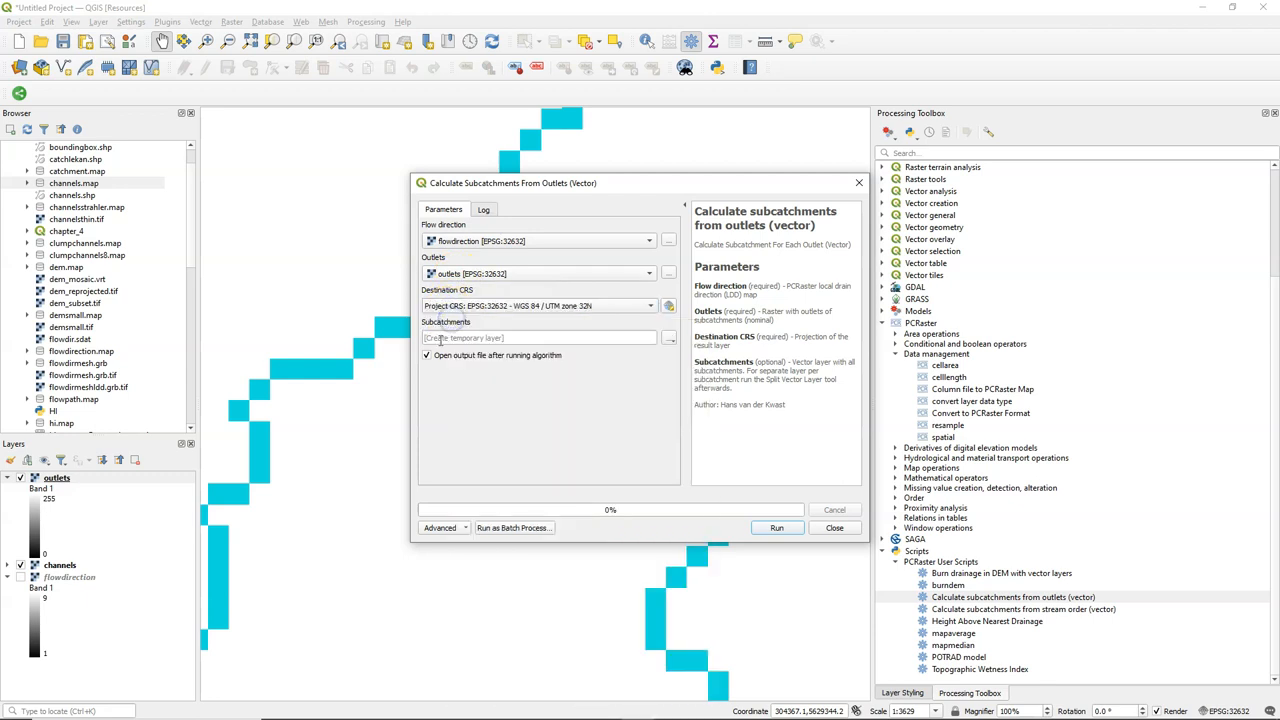
Step: Save the subcatchments output as subcatchments.shp and run the calculation
{"action": "left_click", "coordinate": [668, 337]}
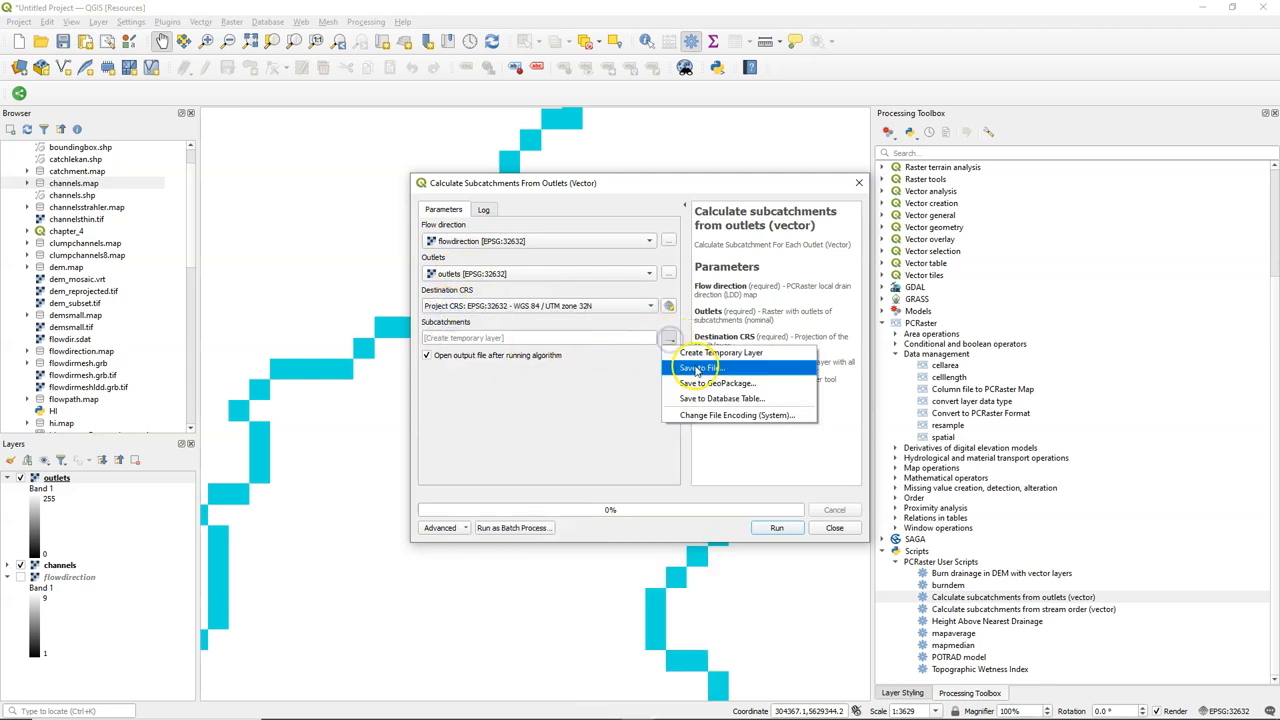
{"action": "left_click", "coordinate": [695, 367]}
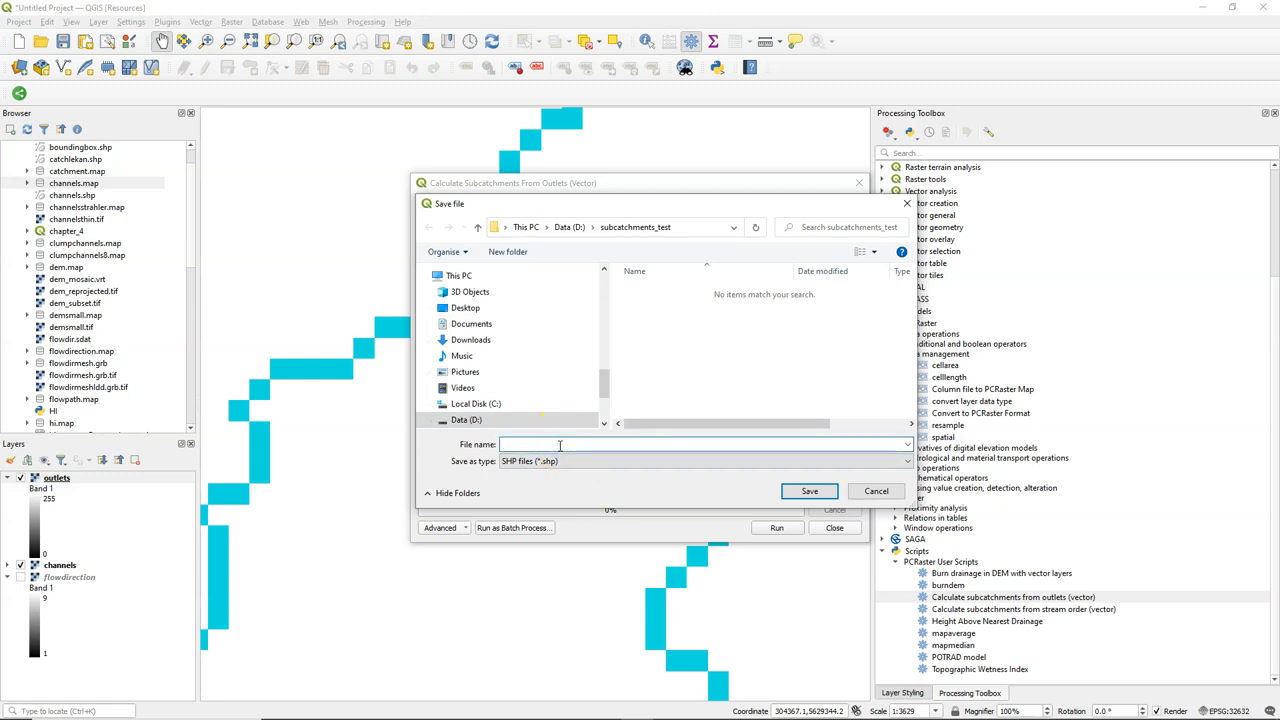
{"action": "type", "text": "subcatchme"}
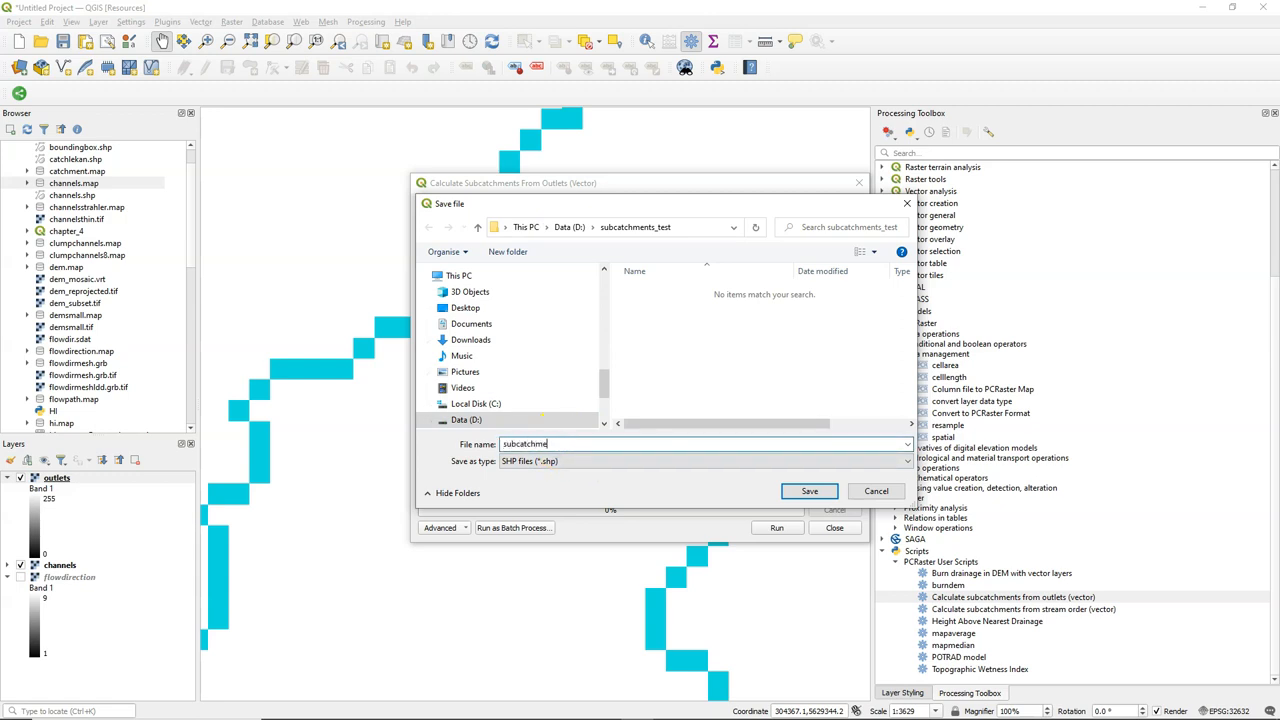
{"action": "left_click", "coordinate": [809, 491]}
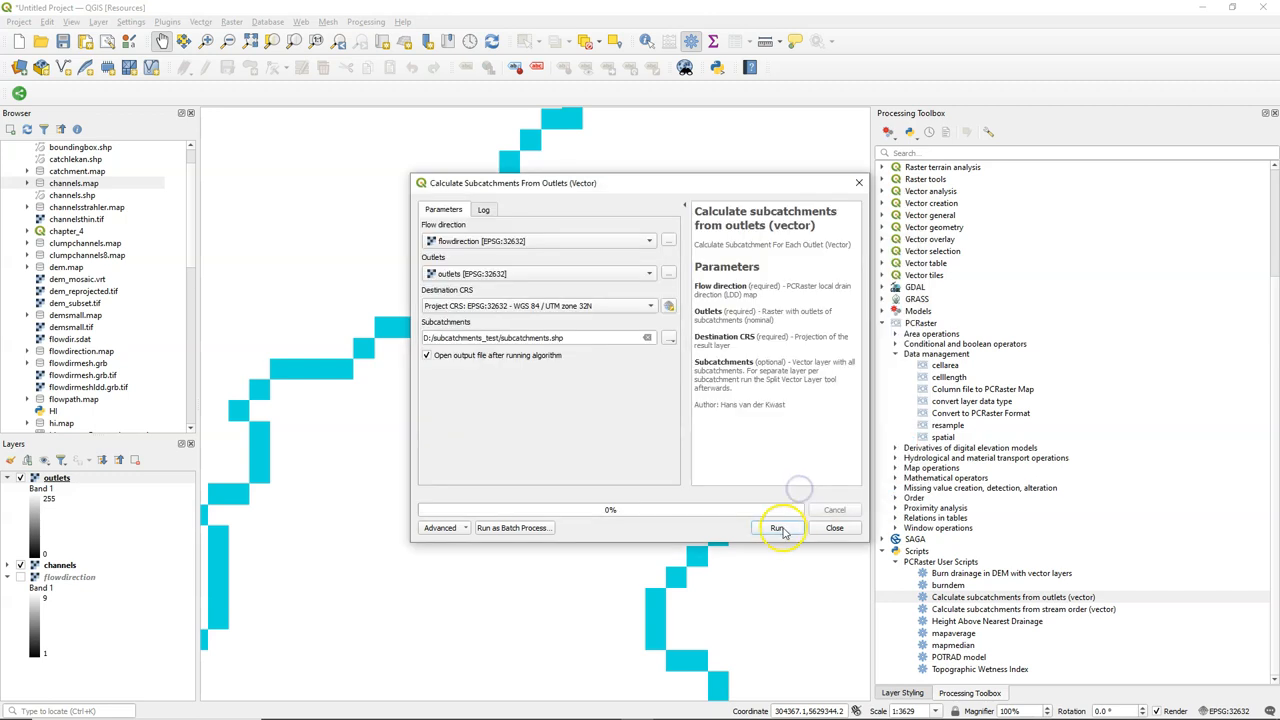
{"action": "left_click", "coordinate": [780, 528]}
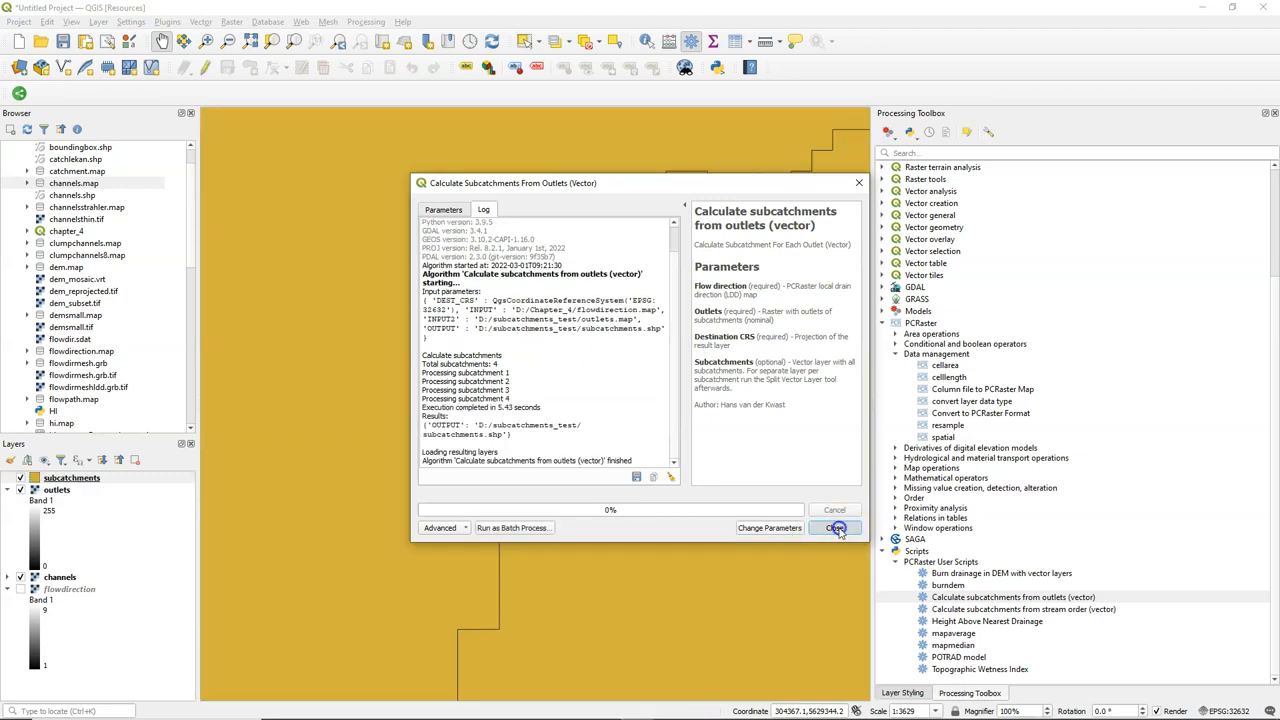
{"action": "right_click", "coordinate": [55, 477]}
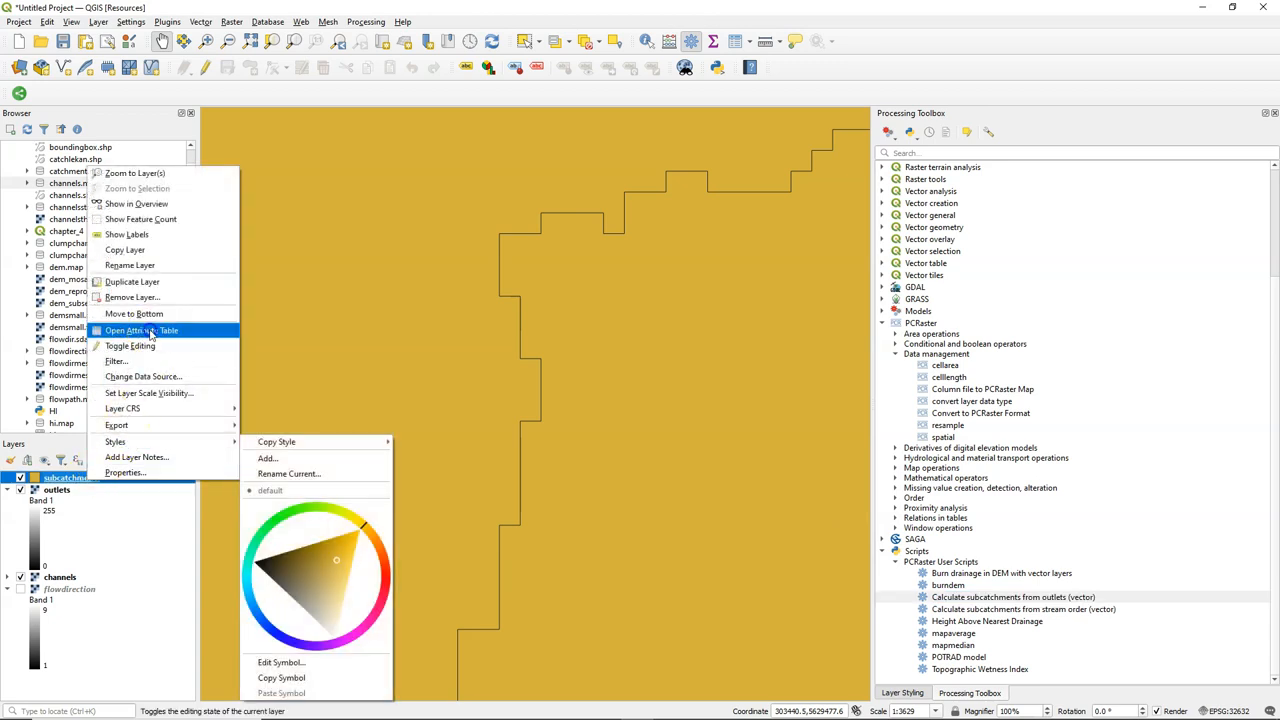
Step: Open the subcatchments attribute table and highlight subcatchments 2, 3 and 4 on the map
{"action": "left_click", "coordinate": [141, 330]}
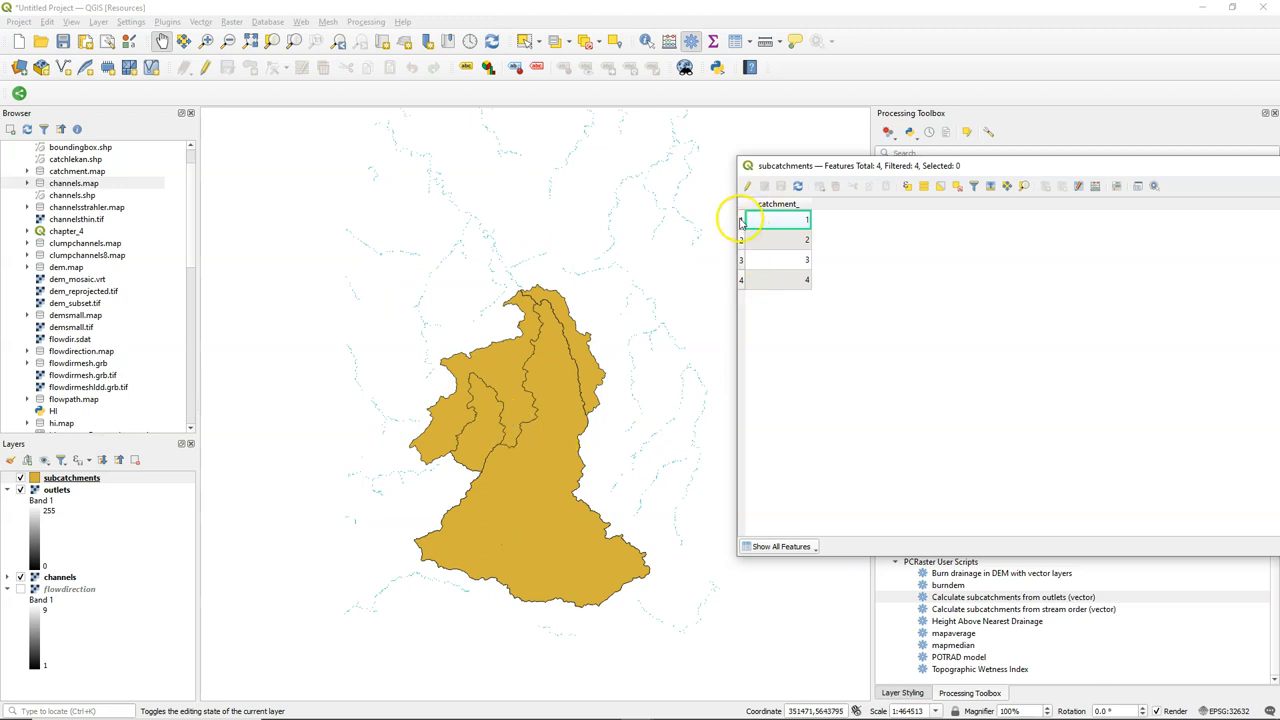
{"action": "left_click", "coordinate": [745, 239]}
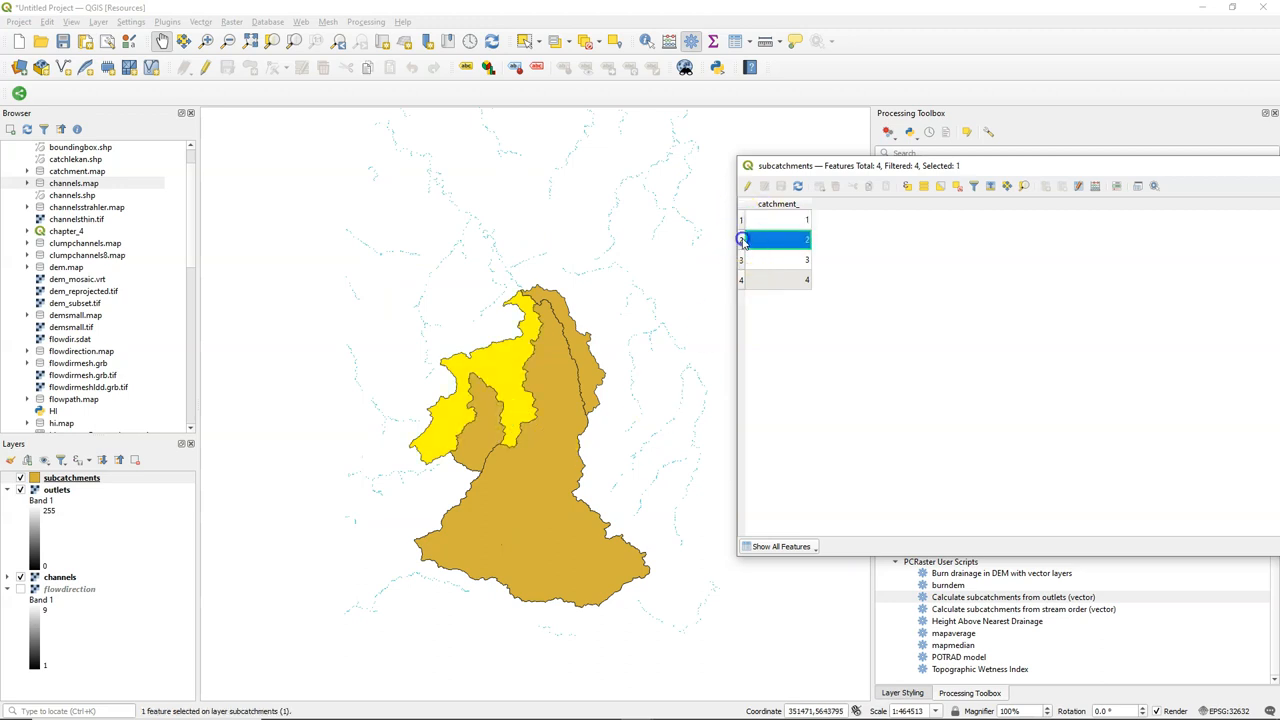
{"action": "left_click", "coordinate": [775, 259]}
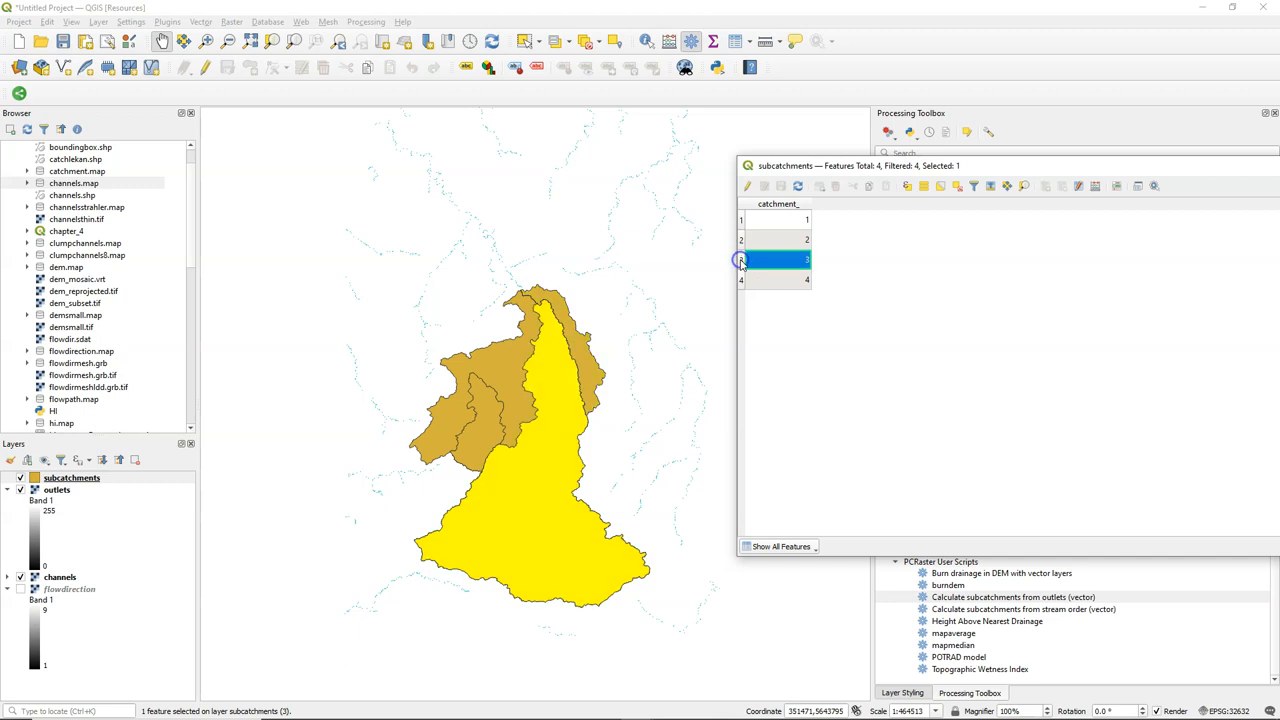
{"action": "left_click", "coordinate": [775, 280]}
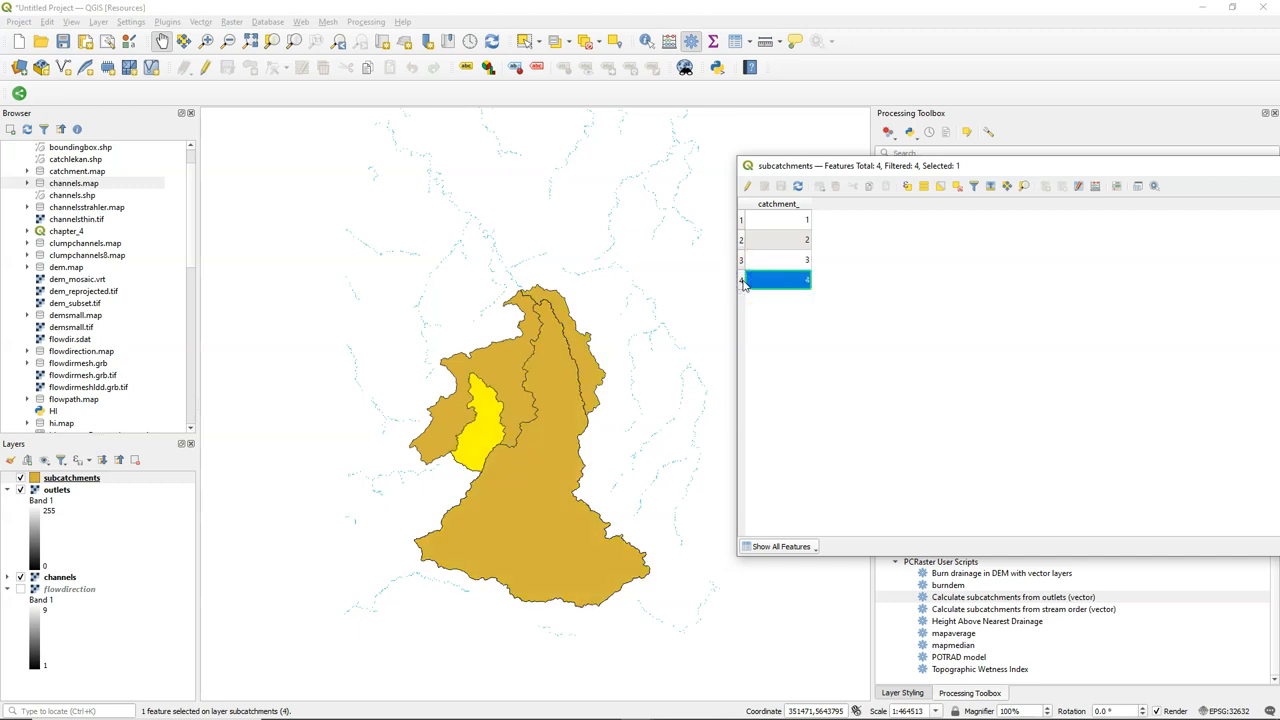
{"action": "mouse_move", "coordinate": [636, 353]}
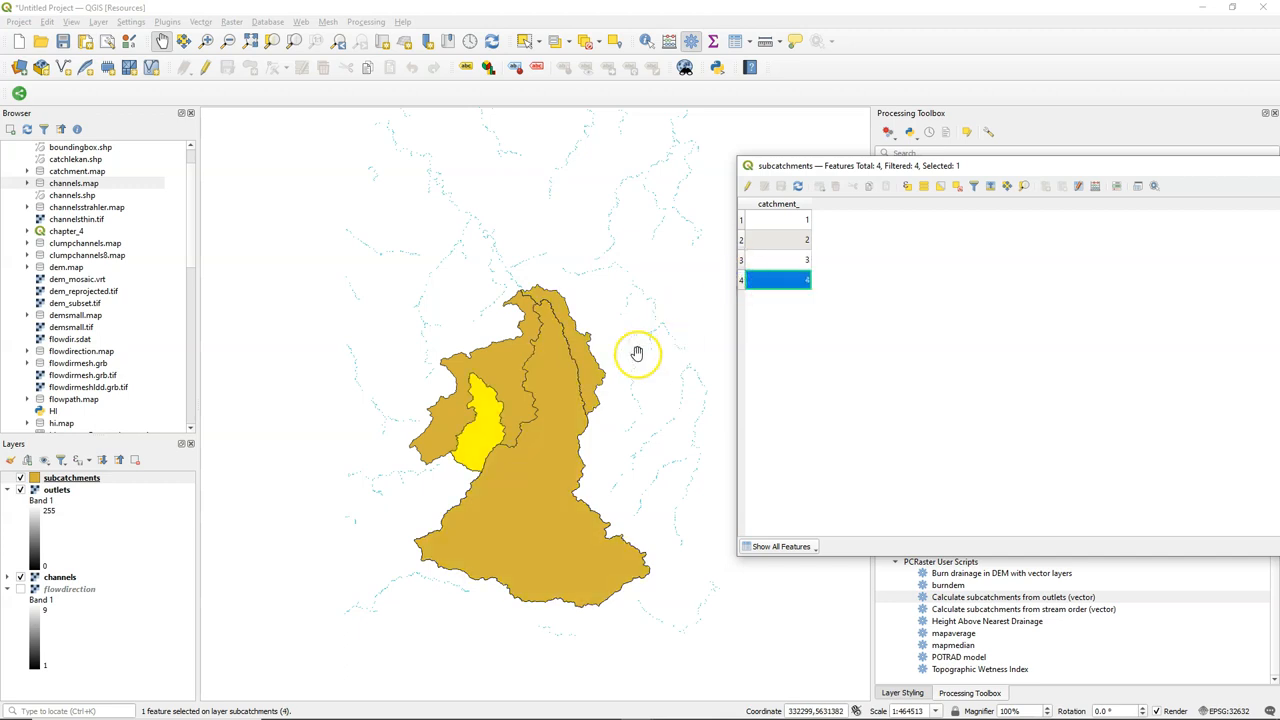
{"action": "mouse_move", "coordinate": [713, 331]}
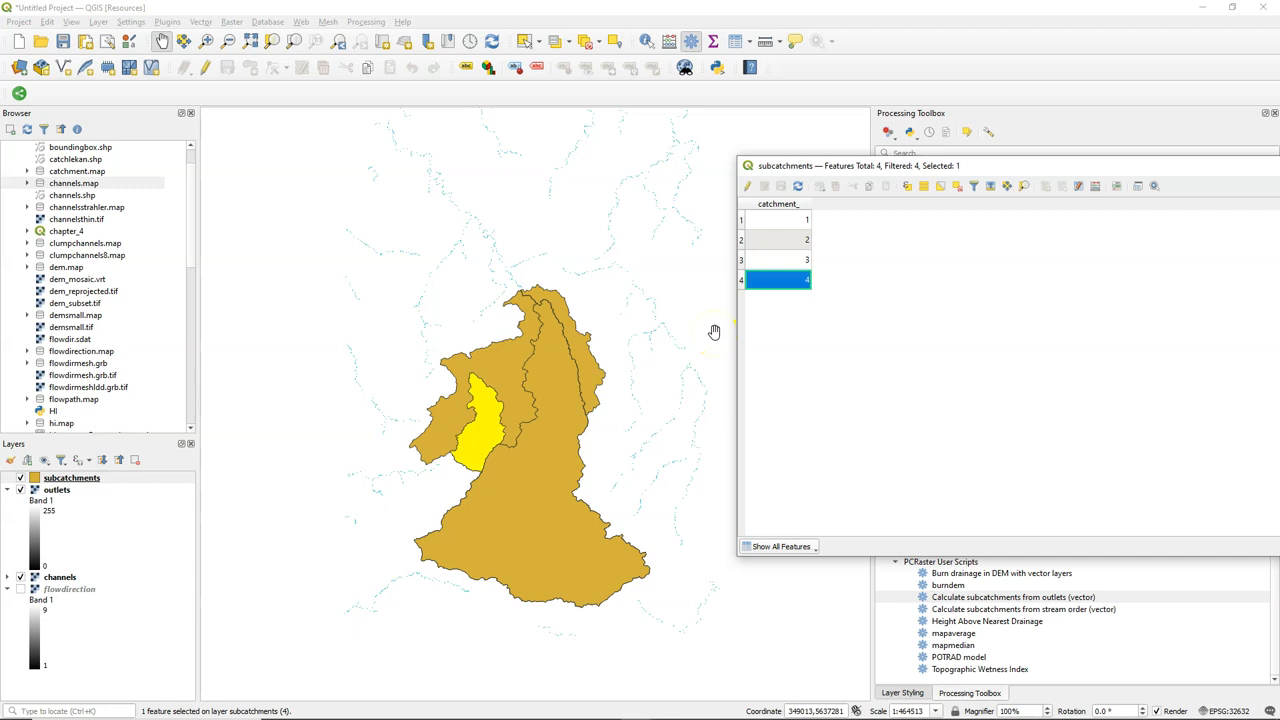
{"action": "mouse_move", "coordinate": [493, 450]}
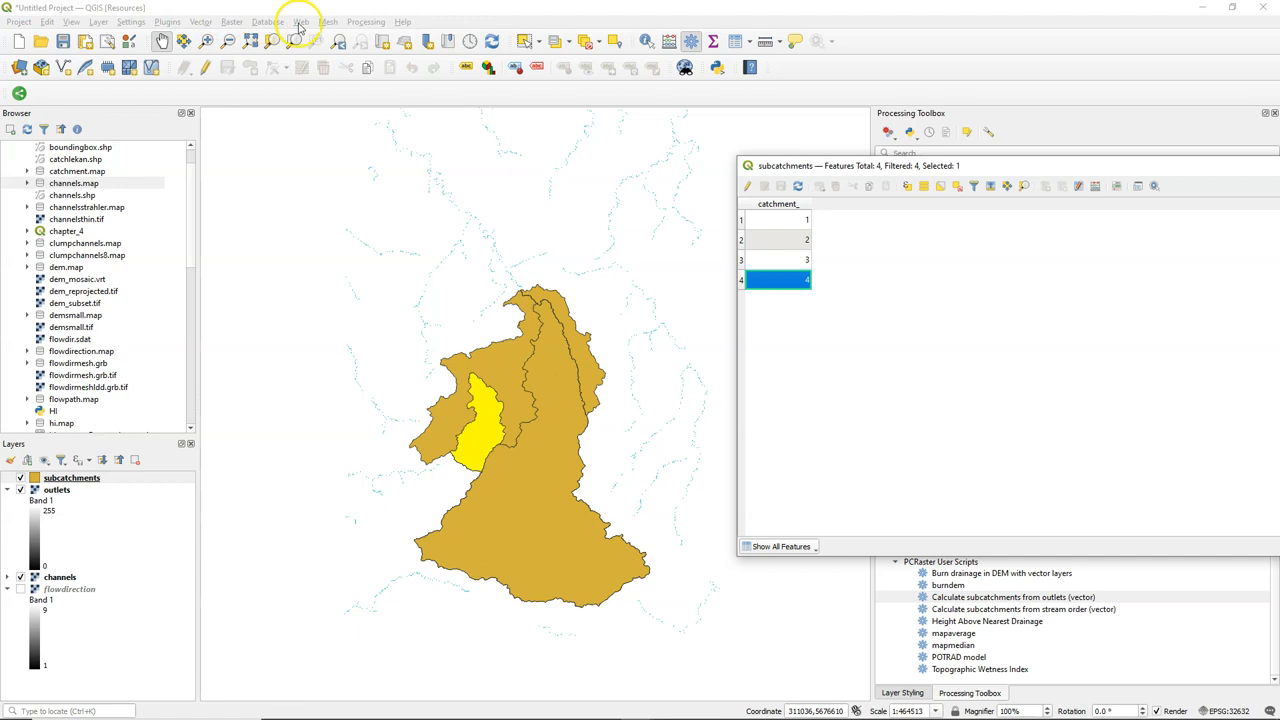
Step: Split the subcatchments layer by catchment ID into four files in subcatchments_test
{"action": "left_click", "coordinate": [202, 20]}
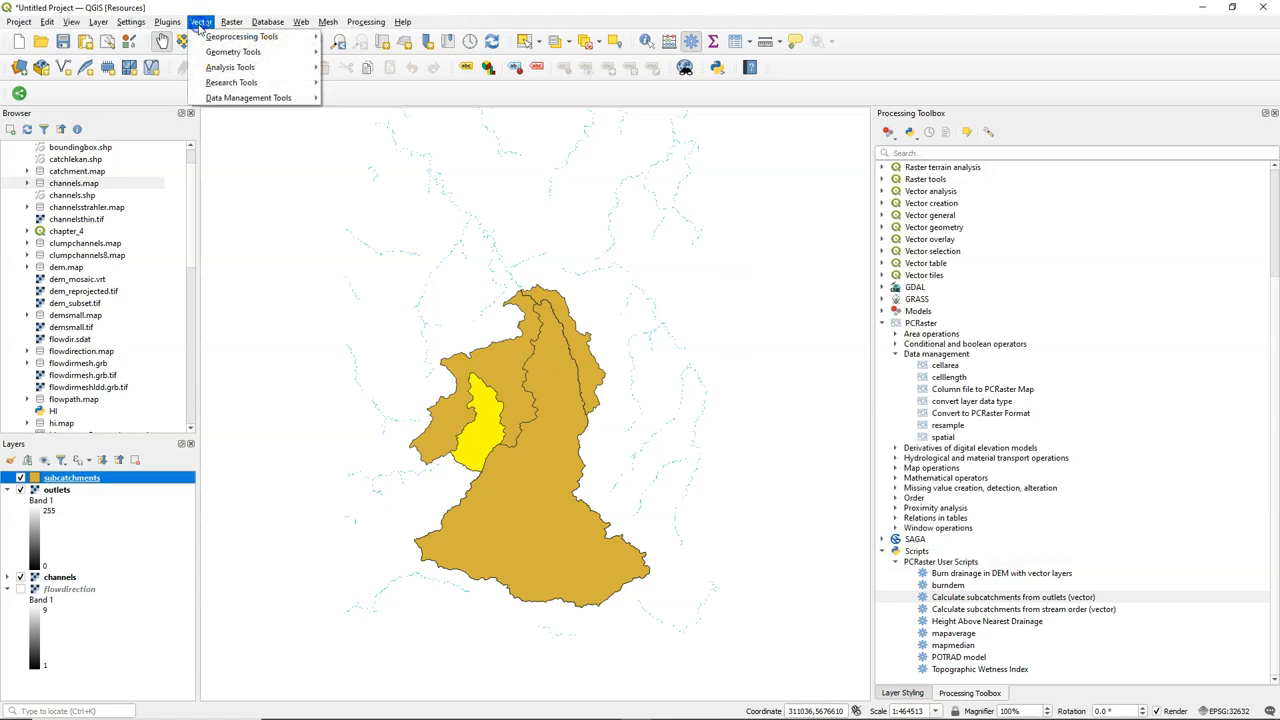
{"action": "mouse_move", "coordinate": [248, 97]}
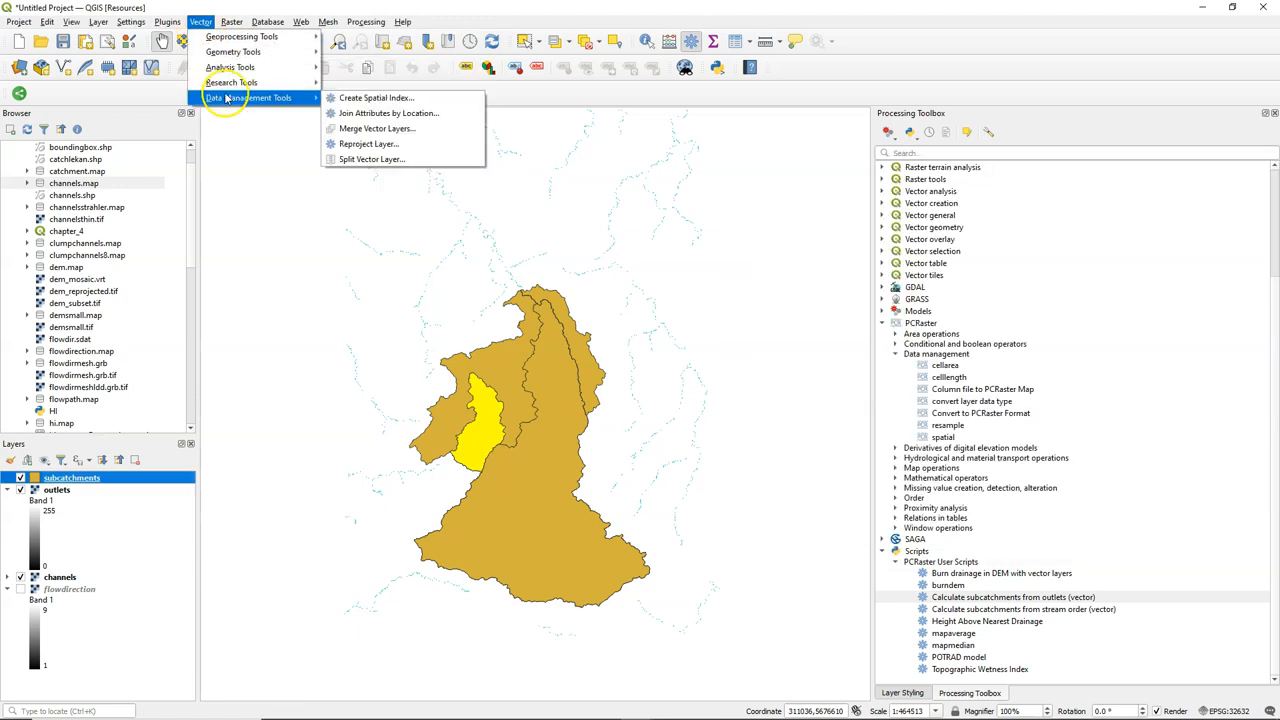
{"action": "left_click", "coordinate": [368, 159]}
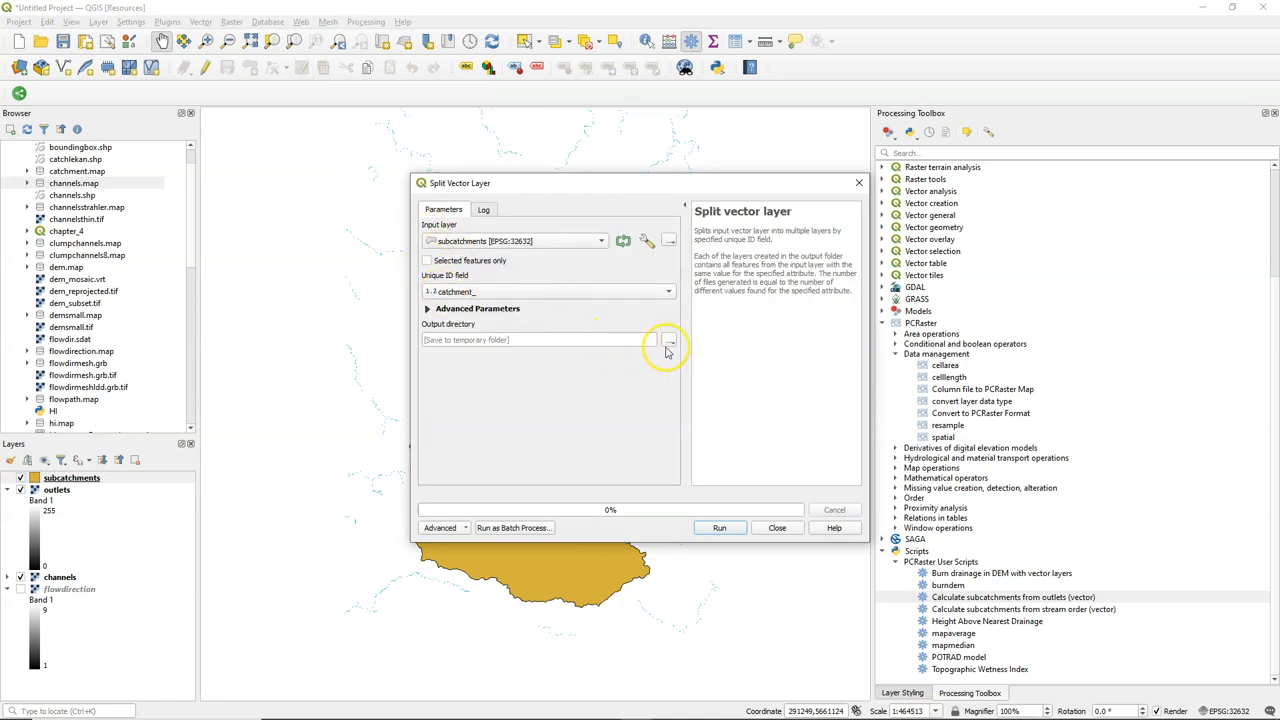
{"action": "left_click", "coordinate": [669, 340]}
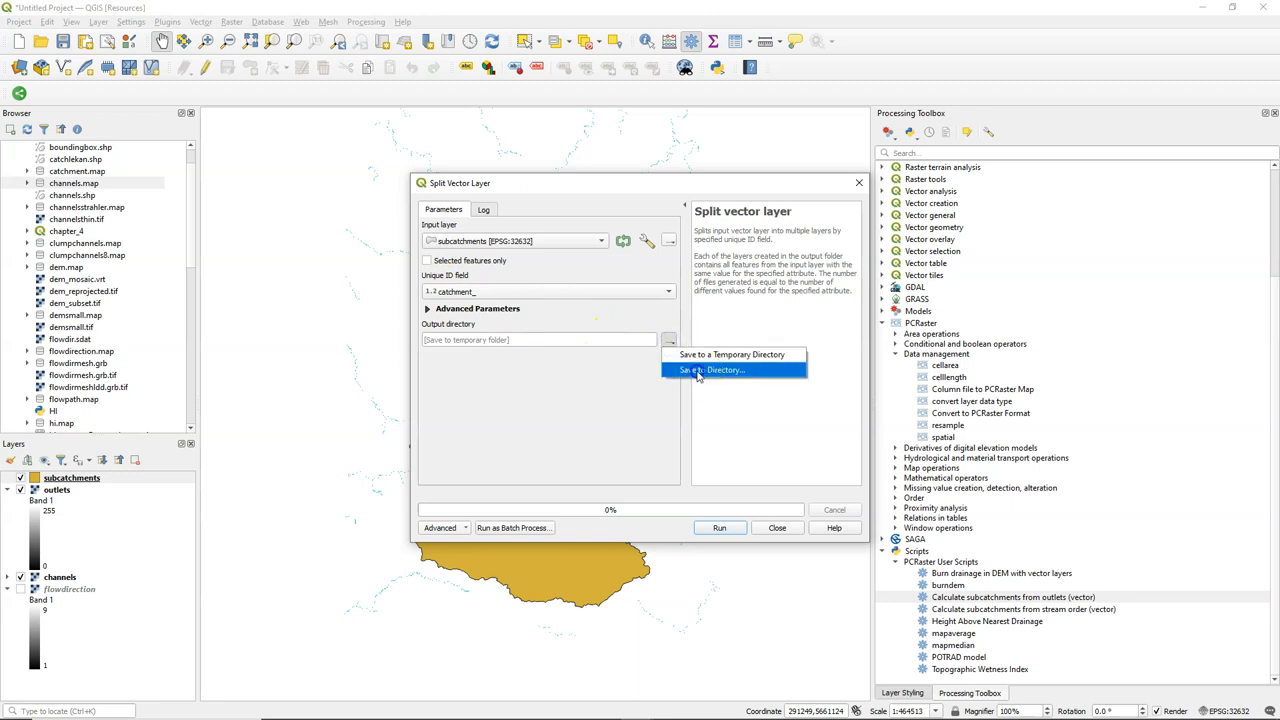
{"action": "left_click", "coordinate": [711, 370]}
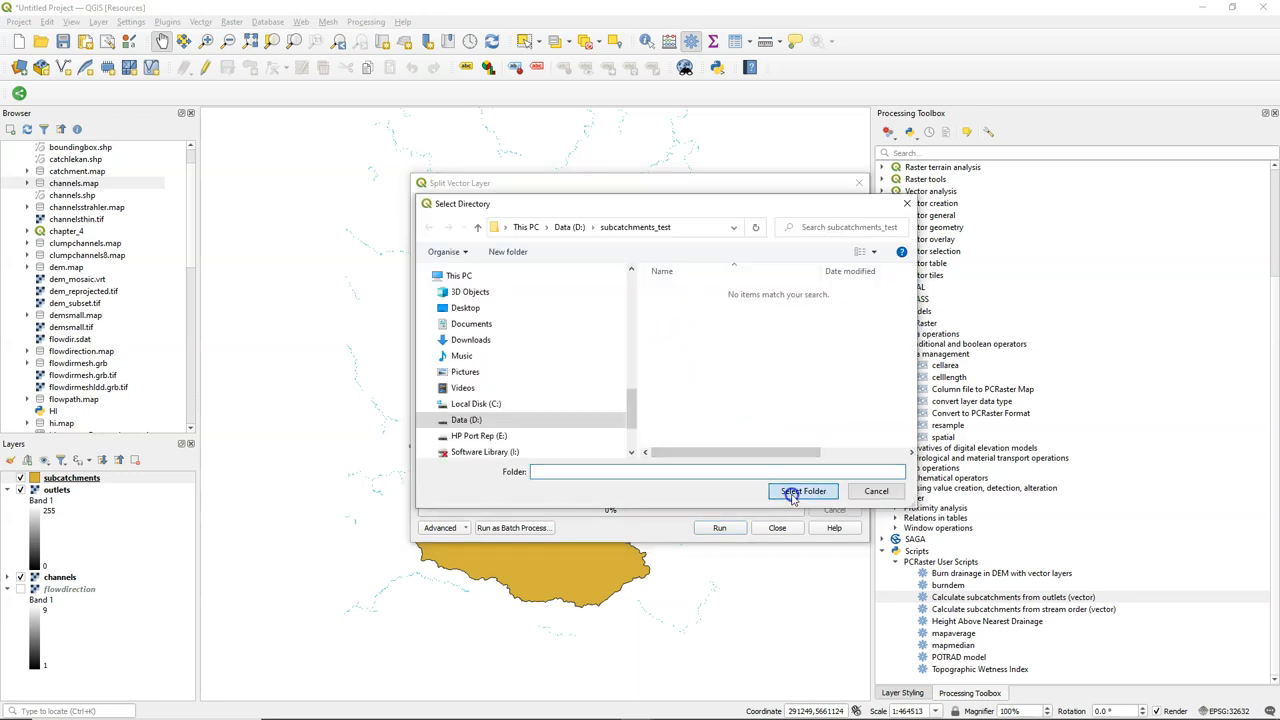
{"action": "left_click", "coordinate": [803, 491]}
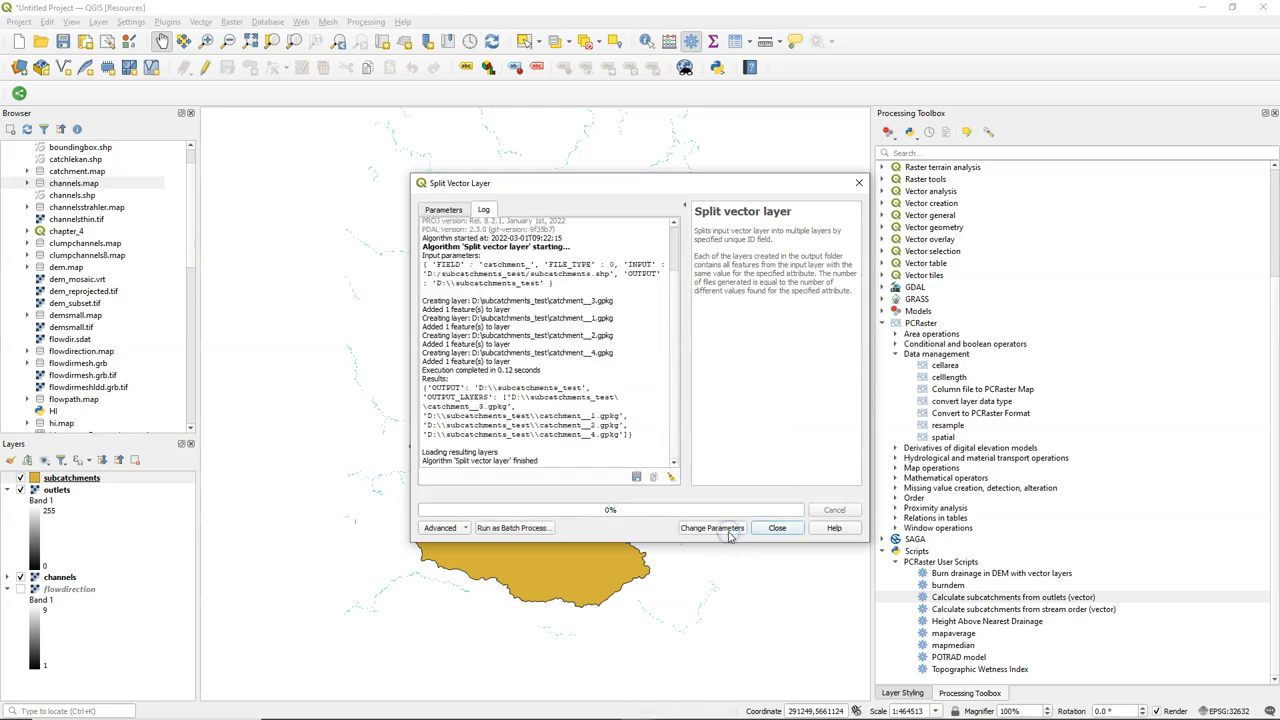
{"action": "left_click", "coordinate": [777, 527]}
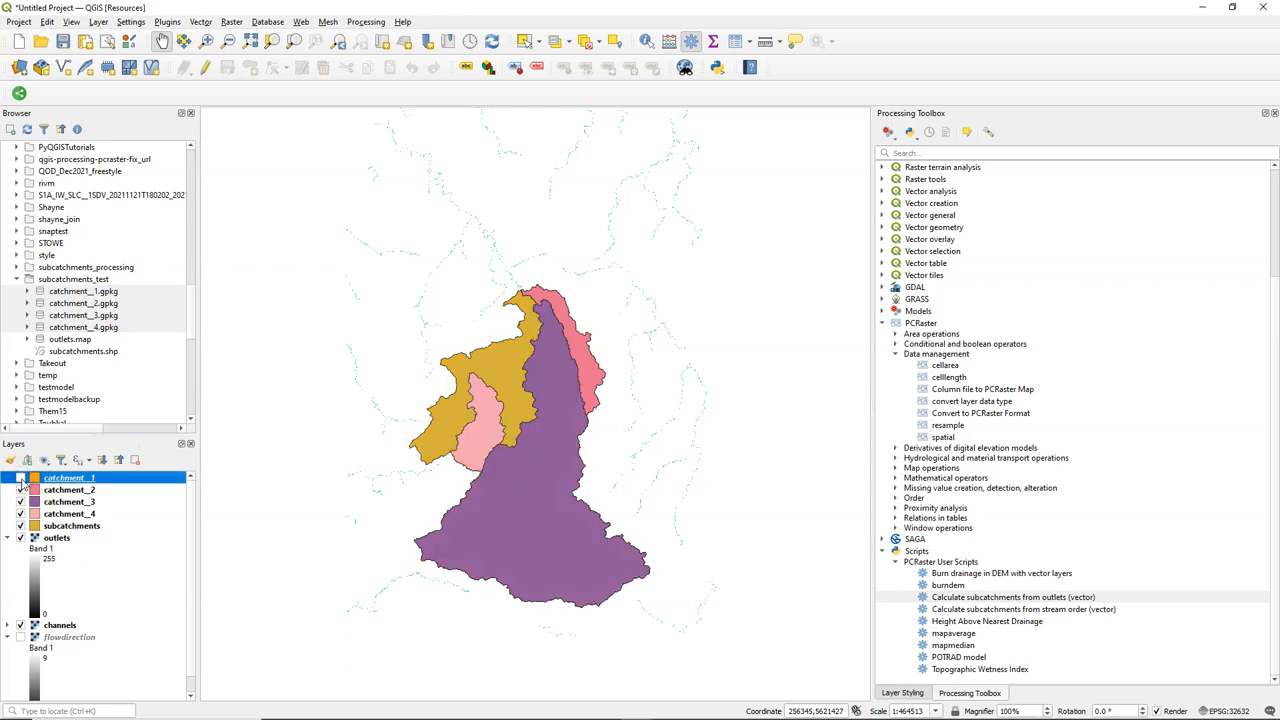
{"action": "left_click", "coordinate": [14, 478]}
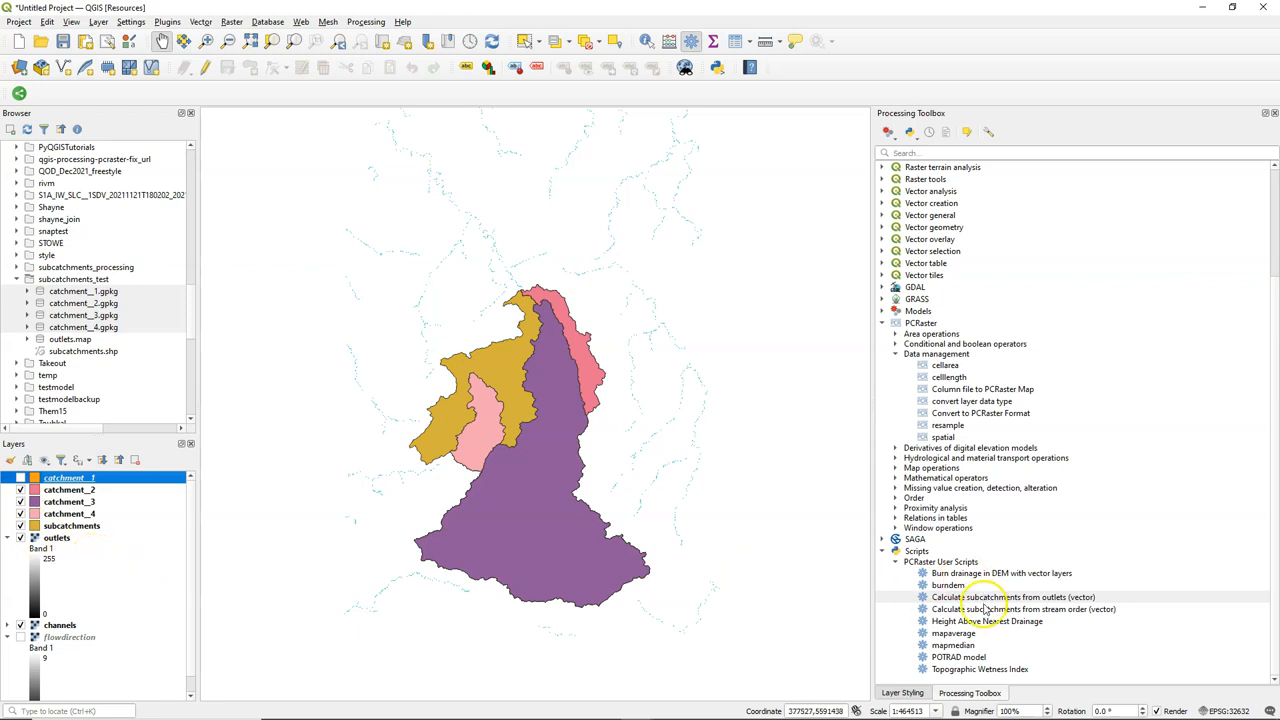
{"action": "left_click", "coordinate": [1034, 623]}
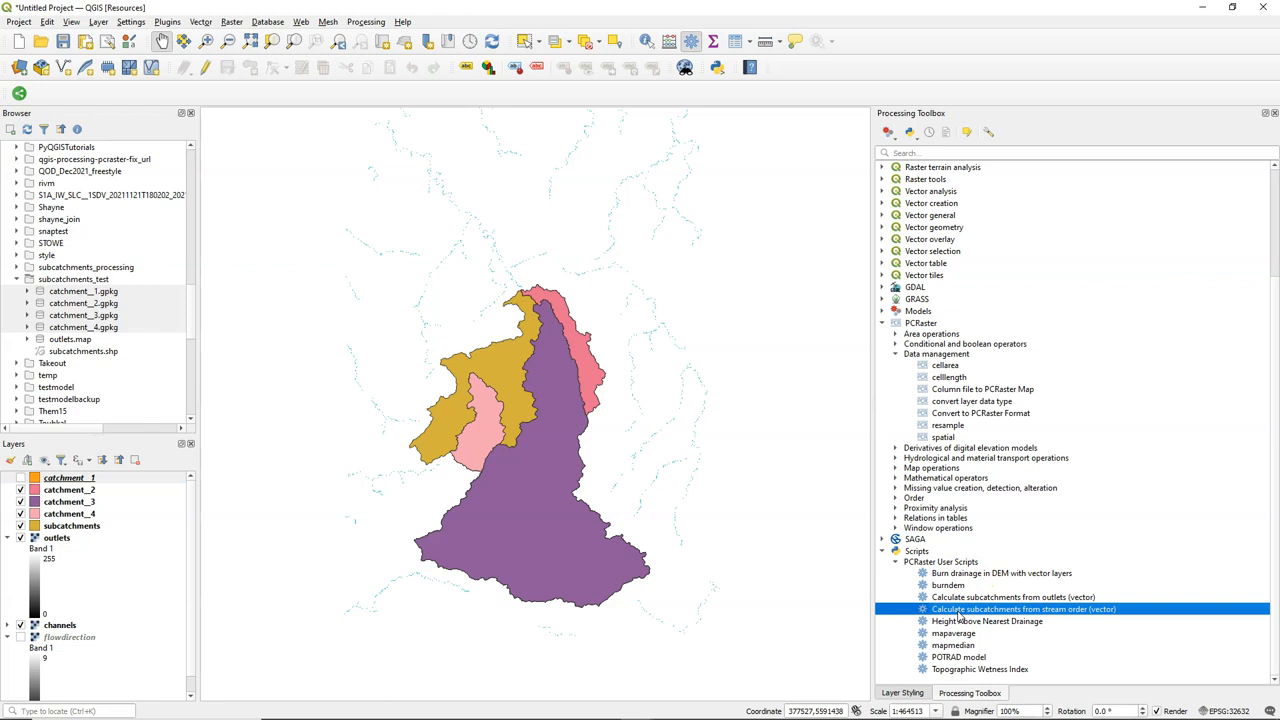
Step: Calculate stream-order subcatchments from flowdirection with minimum threshold 8 in the project CRS
{"action": "double_click", "coordinate": [1022, 608]}
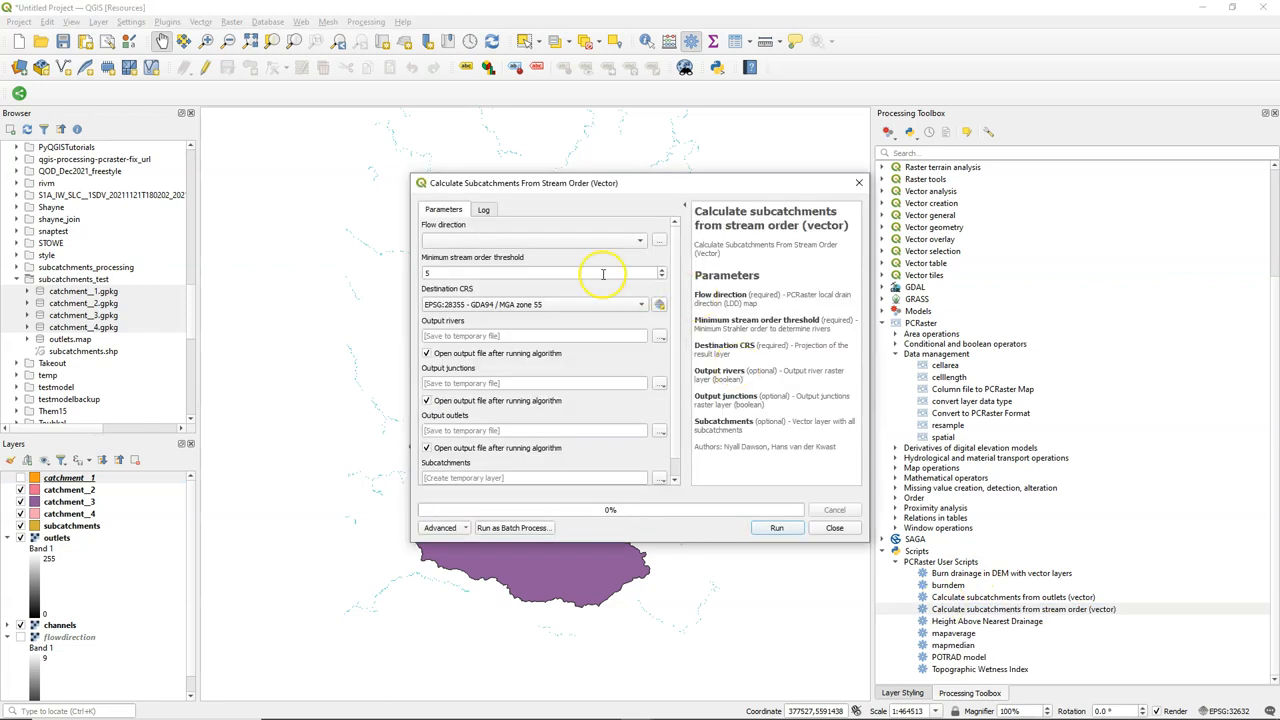
{"action": "left_click", "coordinate": [535, 240]}
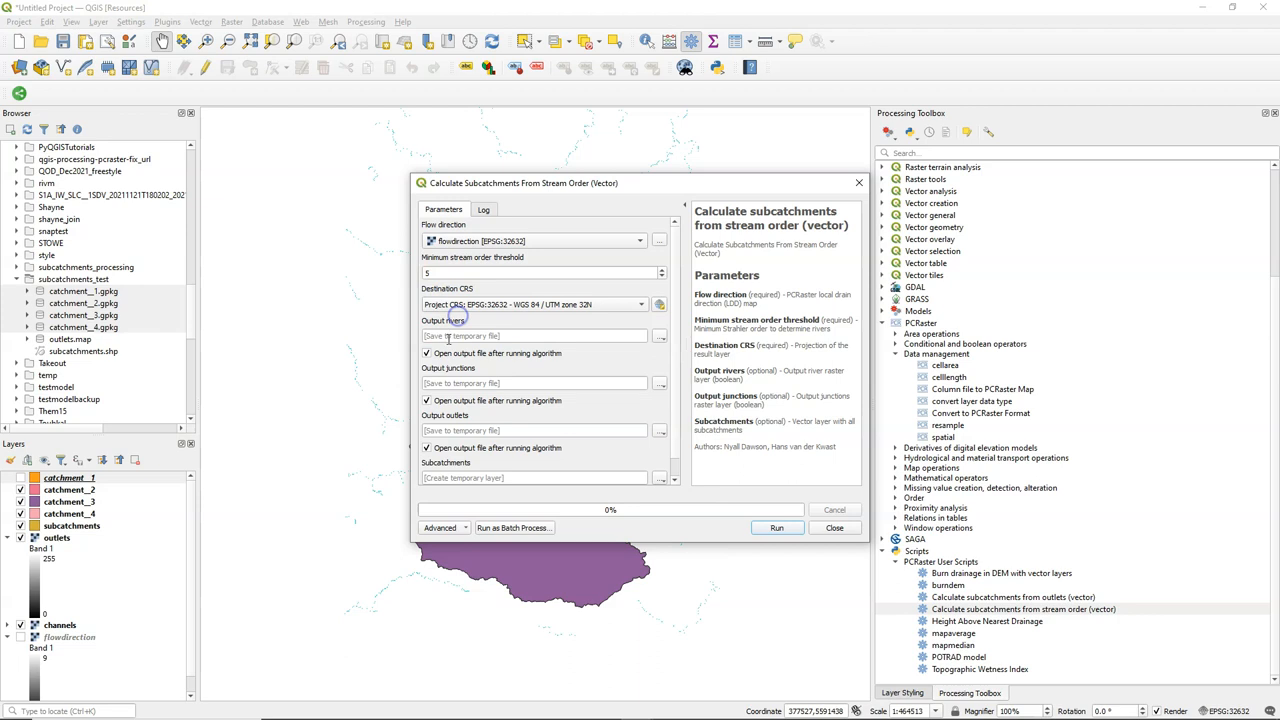
{"action": "mouse_move", "coordinate": [444, 335]}
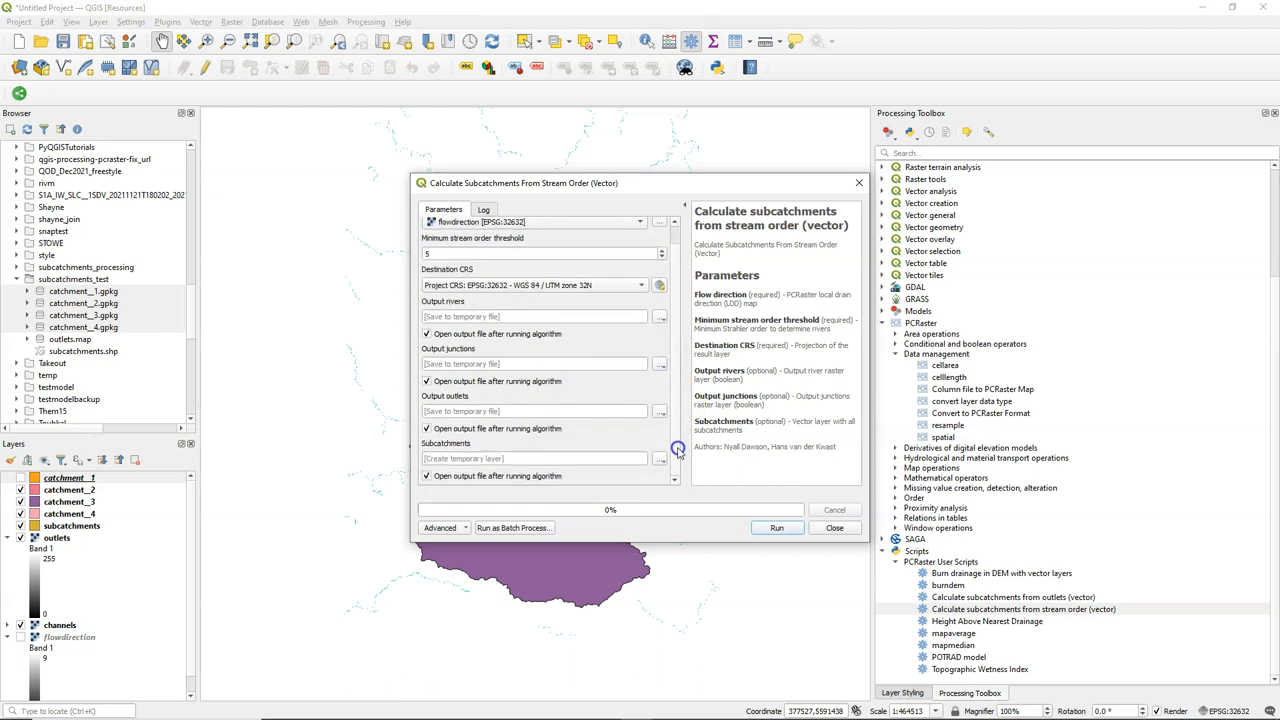
{"action": "left_click", "coordinate": [776, 528]}
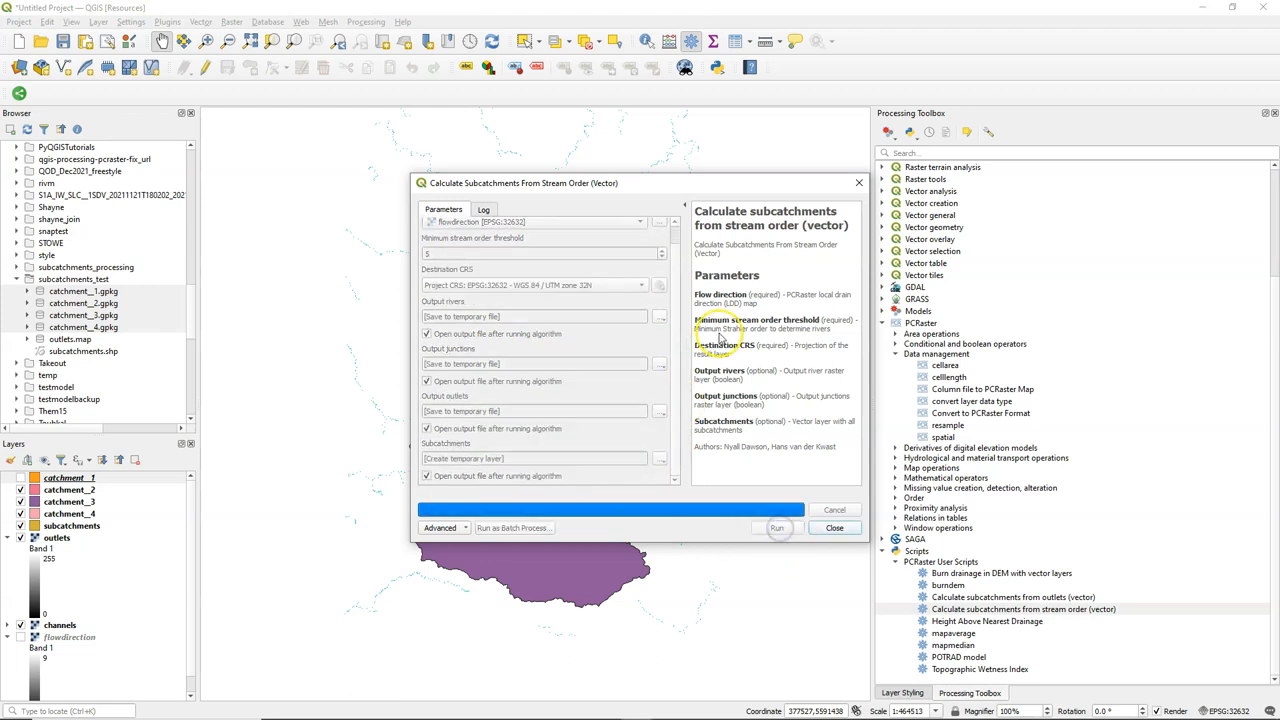
{"action": "left_click", "coordinate": [776, 528]}
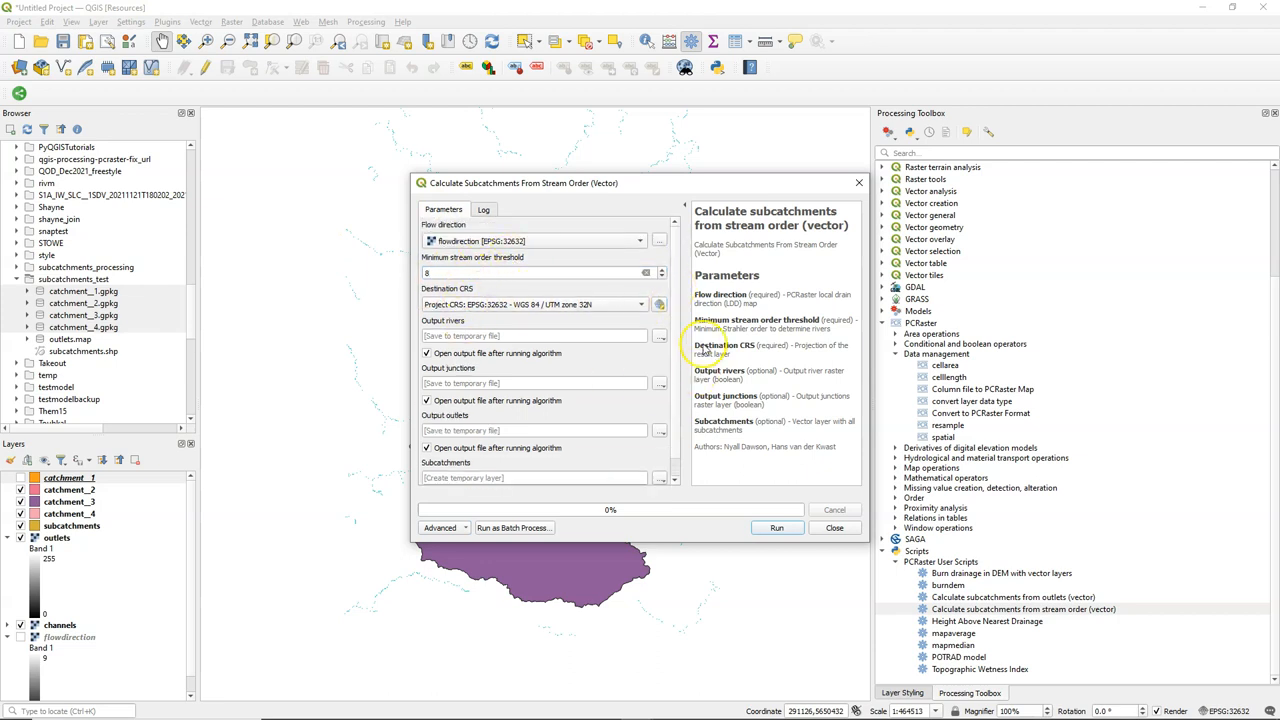
{"action": "mouse_move", "coordinate": [778, 527]}
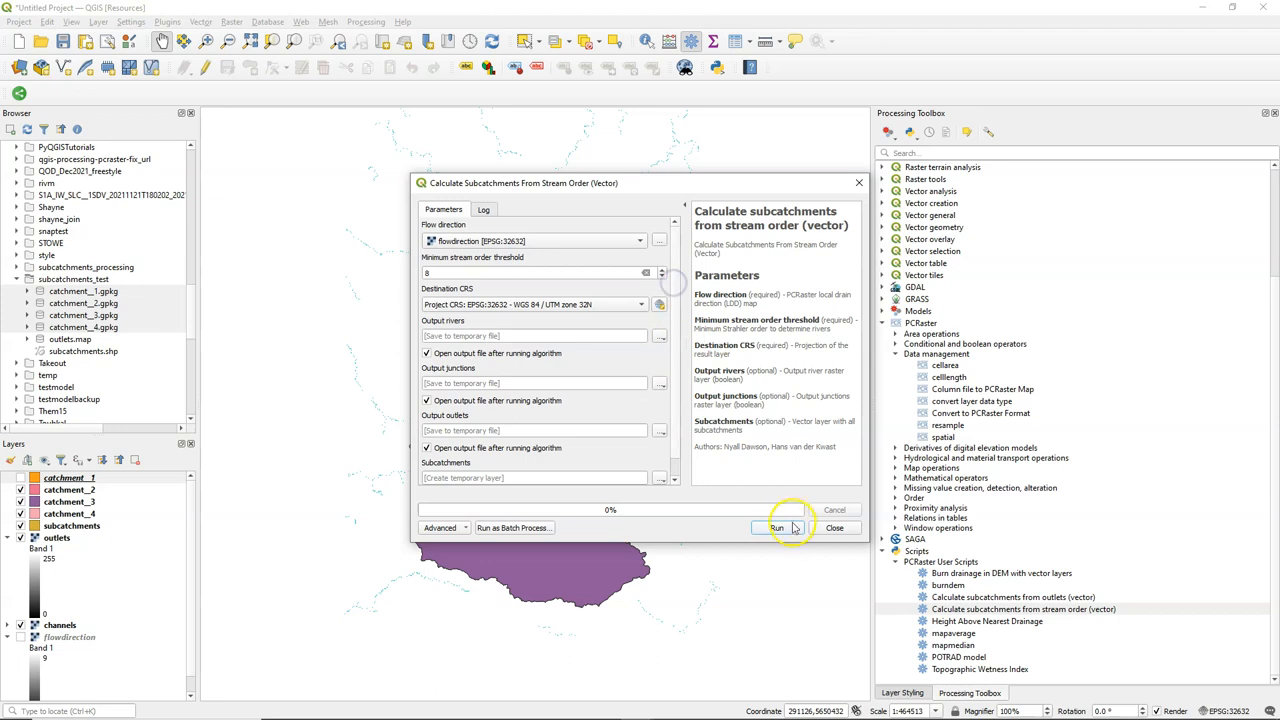
{"action": "left_click", "coordinate": [774, 527]}
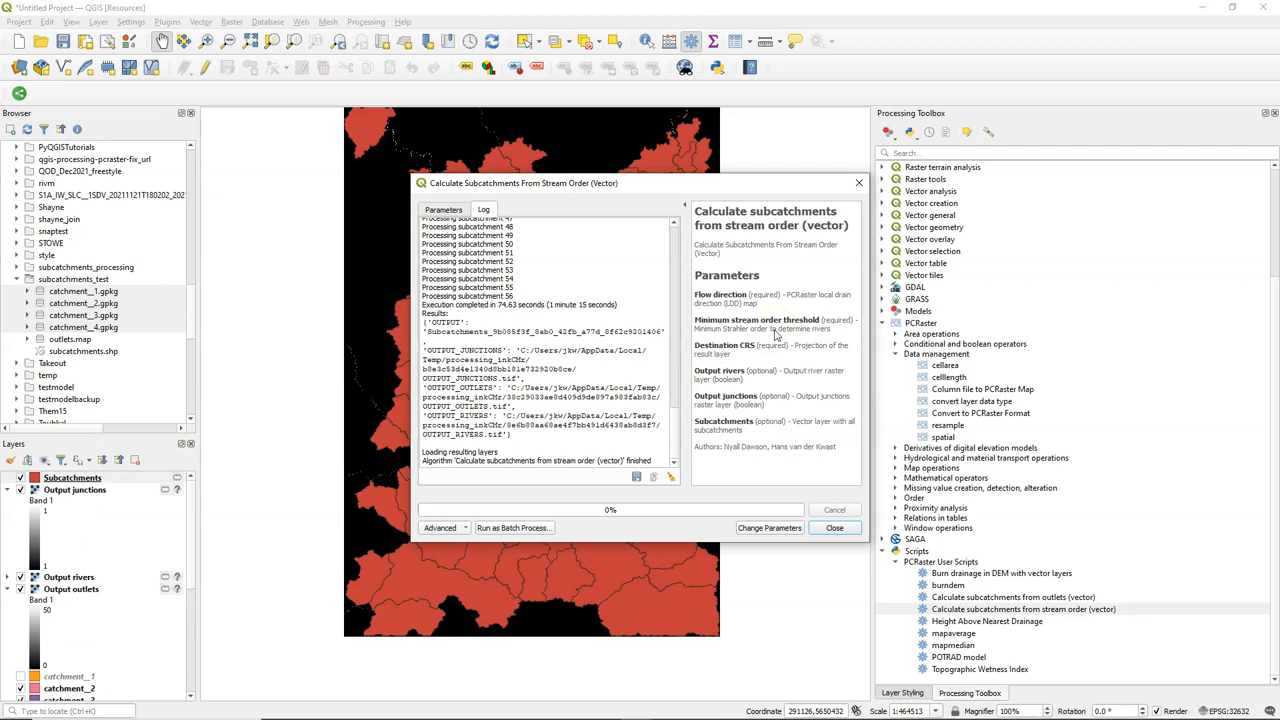
Step: Close the finished subcatchments tool and collapse the PCRaster toolbox group
{"action": "left_click", "coordinate": [835, 528]}
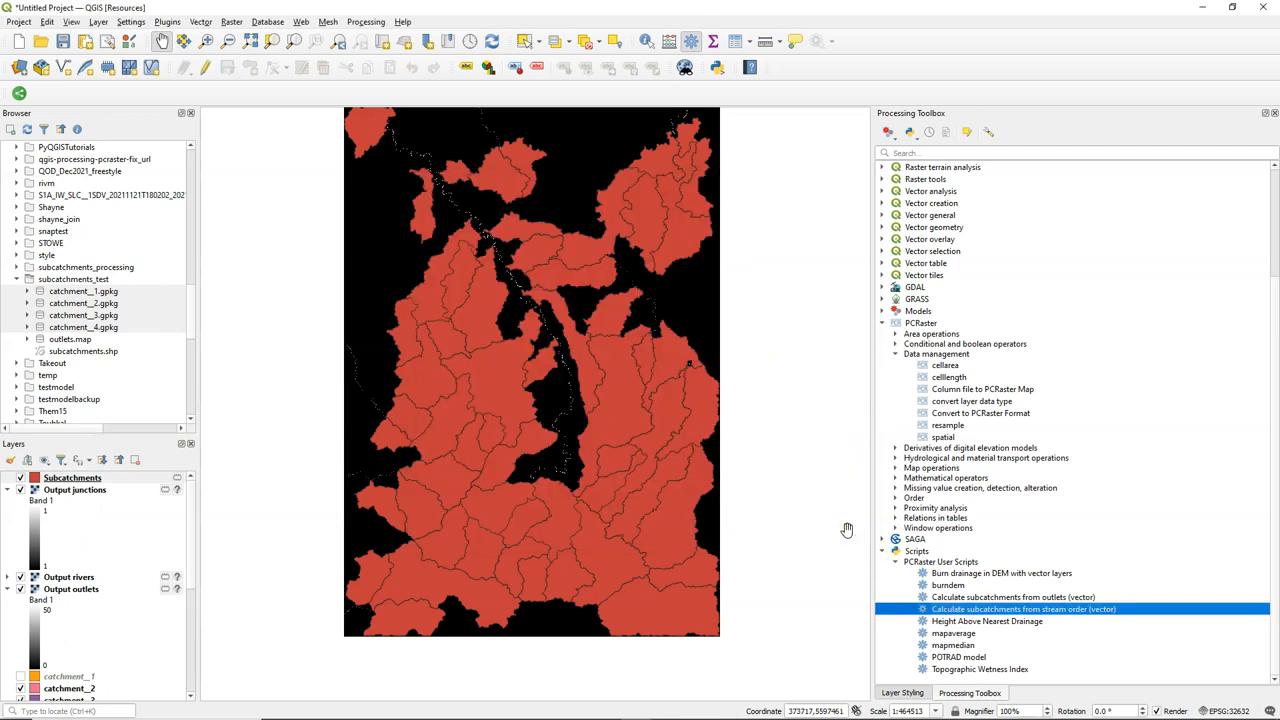
{"action": "mouse_move", "coordinate": [843, 533]}
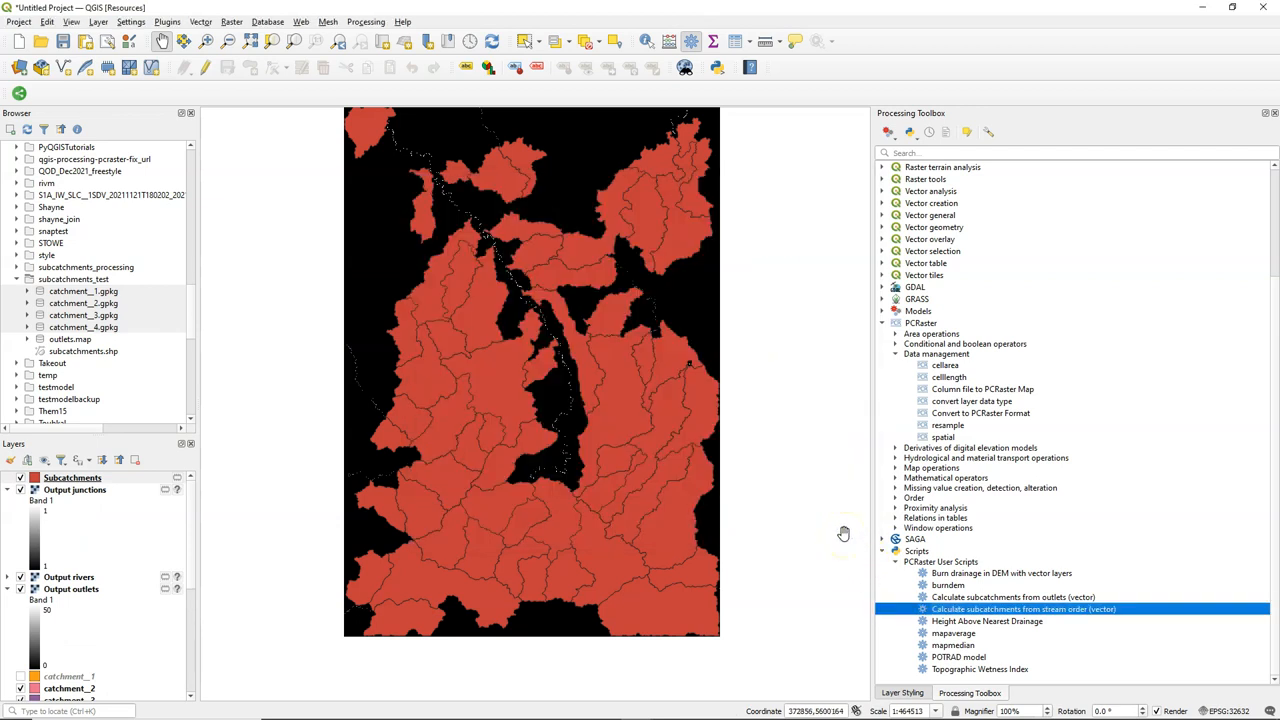
{"action": "mouse_move", "coordinate": [833, 540]}
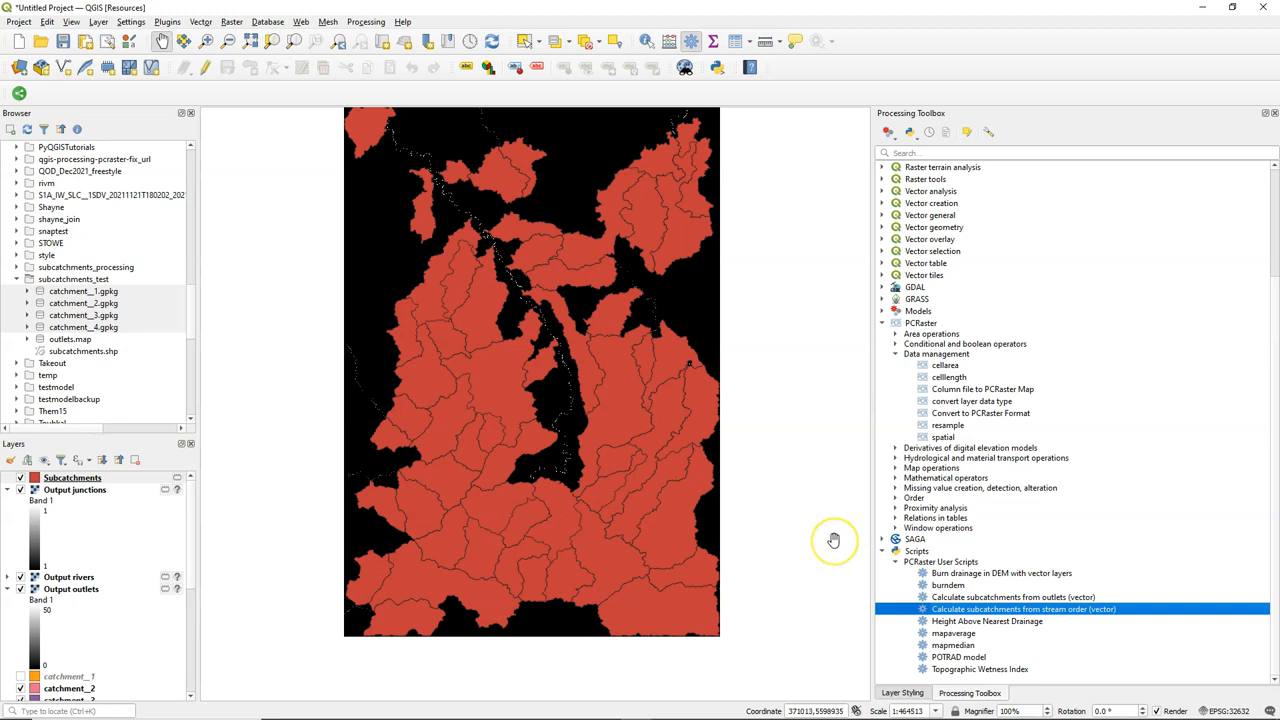
{"action": "mouse_move", "coordinate": [145, 582]}
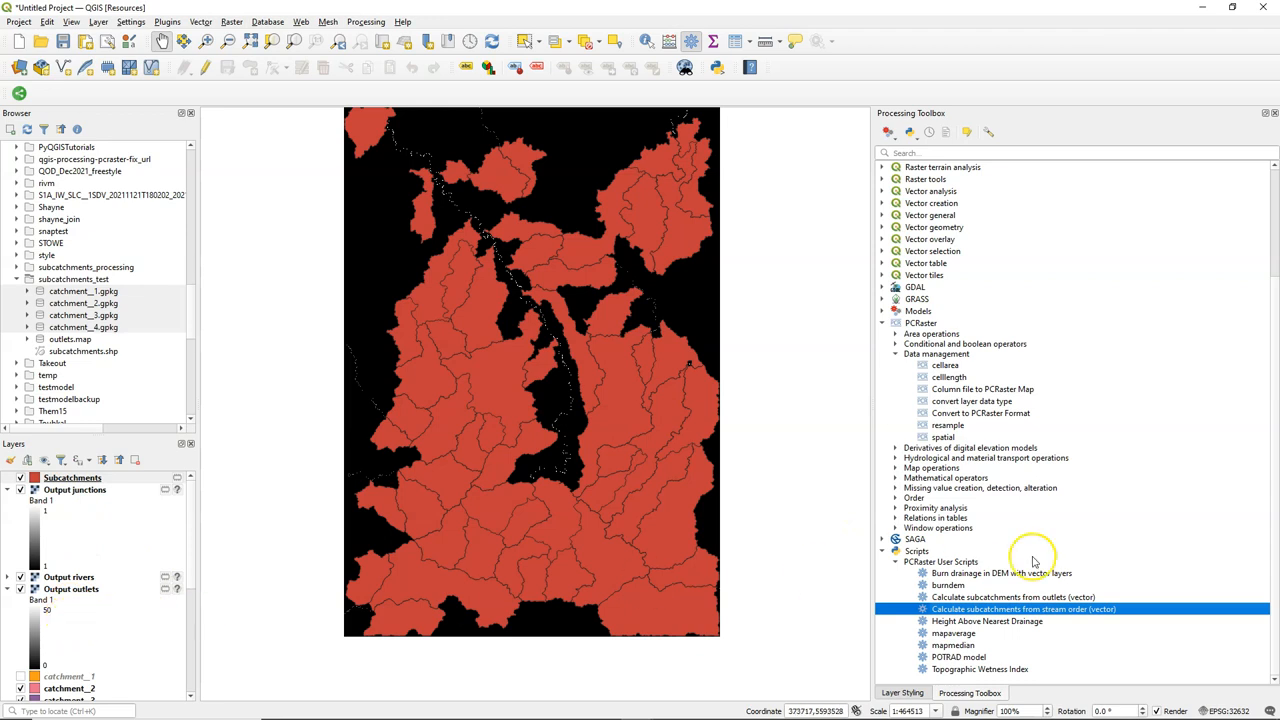
{"action": "mouse_move", "coordinate": [960, 539]}
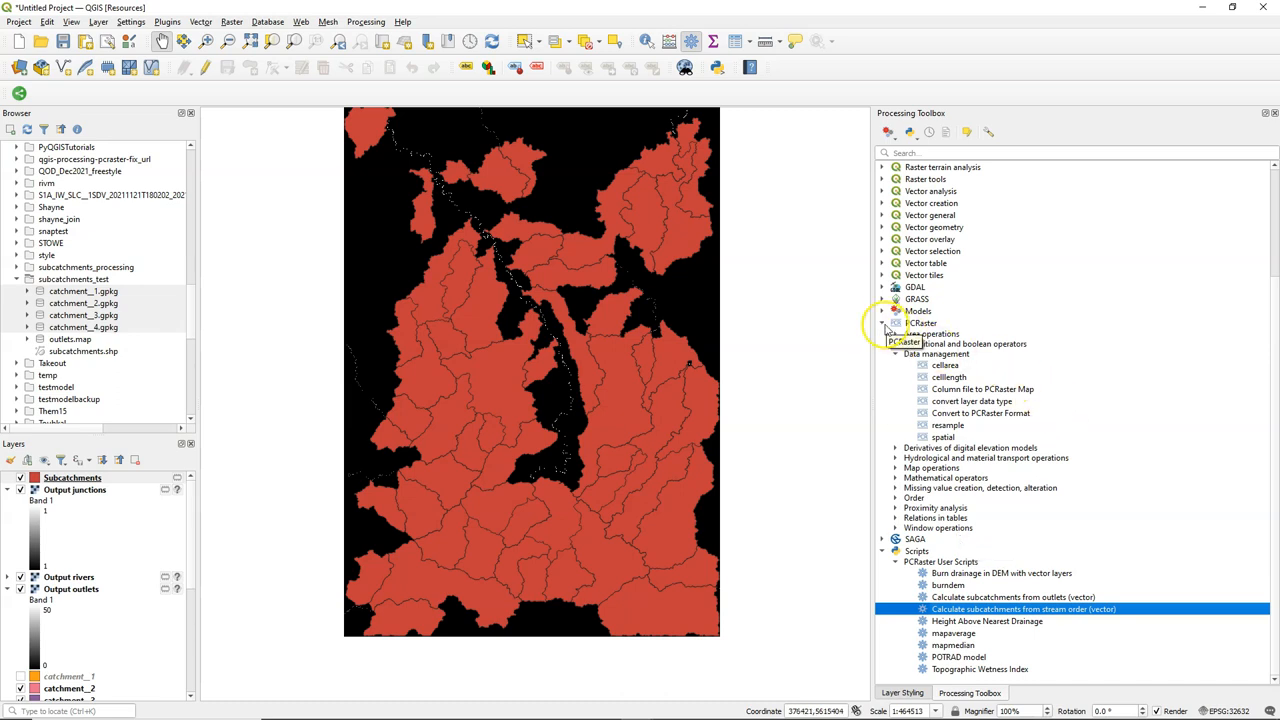
{"action": "left_click", "coordinate": [884, 323]}
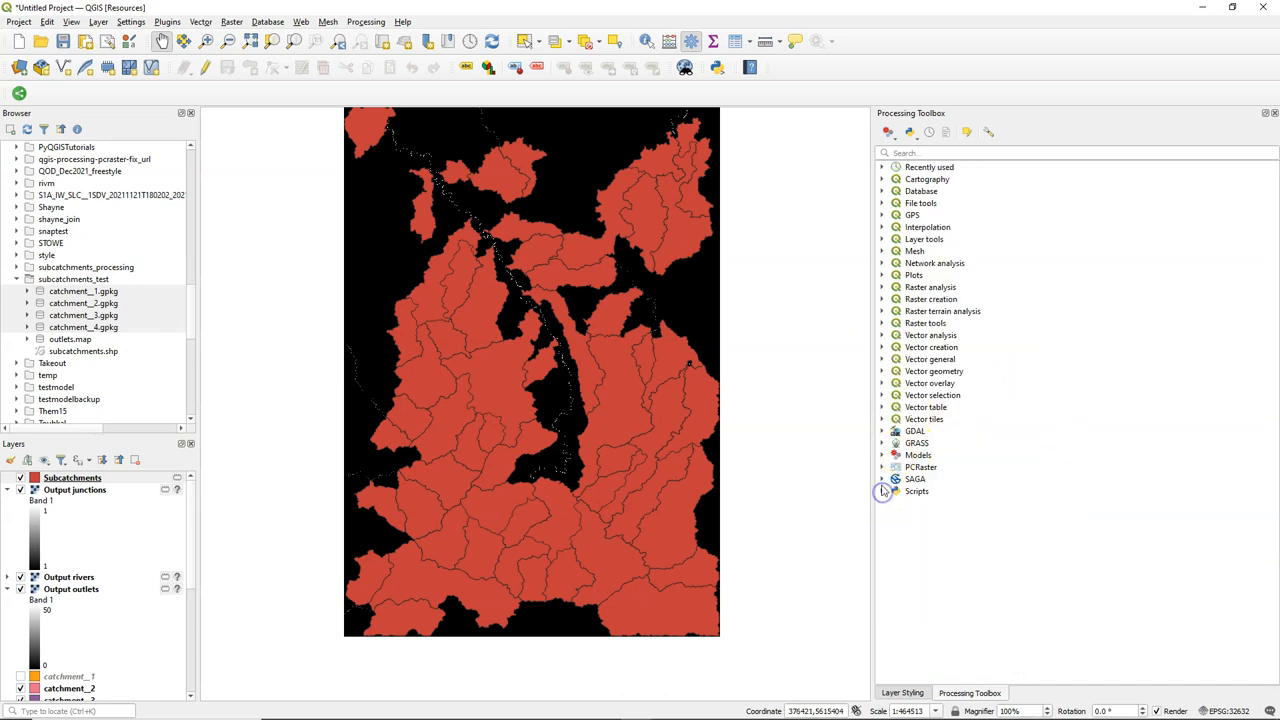
Step: Expand Models > Hydrology, preview the Subcatchments model's inputs, and show its context menu
{"action": "left_click", "coordinate": [886, 455]}
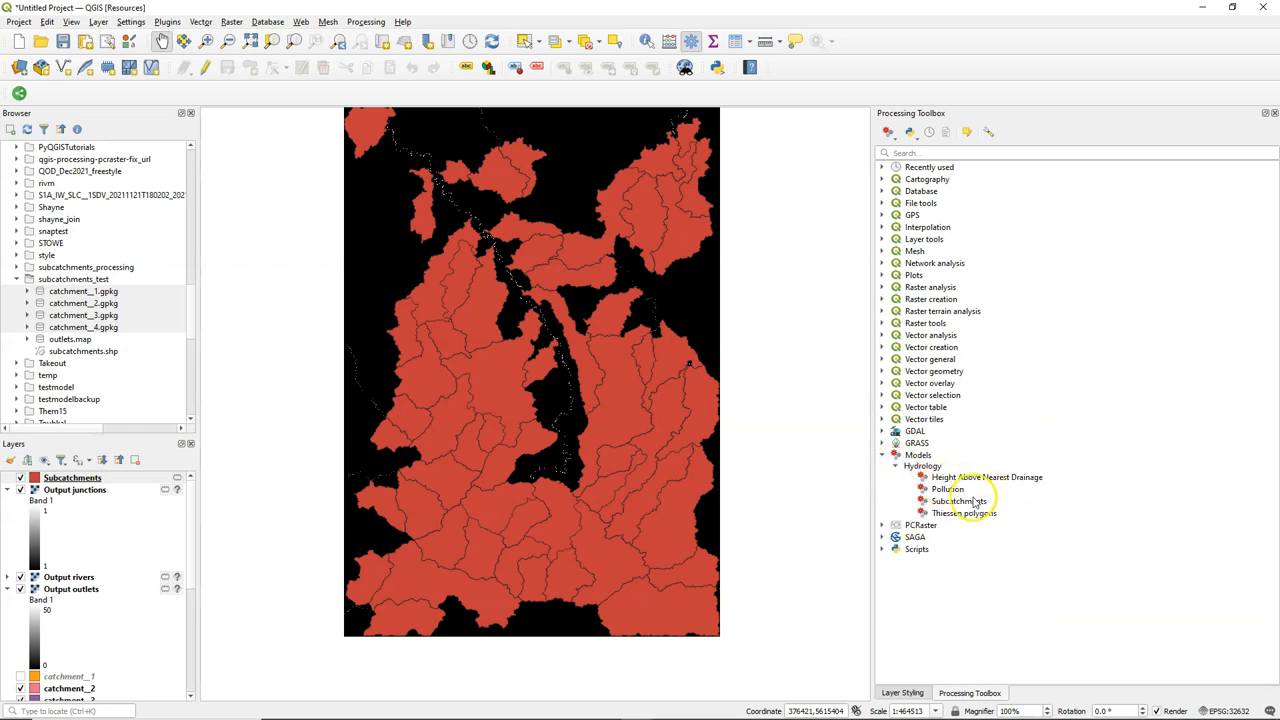
{"action": "double_click", "coordinate": [958, 501]}
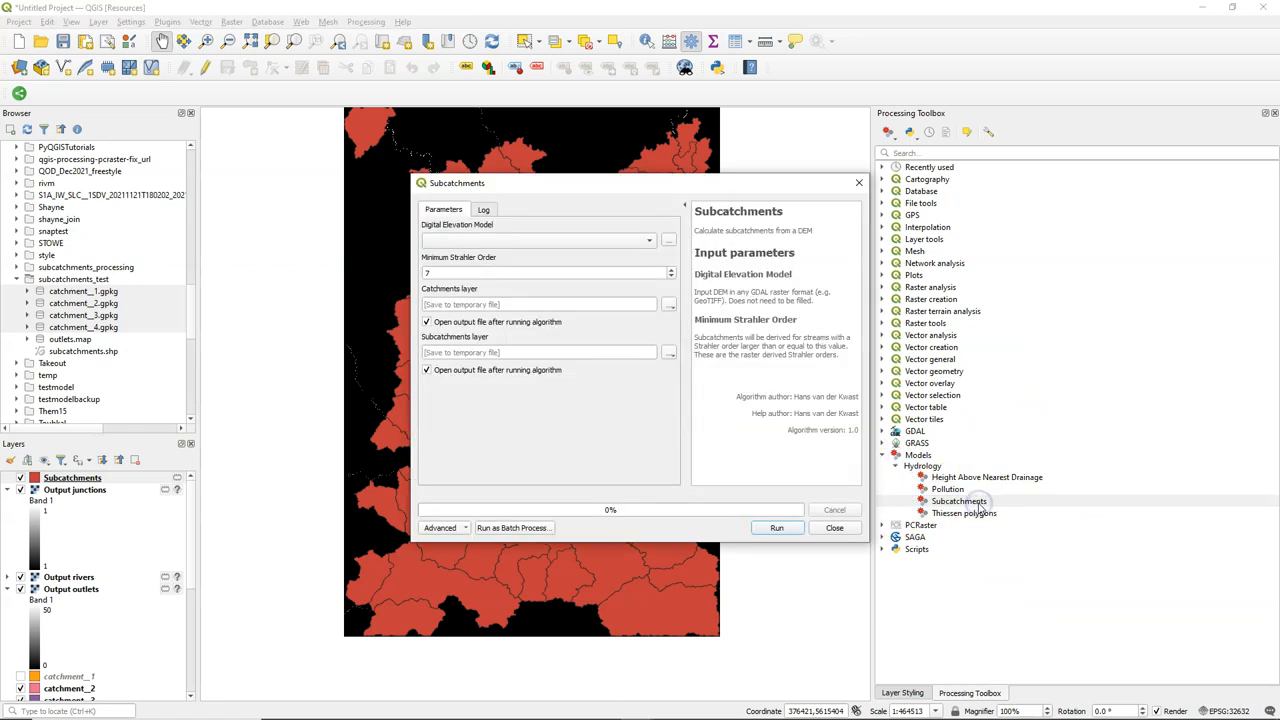
{"action": "mouse_move", "coordinate": [705, 252]}
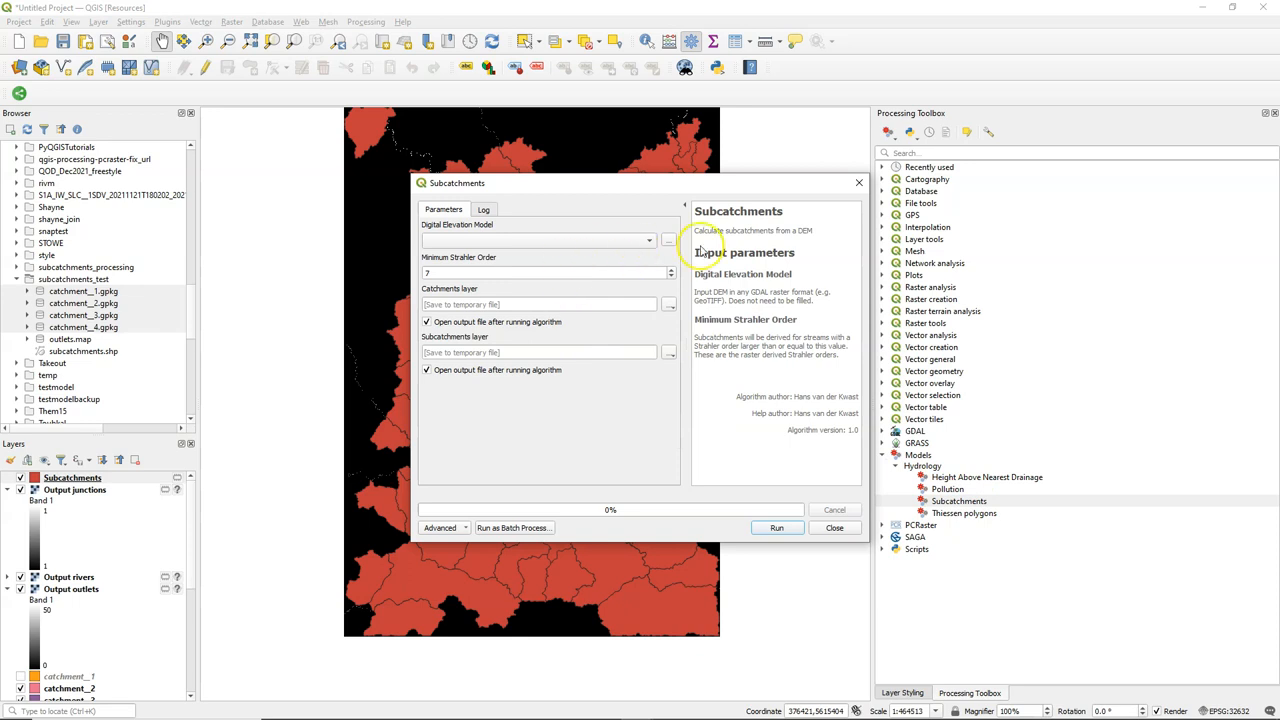
{"action": "right_click", "coordinate": [958, 501]}
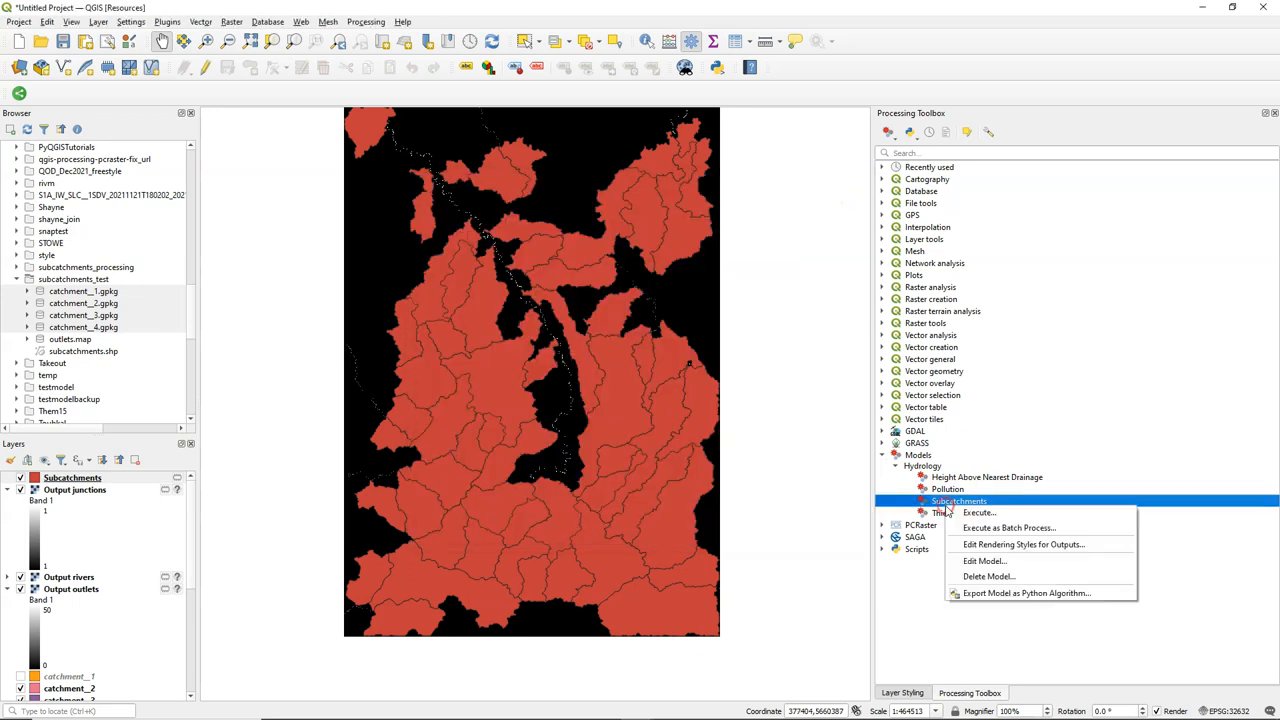
Step: Edit the Subcatchments model in Model Designer, then return to the main map window
{"action": "left_click", "coordinate": [984, 560]}
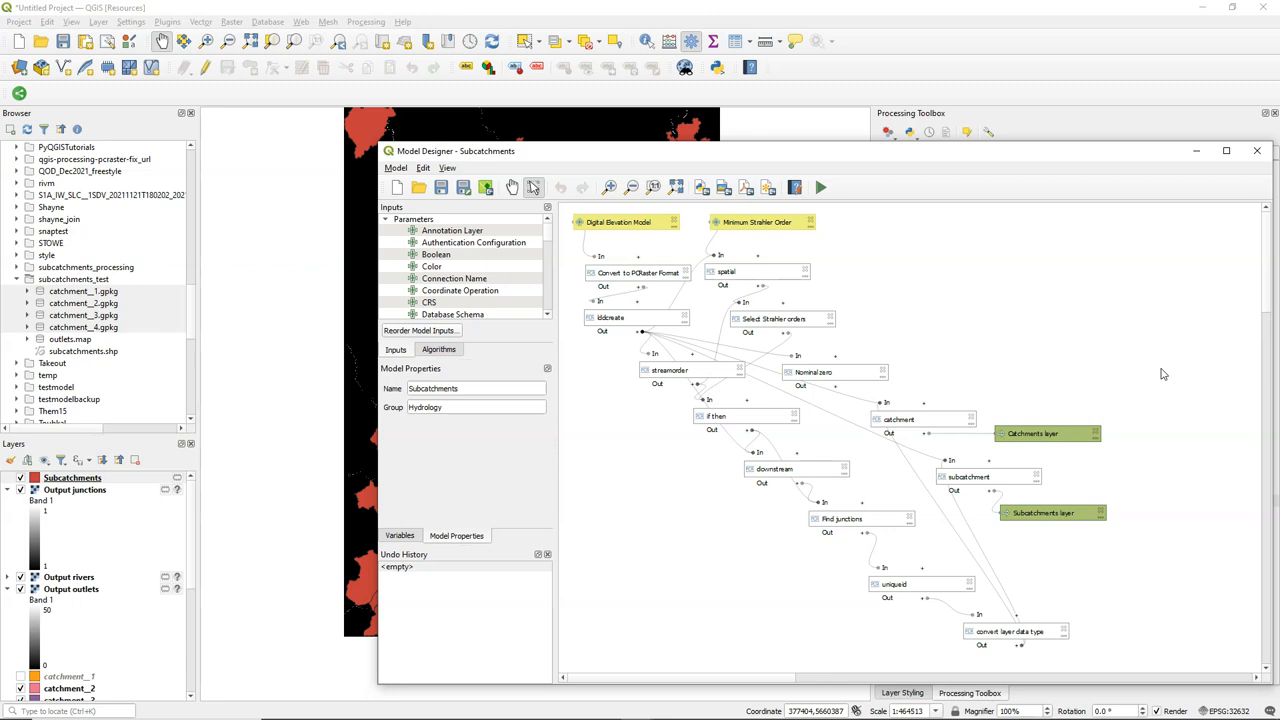
{"action": "mouse_move", "coordinate": [1168, 332]}
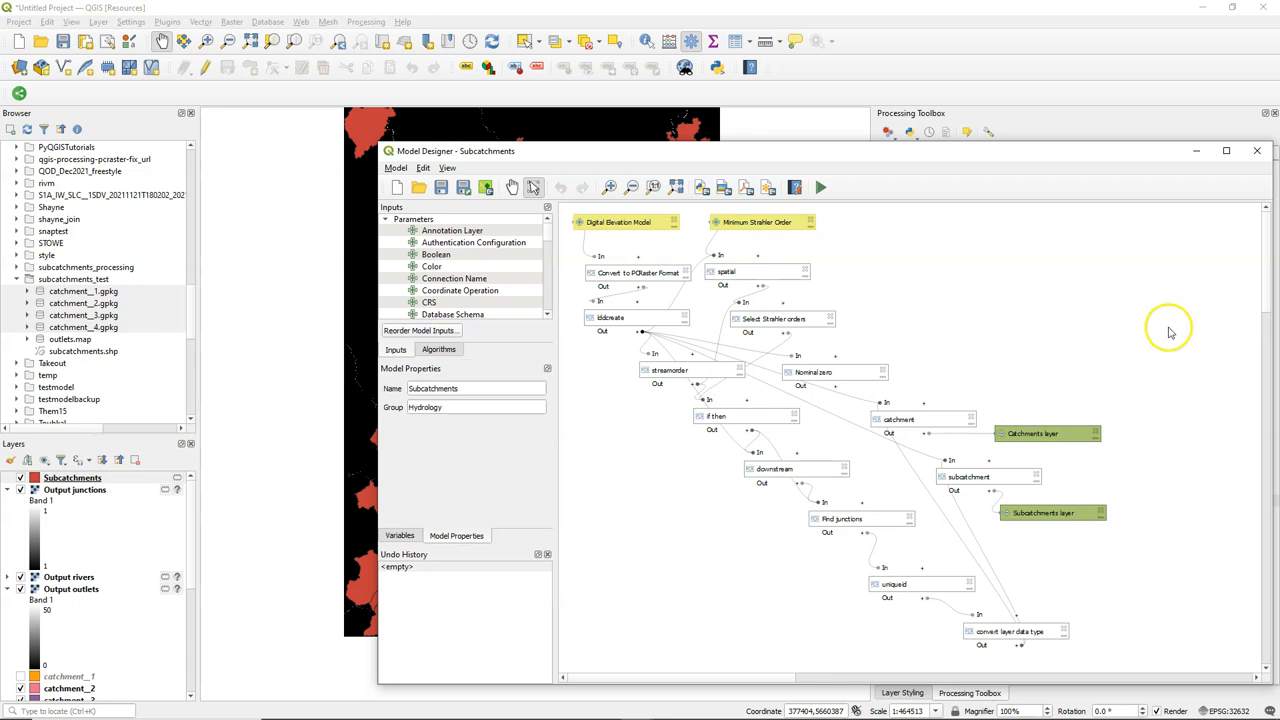
{"action": "left_click", "coordinate": [1257, 150]}
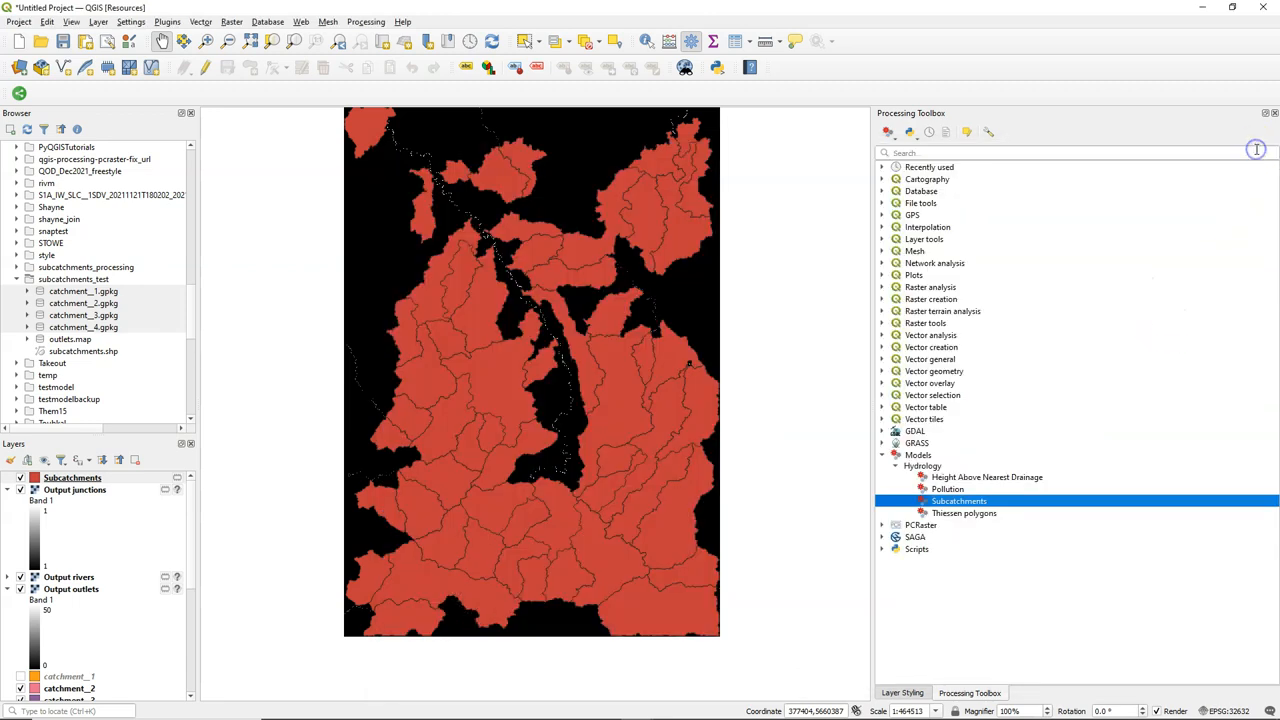
{"action": "mouse_move", "coordinate": [1255, 149]}
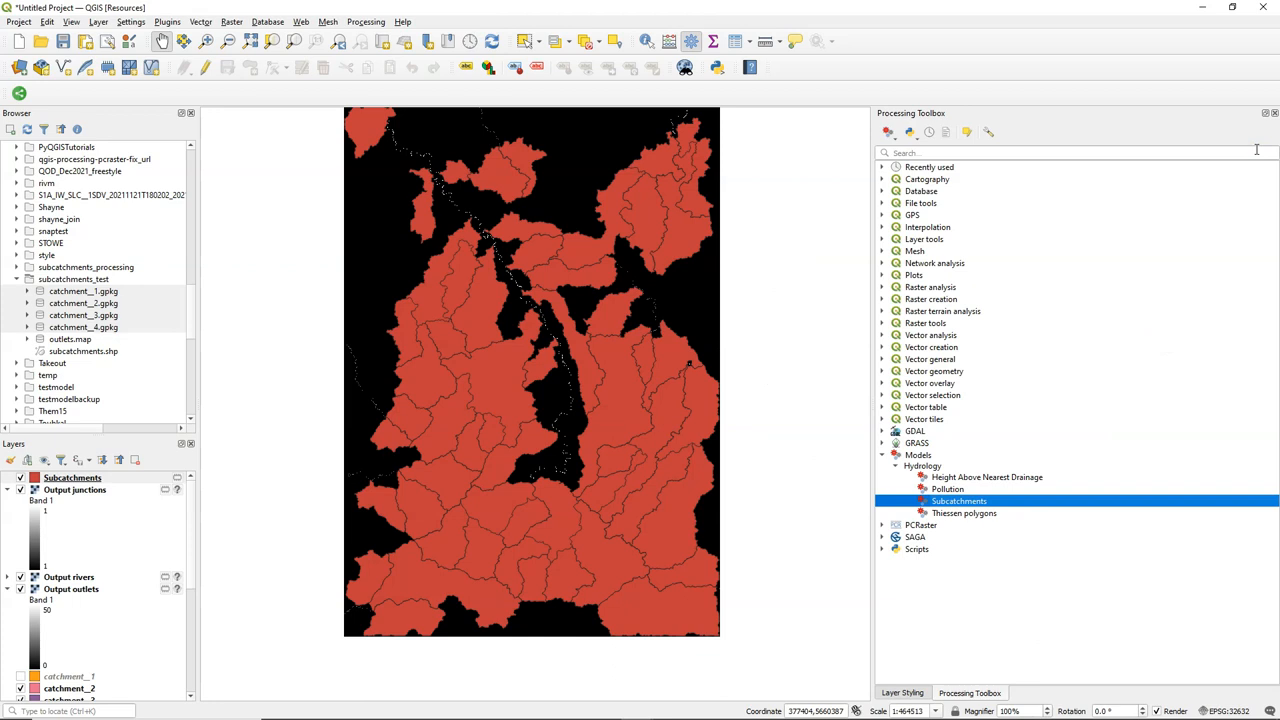